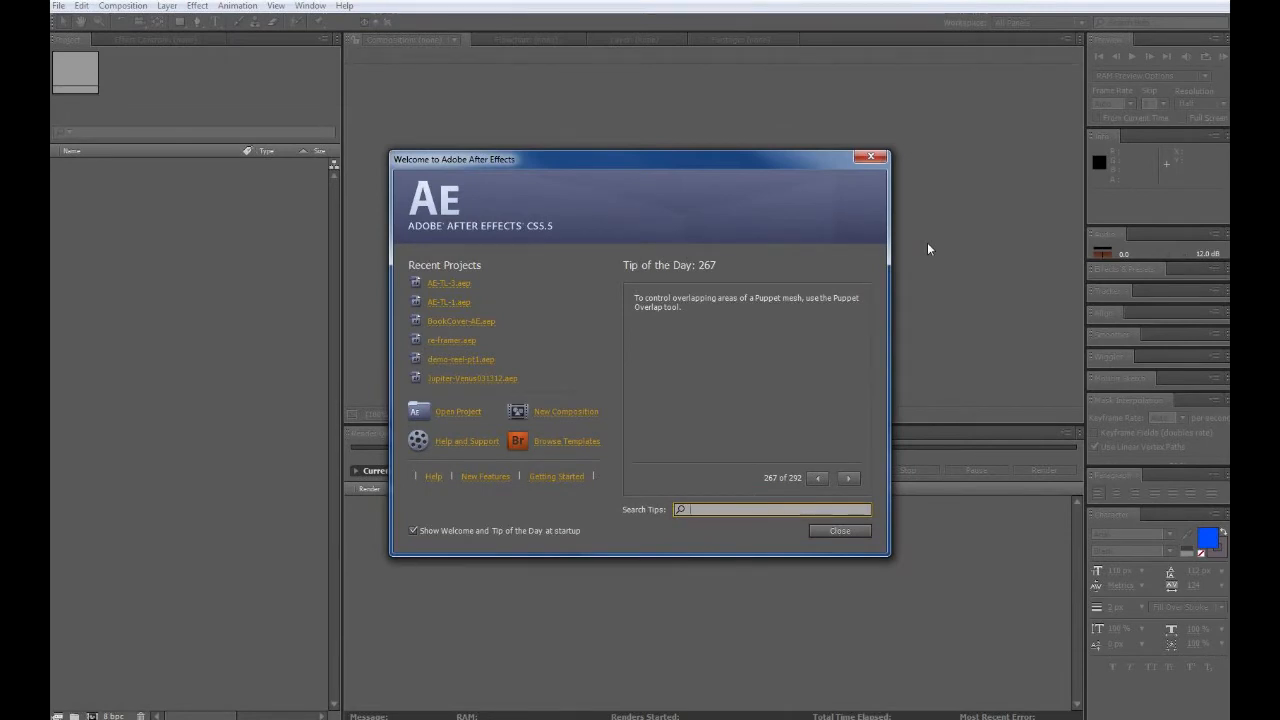
Close the Welcome screen to reach the empty After Effects workspace.
{"action": "left_click", "coordinate": [775, 509]}
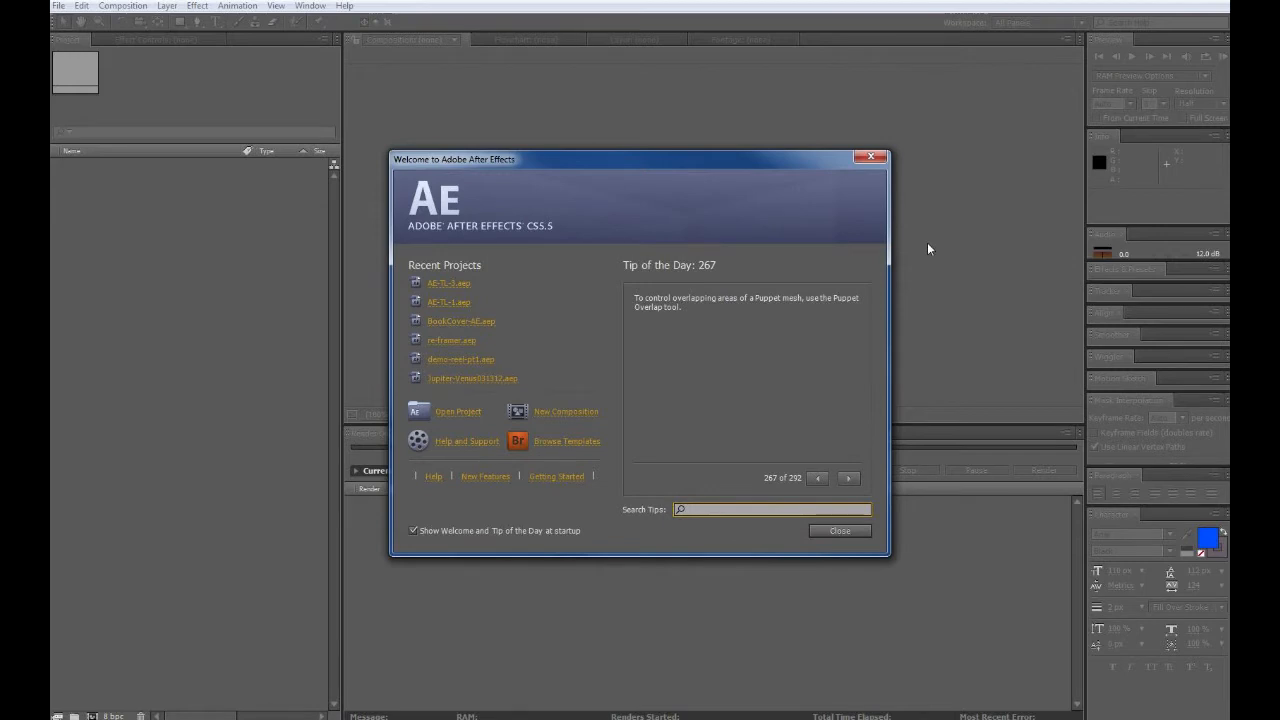
{"action": "left_click", "coordinate": [775, 509]}
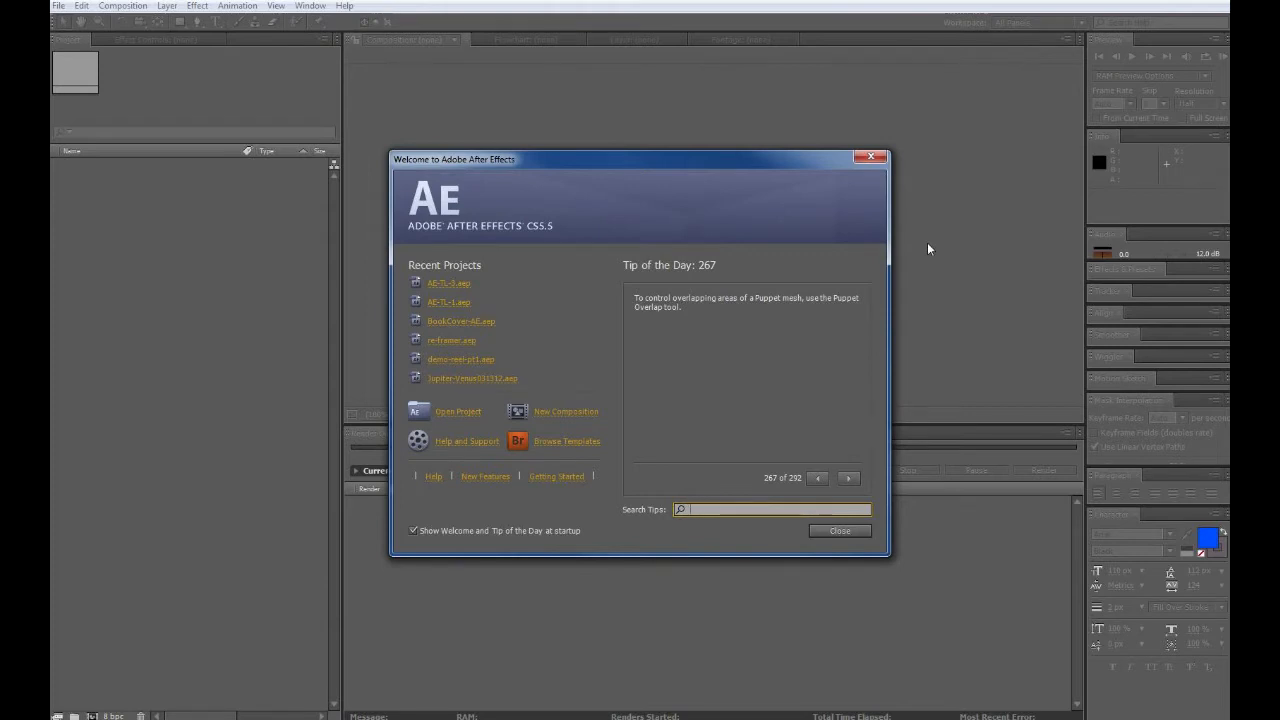
{"action": "mouse_move", "coordinate": [566, 483]}
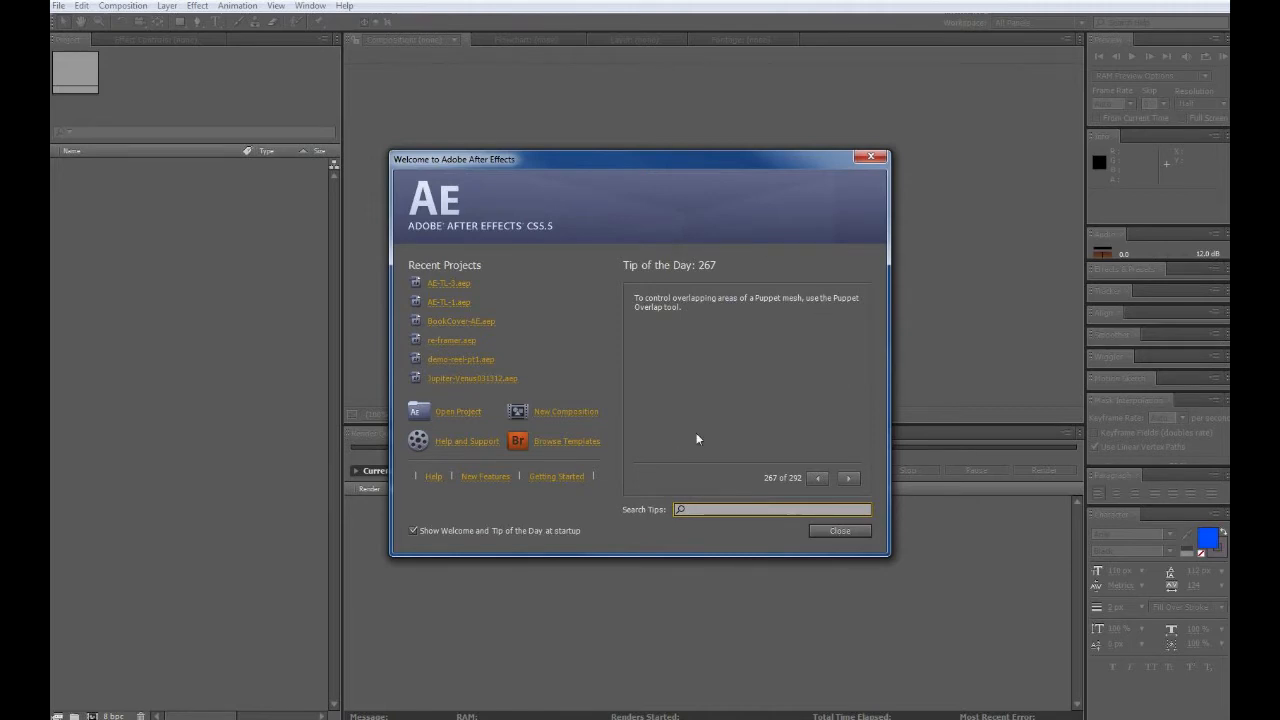
{"action": "mouse_move", "coordinate": [650, 439]}
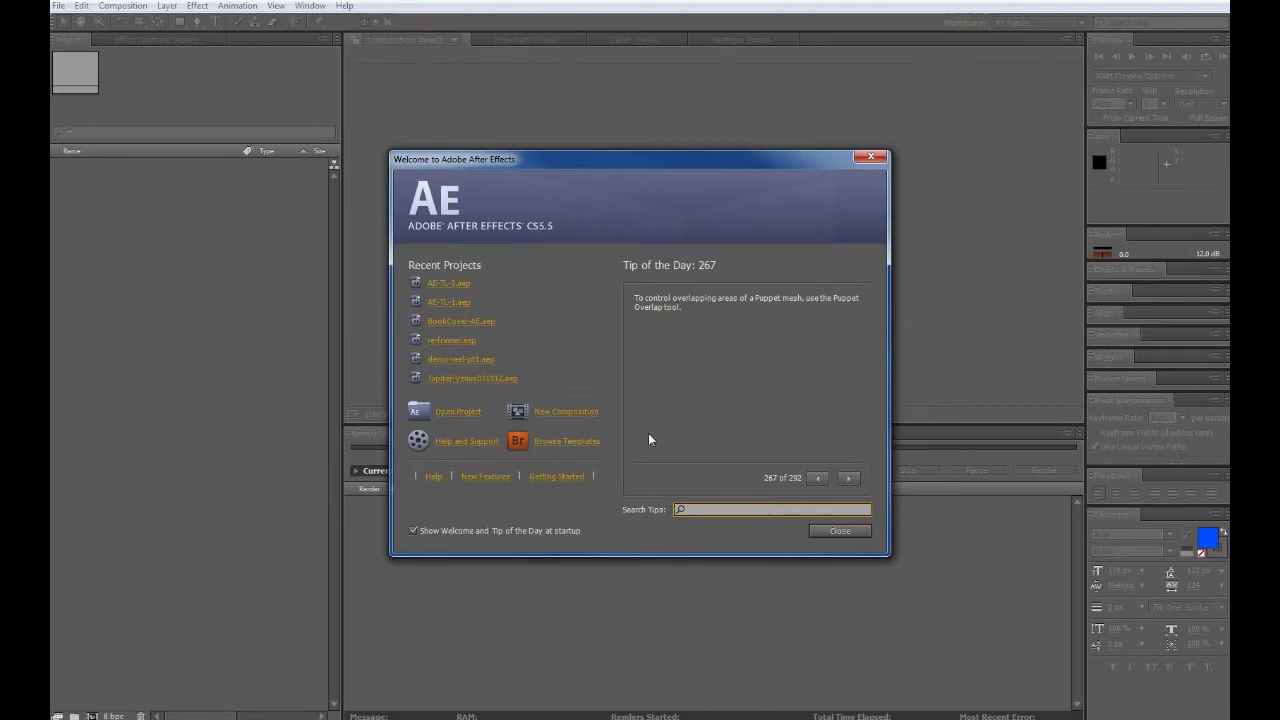
{"action": "mouse_move", "coordinate": [494, 301]}
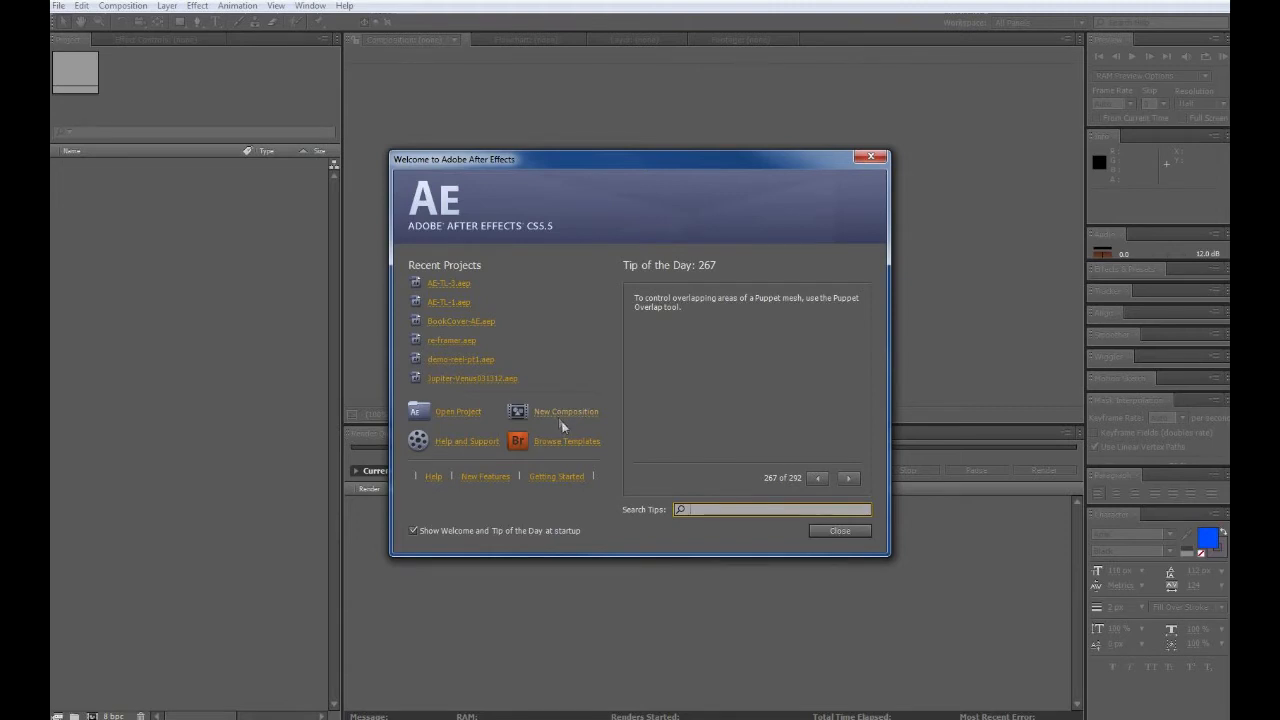
{"action": "mouse_move", "coordinate": [558, 428]}
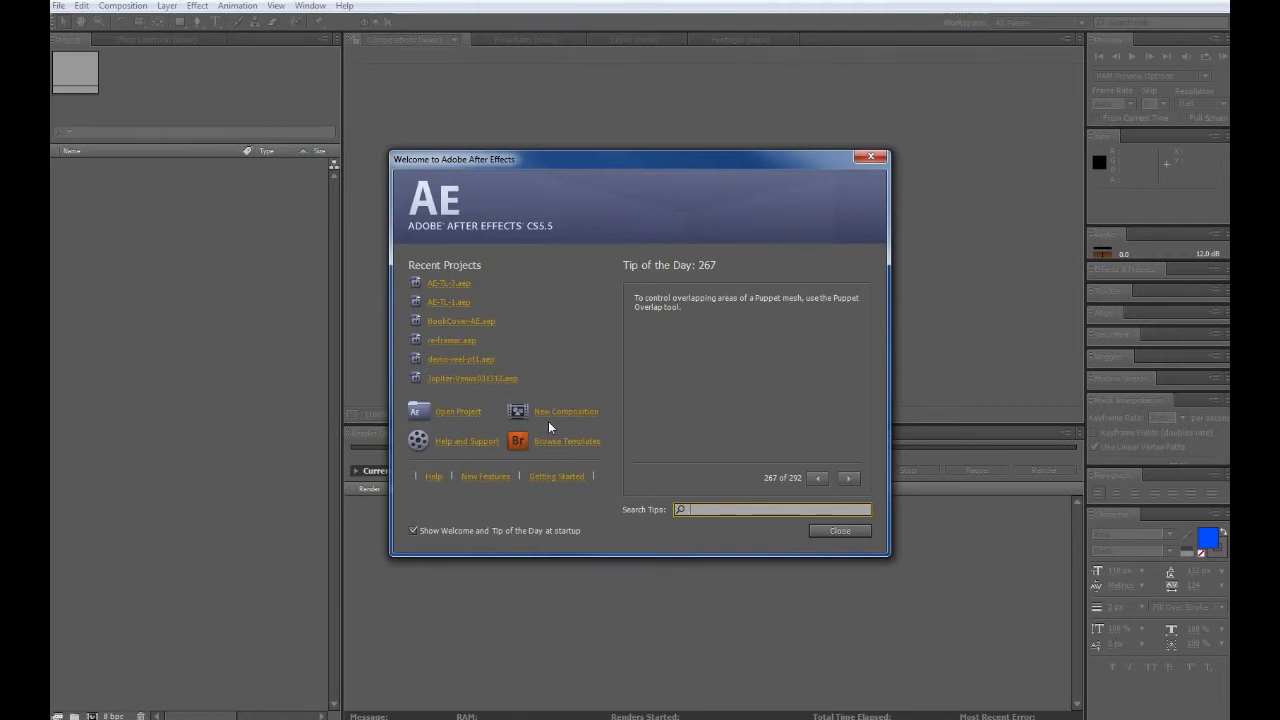
{"action": "mouse_move", "coordinate": [589, 430]}
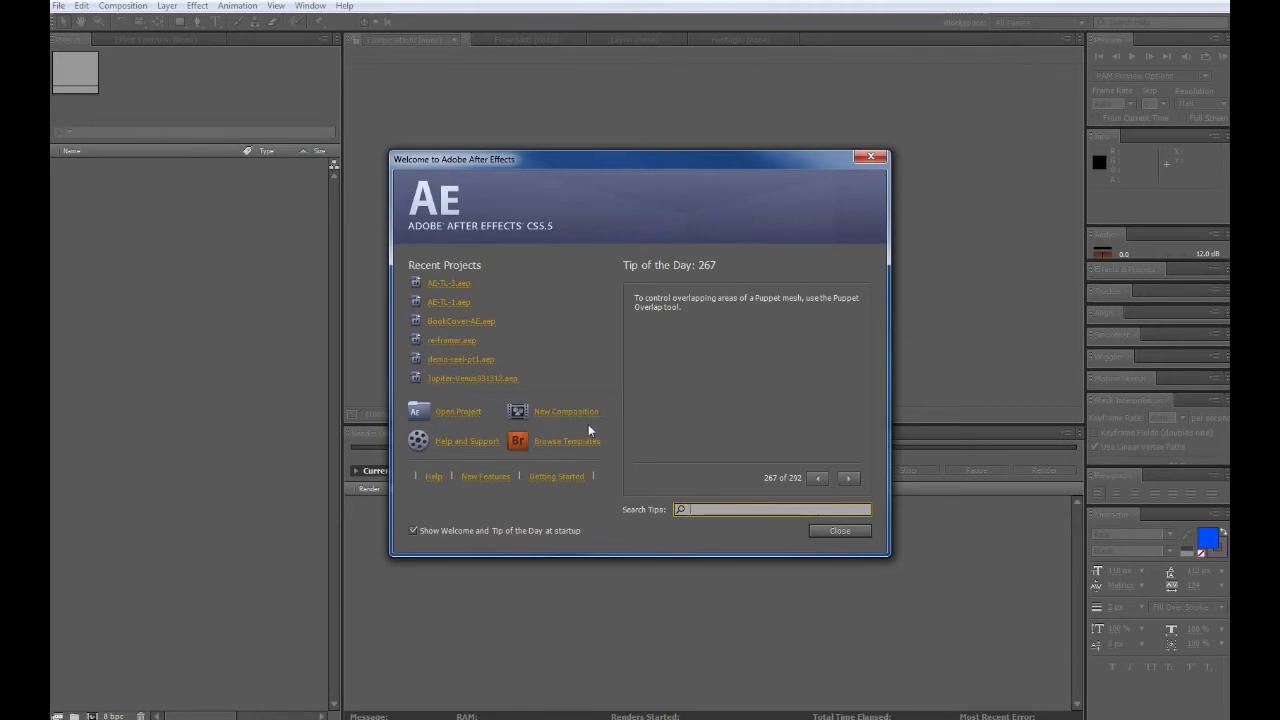
{"action": "mouse_move", "coordinate": [606, 427]}
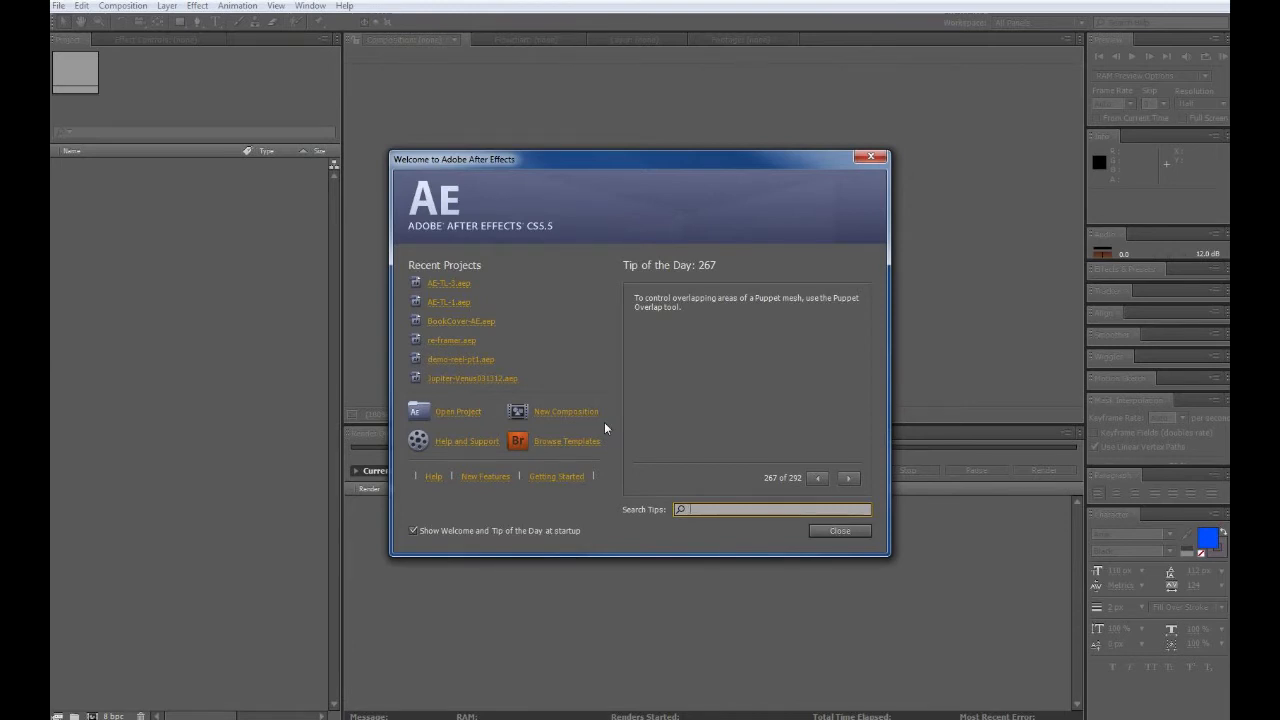
{"action": "mouse_move", "coordinate": [609, 428]}
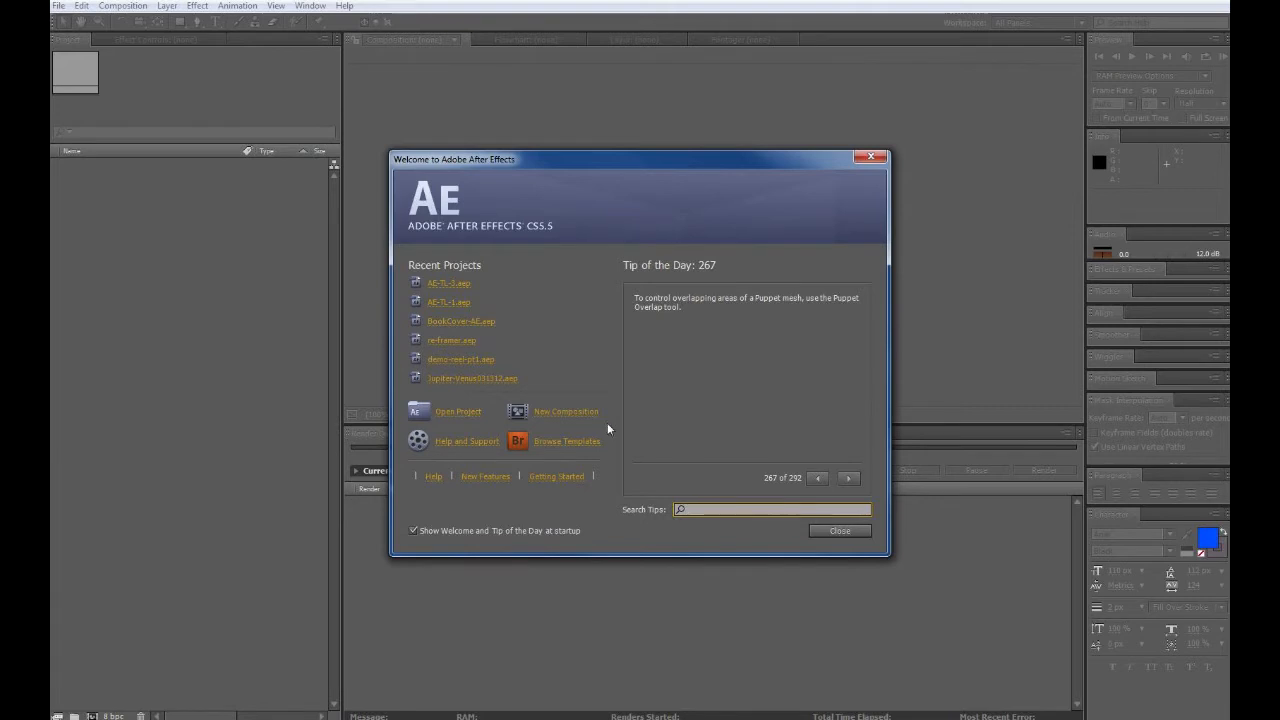
{"action": "mouse_move", "coordinate": [607, 435]}
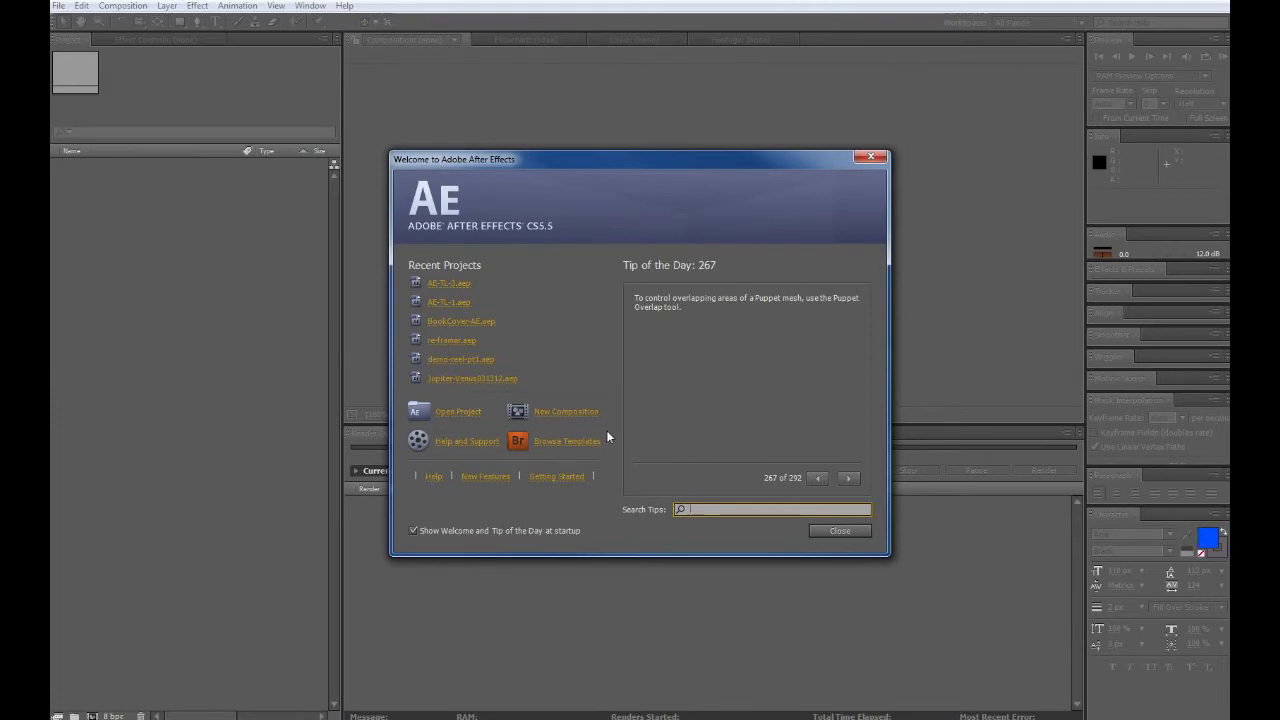
{"action": "mouse_move", "coordinate": [617, 434]}
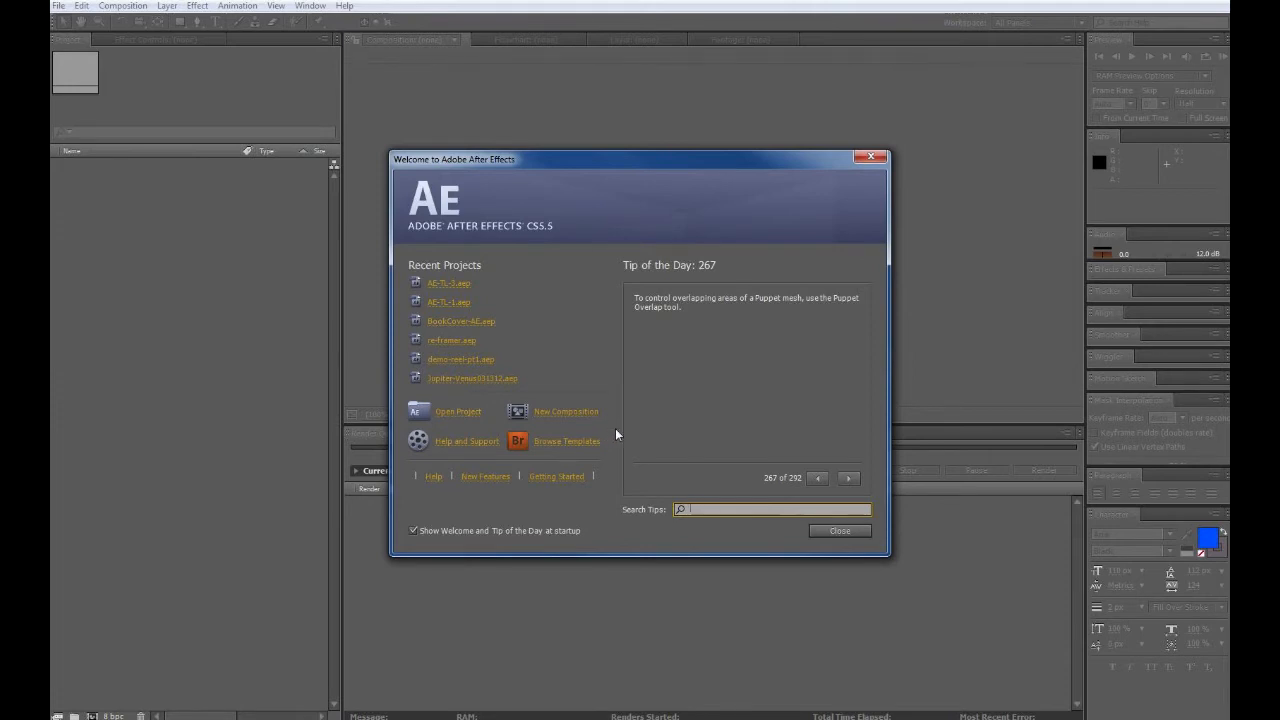
{"action": "mouse_move", "coordinate": [652, 449]}
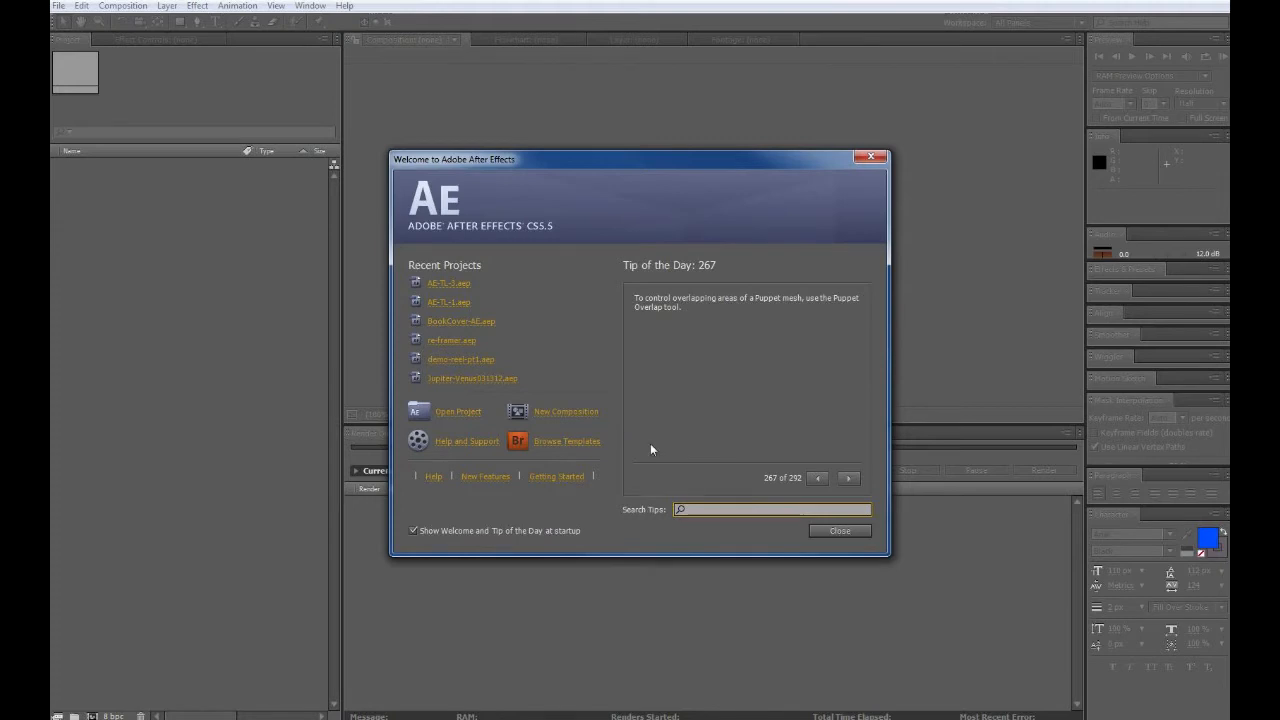
{"action": "left_click", "coordinate": [839, 530]}
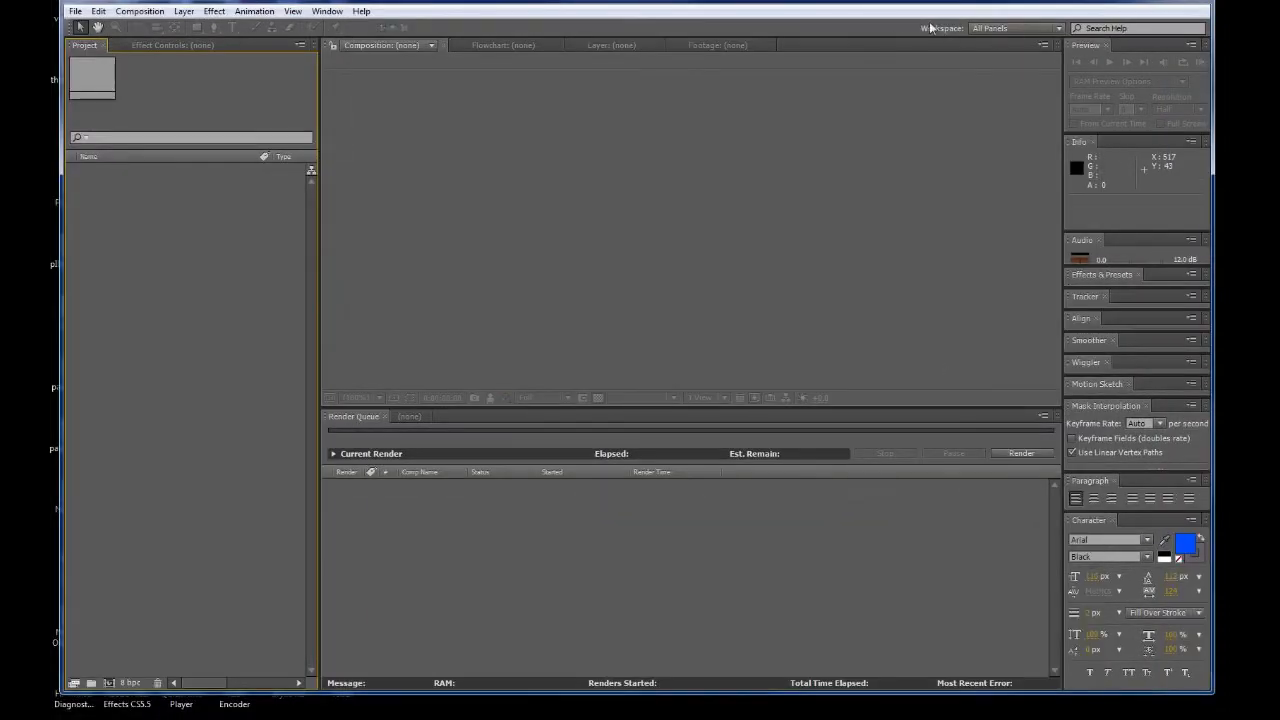
{"action": "mouse_move", "coordinate": [837, 19]}
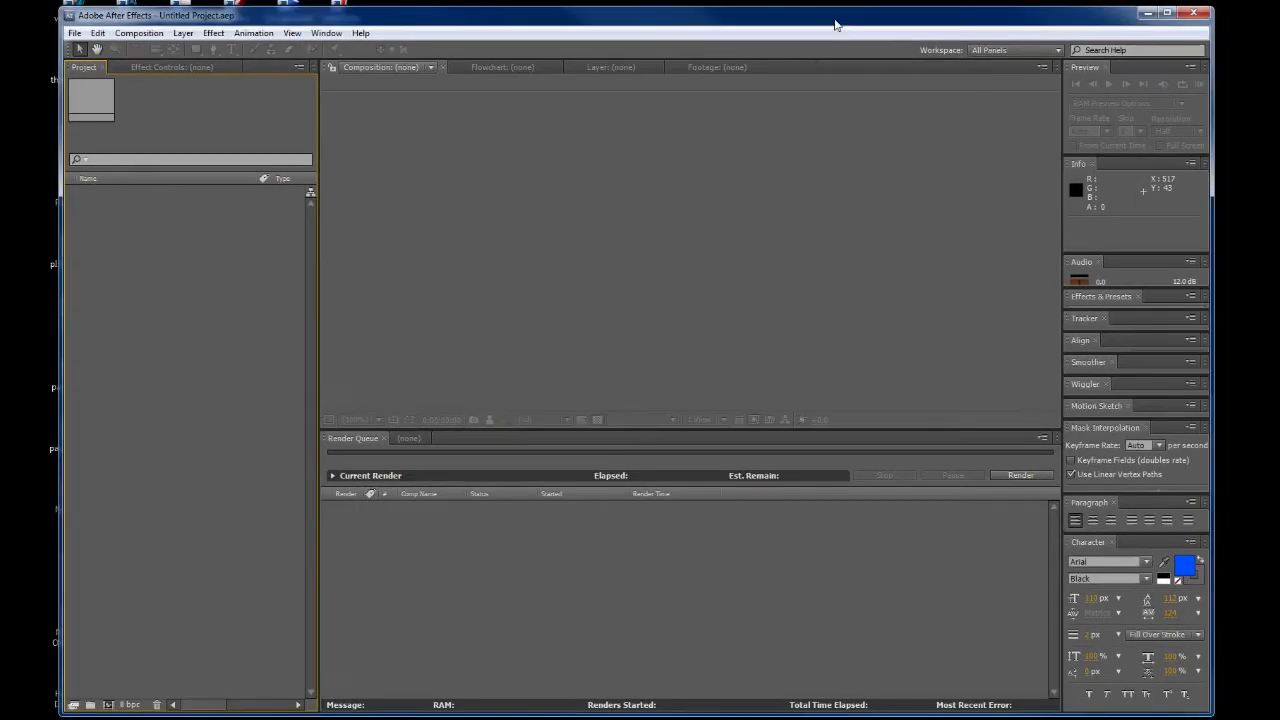
{"action": "mouse_move", "coordinate": [453, 160]}
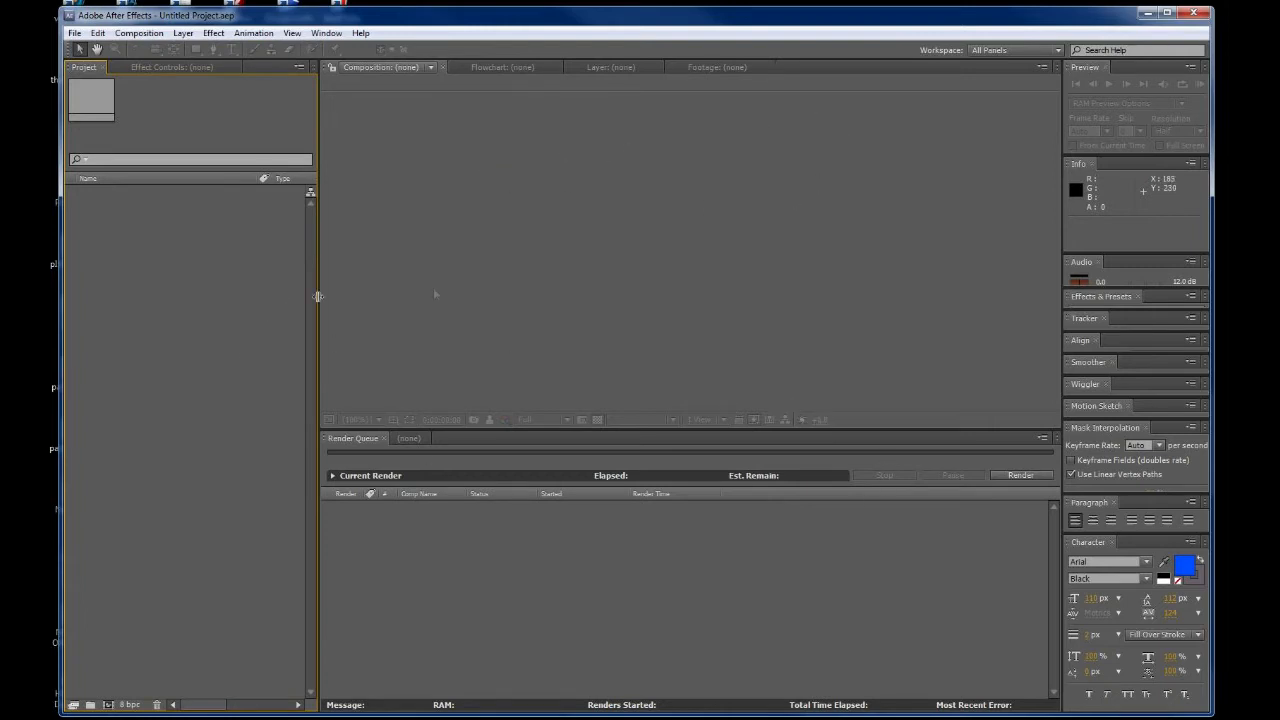
{"action": "mouse_move", "coordinate": [303, 333]}
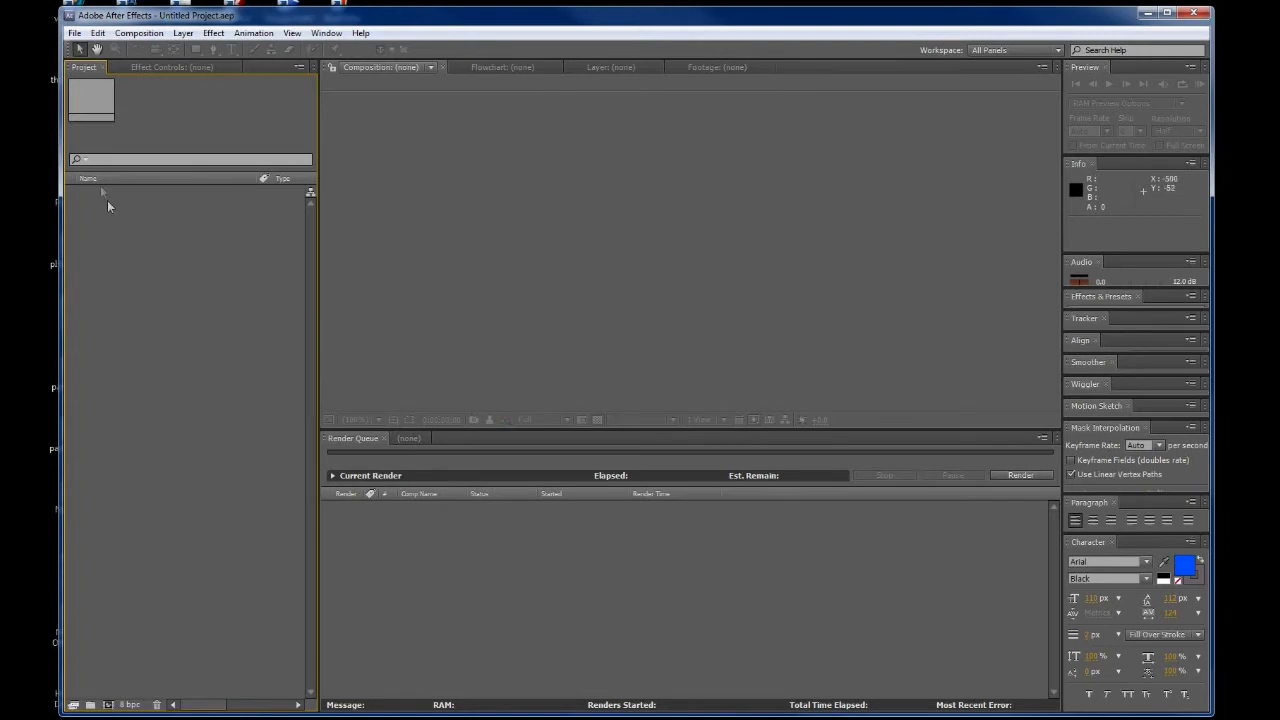
{"action": "mouse_move", "coordinate": [147, 294]}
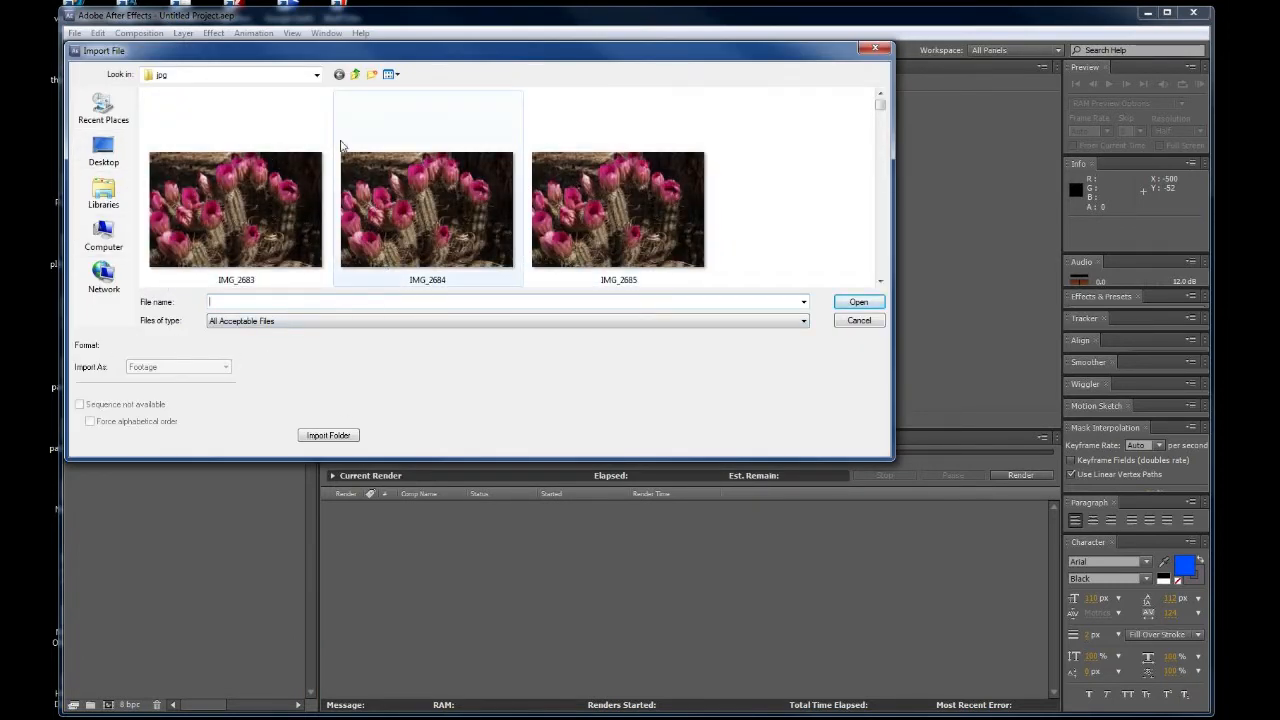
Browse through 040512 into the seg1 folder and select the JPG frame IMG_9783.
{"action": "left_click", "coordinate": [318, 74]}
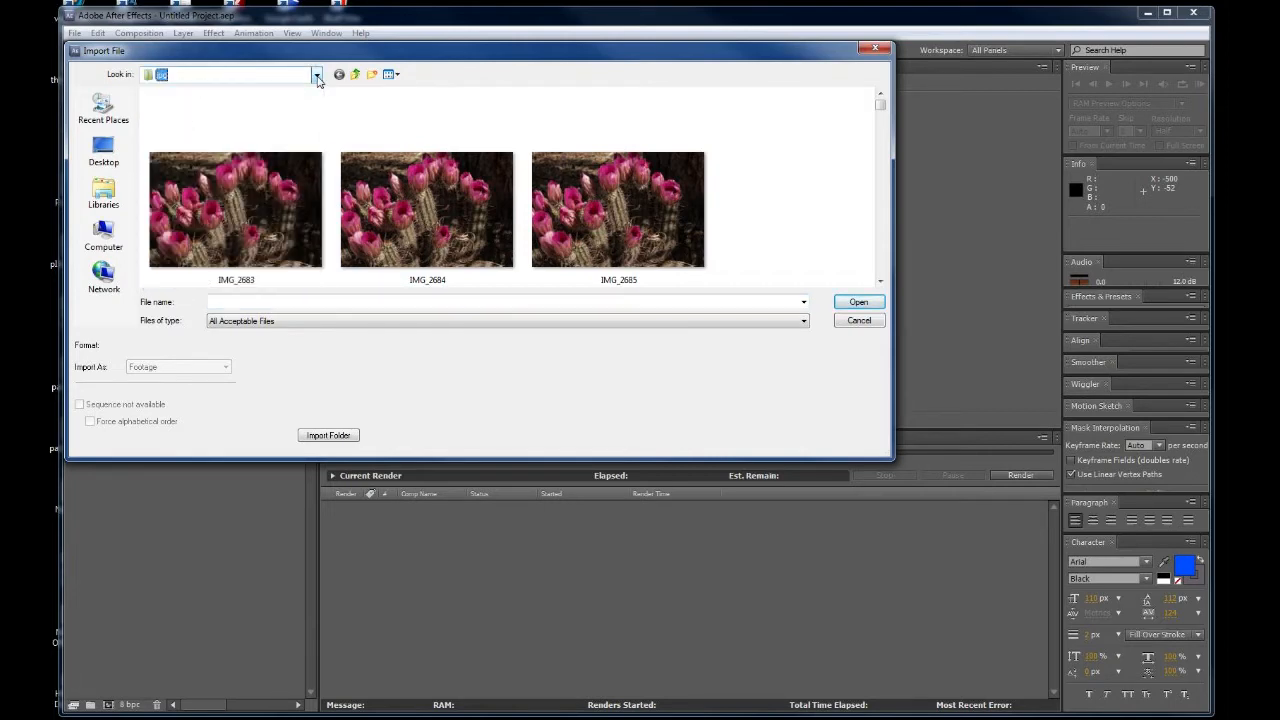
{"action": "left_click", "coordinate": [405, 74]}
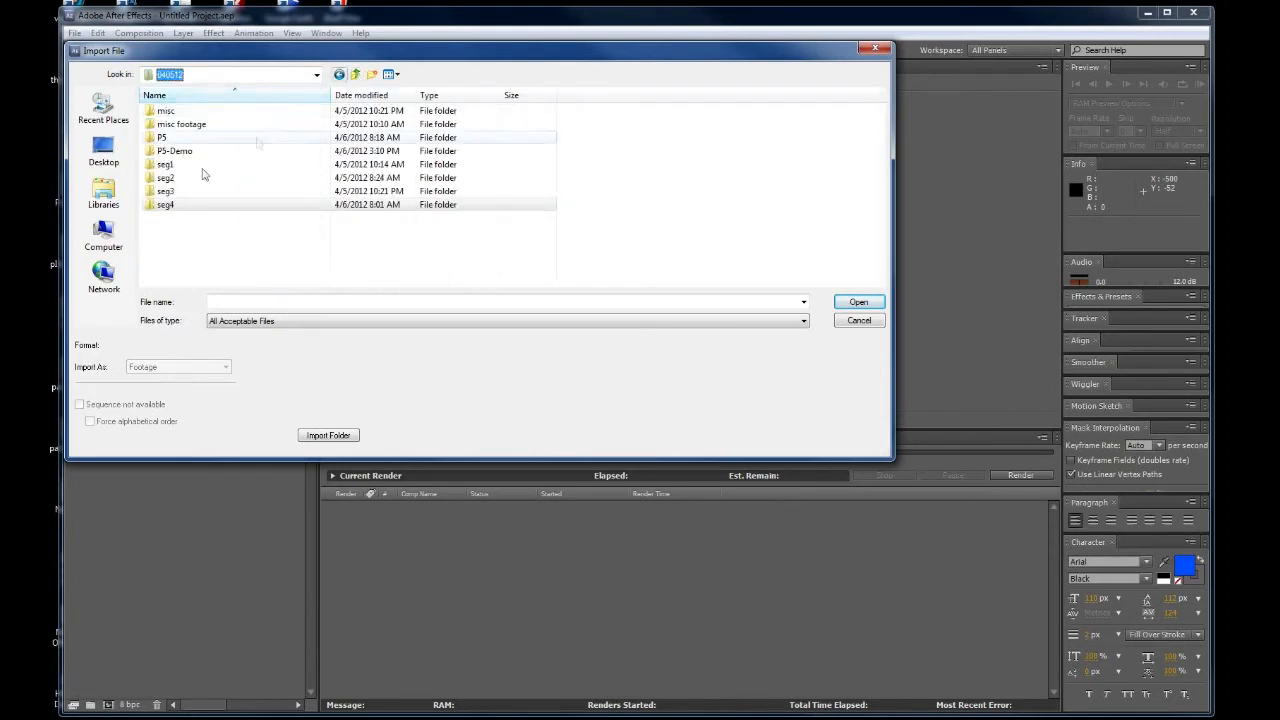
{"action": "double_click", "coordinate": [165, 164]}
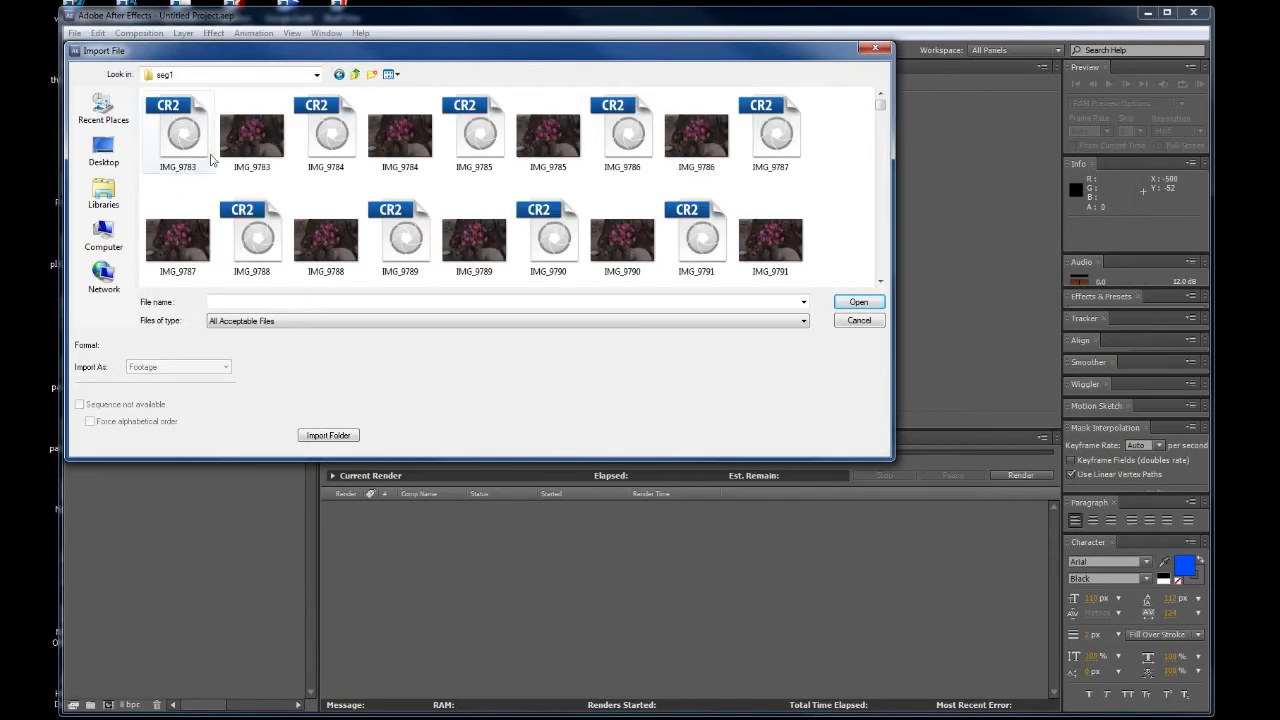
{"action": "left_click", "coordinate": [255, 131]}
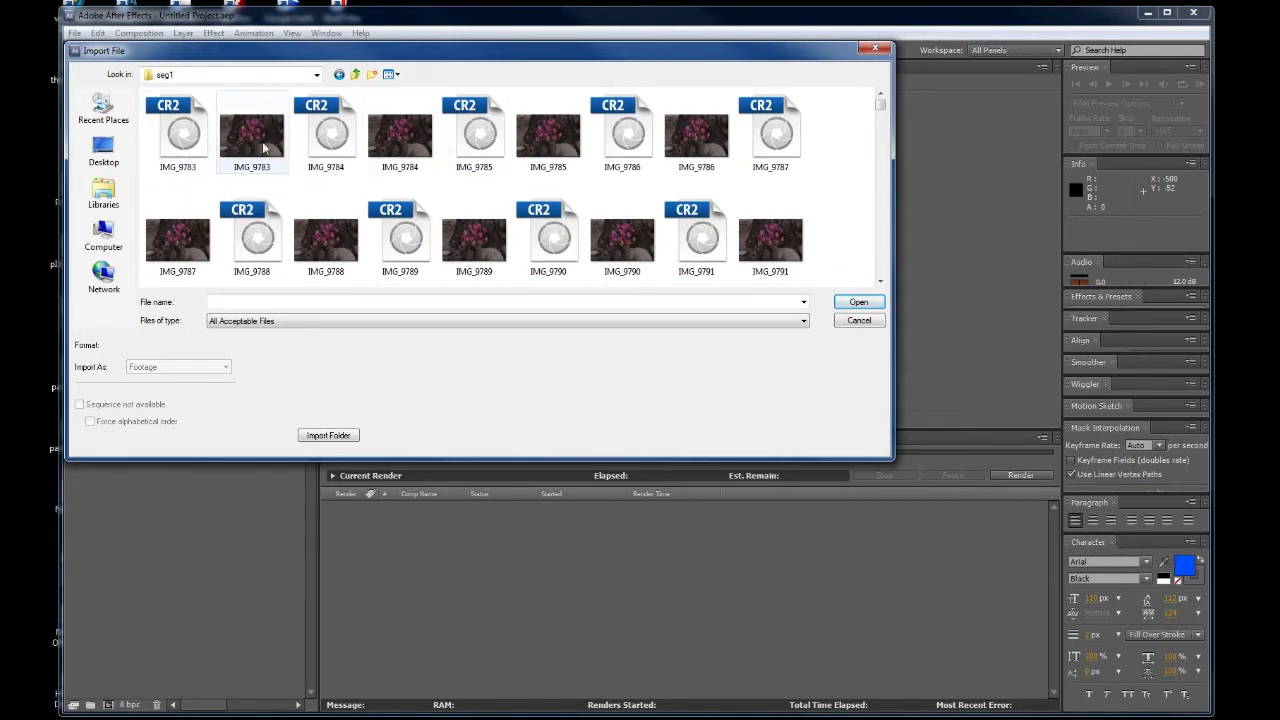
{"action": "mouse_move", "coordinate": [178, 155]}
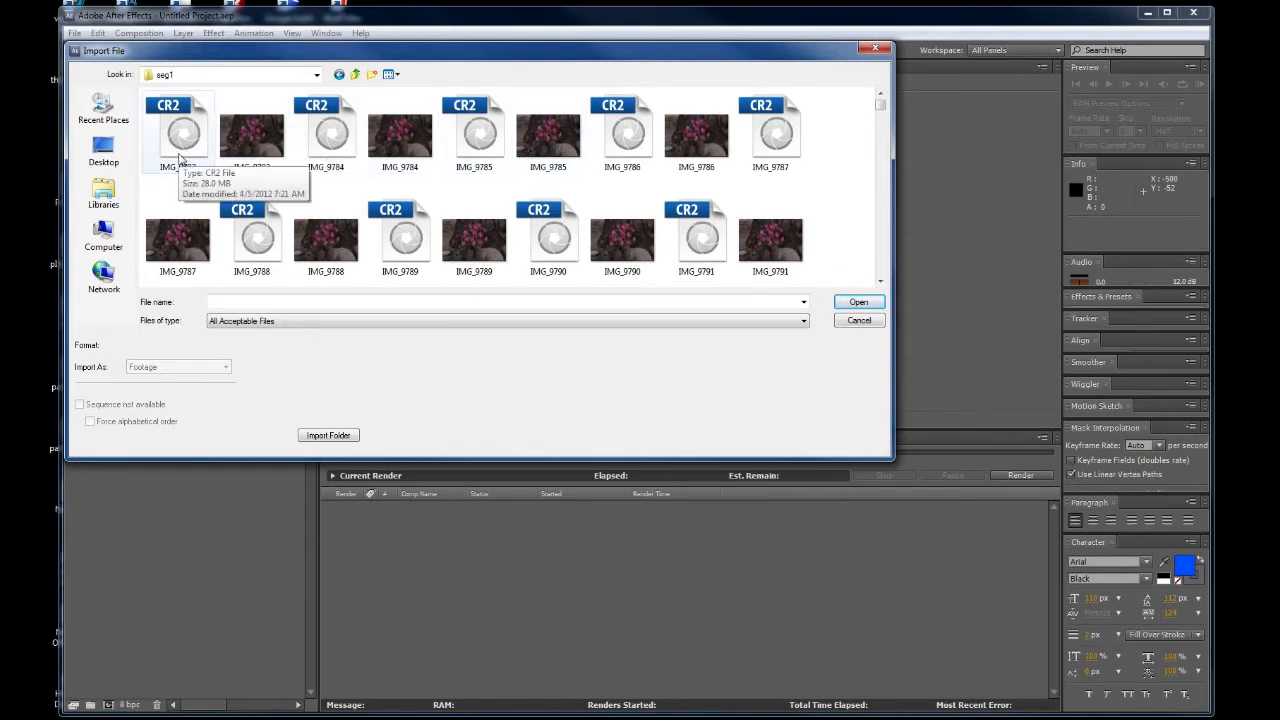
{"action": "mouse_move", "coordinate": [183, 152]}
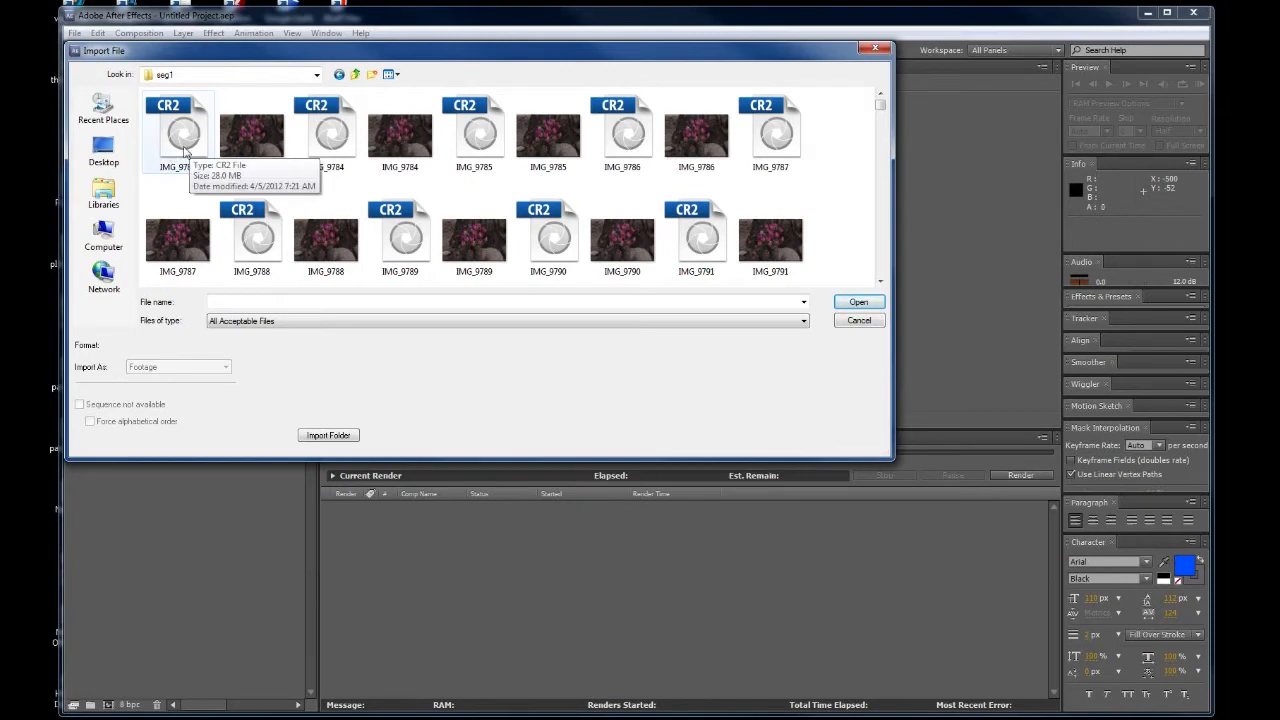
{"action": "mouse_move", "coordinate": [252, 146]}
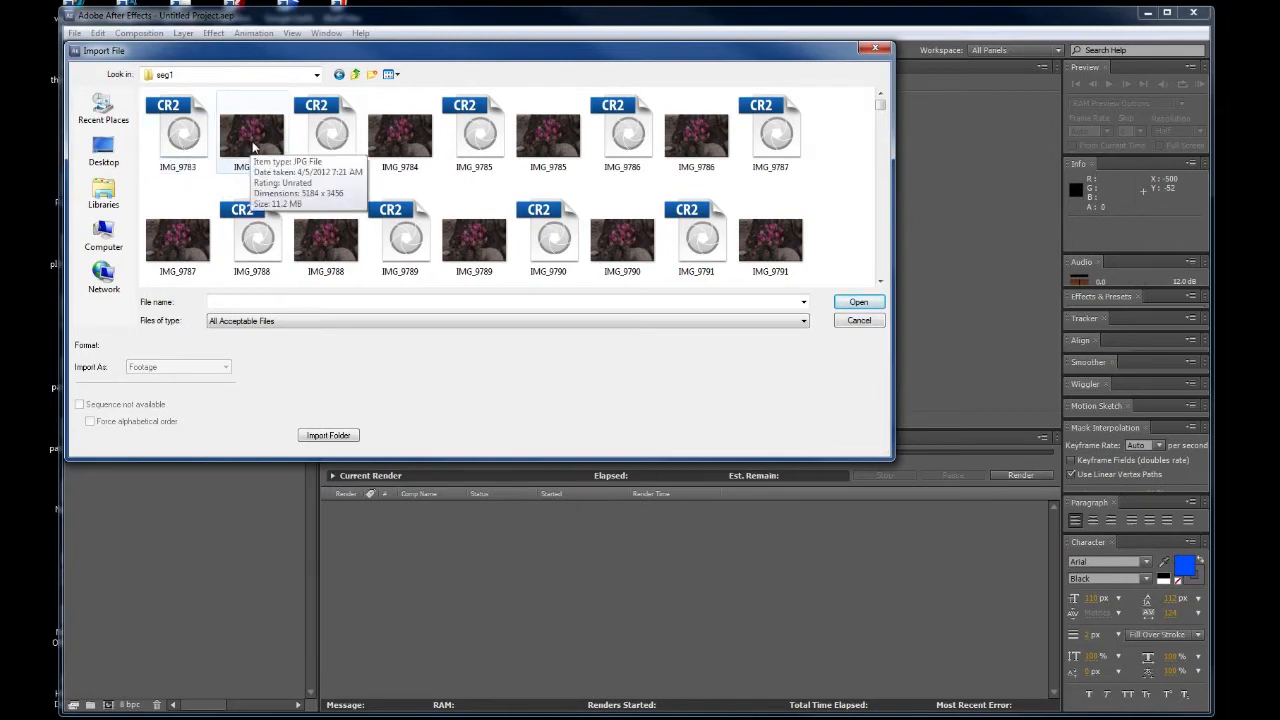
{"action": "mouse_move", "coordinate": [258, 135]}
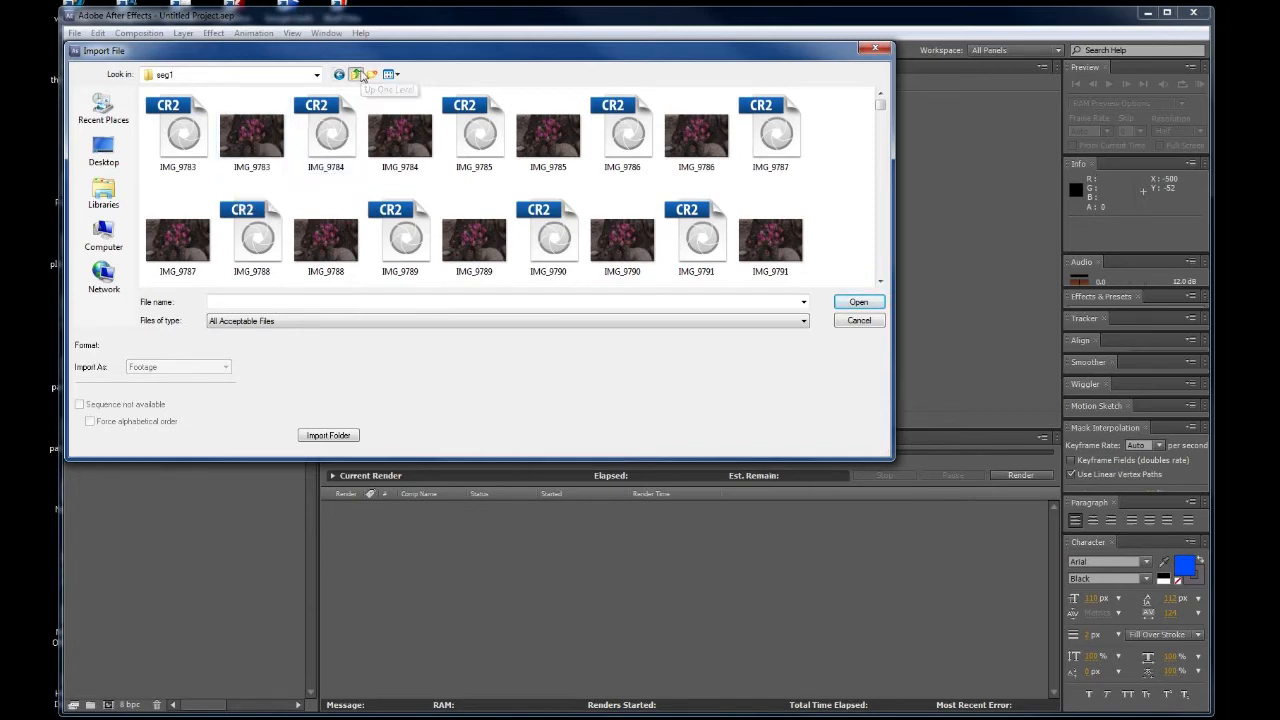
Go up to 040512, open seg4 and show its files as large thumbnails.
{"action": "left_click", "coordinate": [356, 74]}
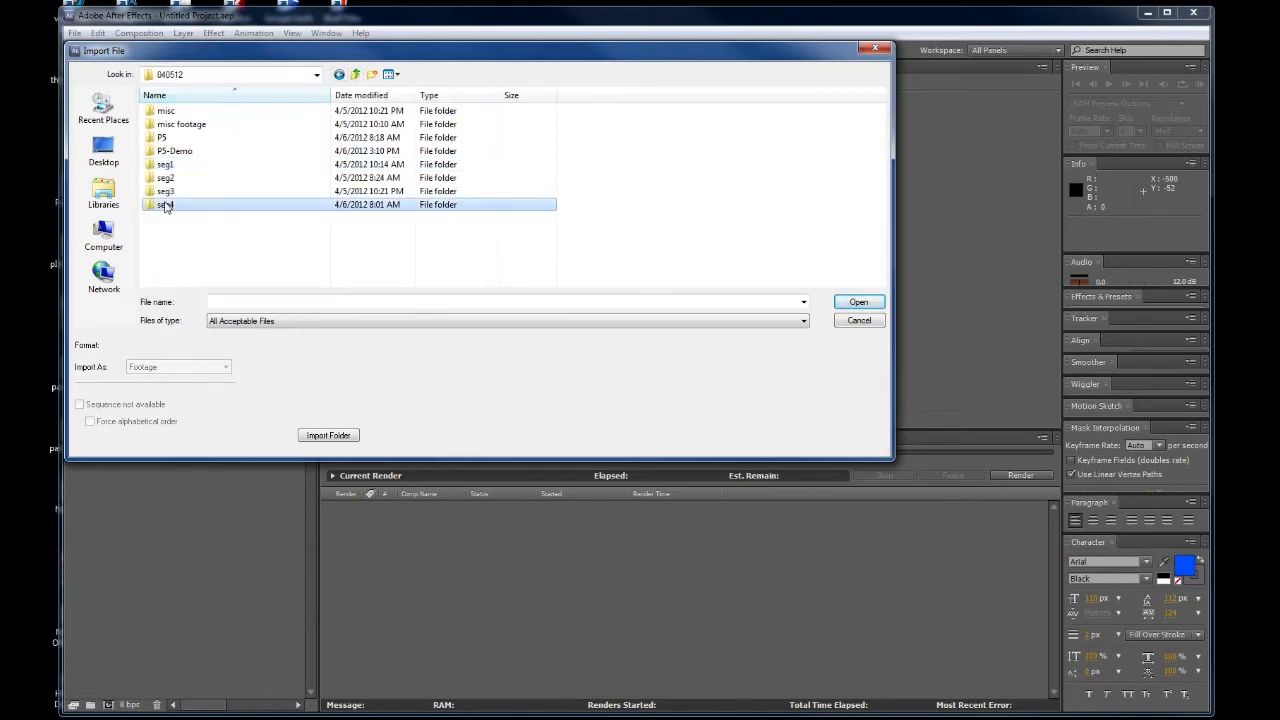
{"action": "double_click", "coordinate": [165, 204]}
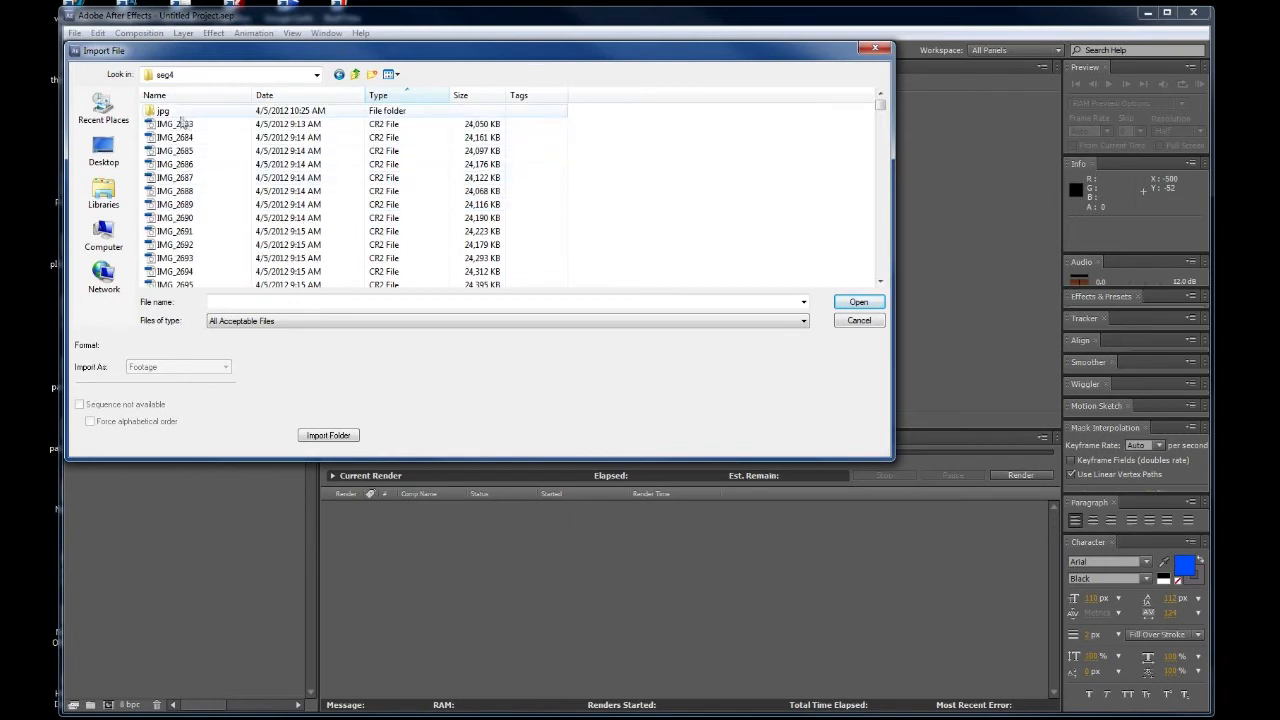
{"action": "mouse_move", "coordinate": [175, 123]}
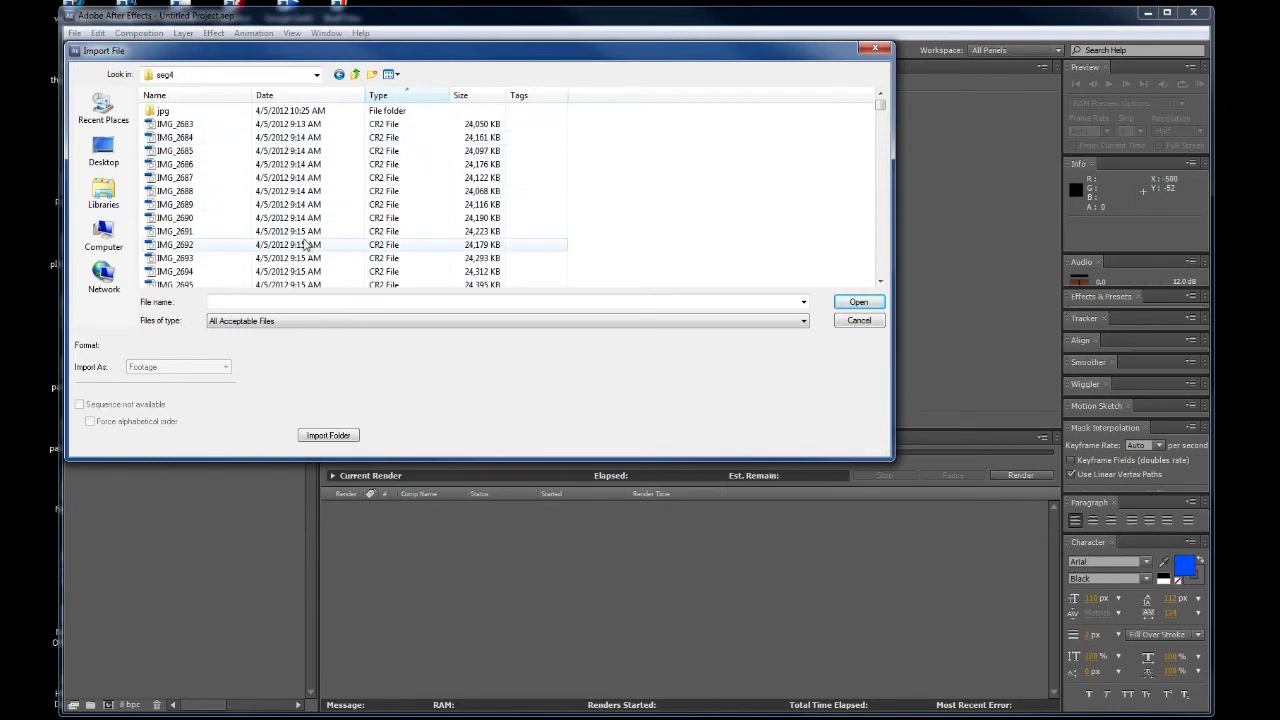
{"action": "left_click", "coordinate": [390, 74]}
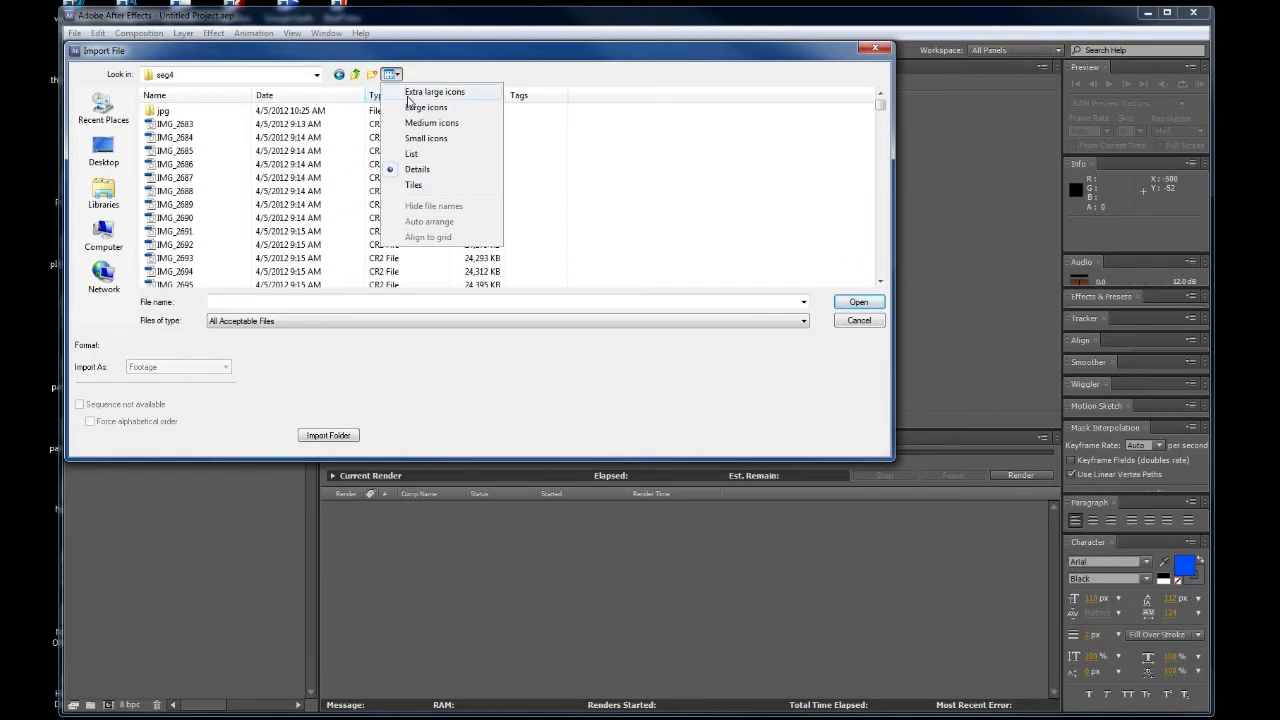
{"action": "mouse_move", "coordinate": [416, 110]}
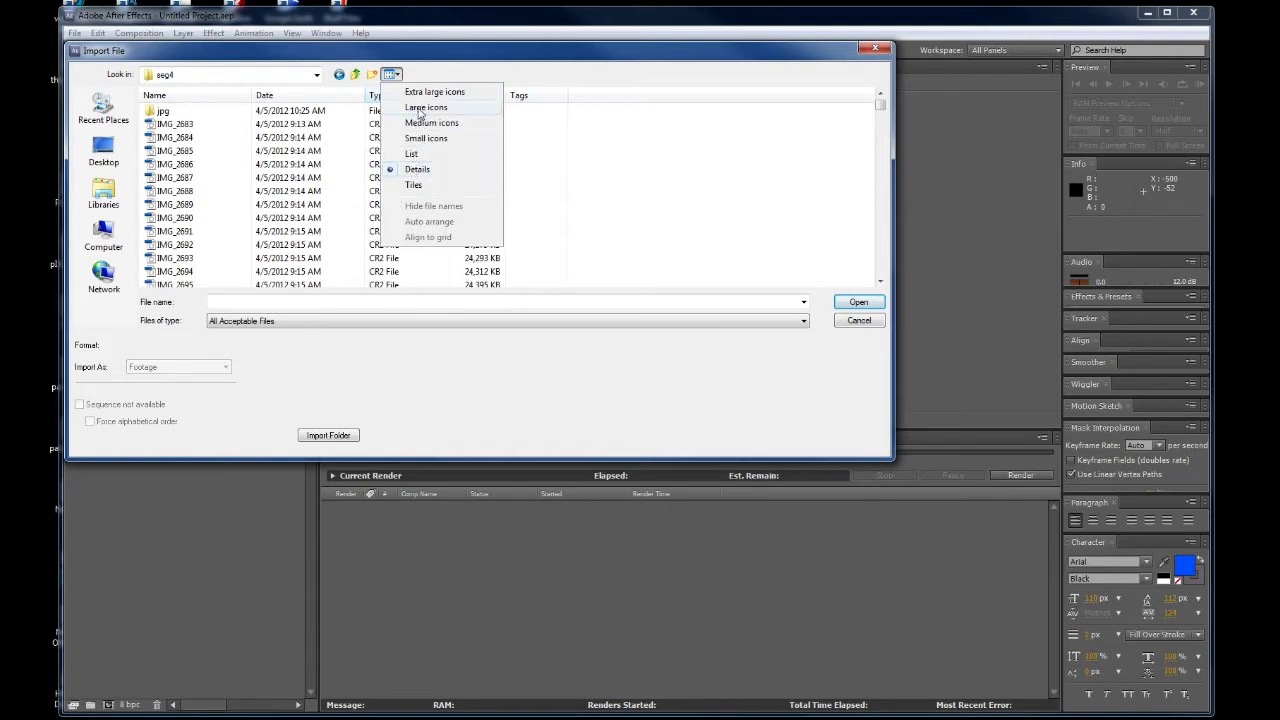
{"action": "left_click", "coordinate": [426, 107]}
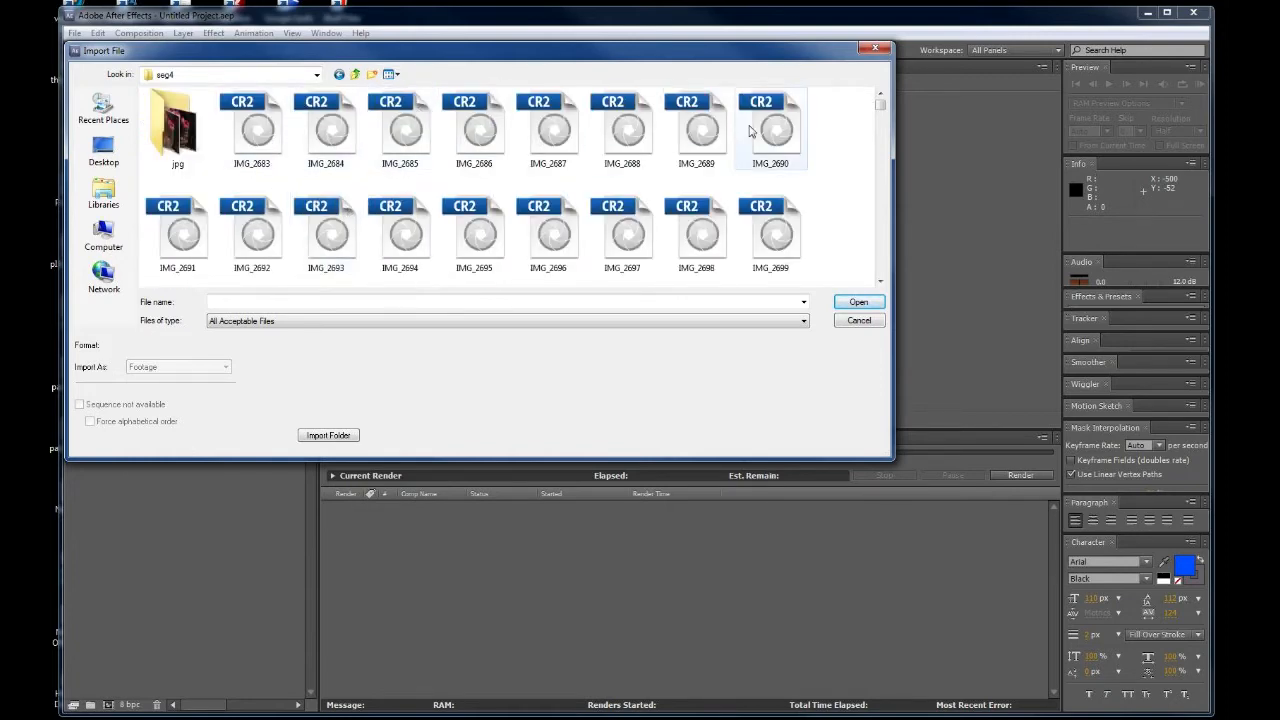
Open the jpg folder and list its frames in Details view.
{"action": "double_click", "coordinate": [183, 127]}
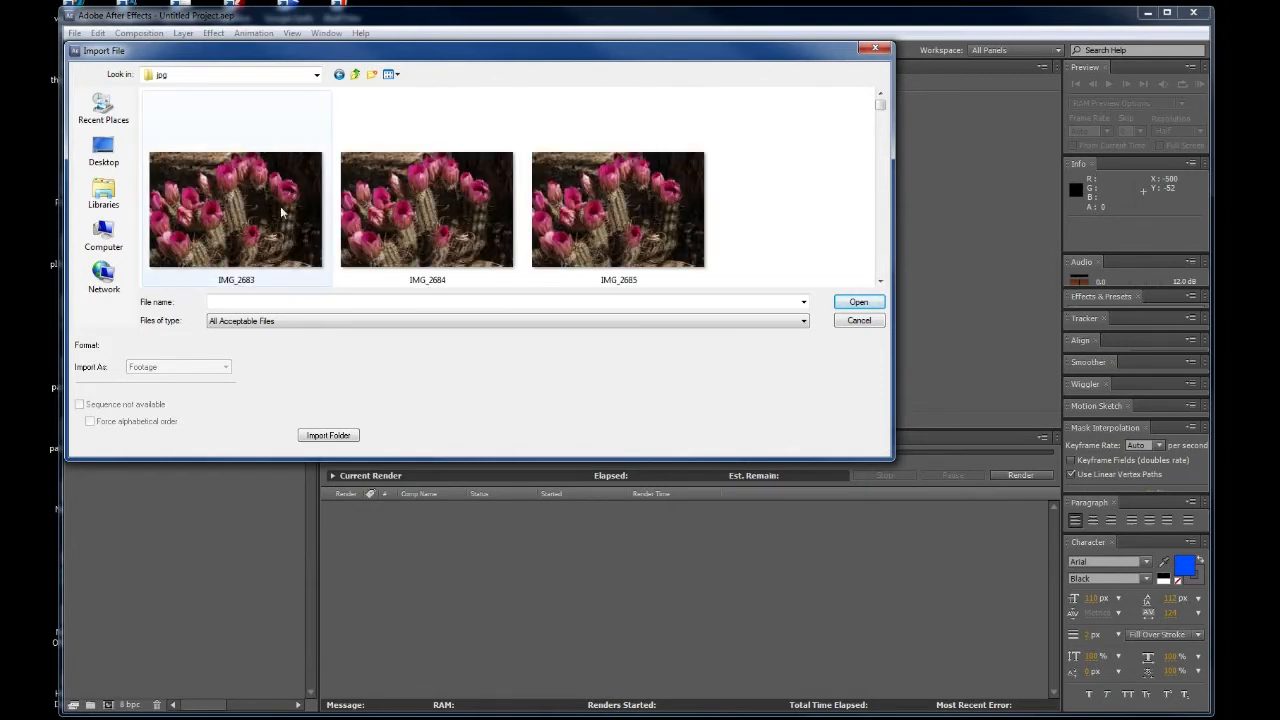
{"action": "left_click", "coordinate": [387, 74]}
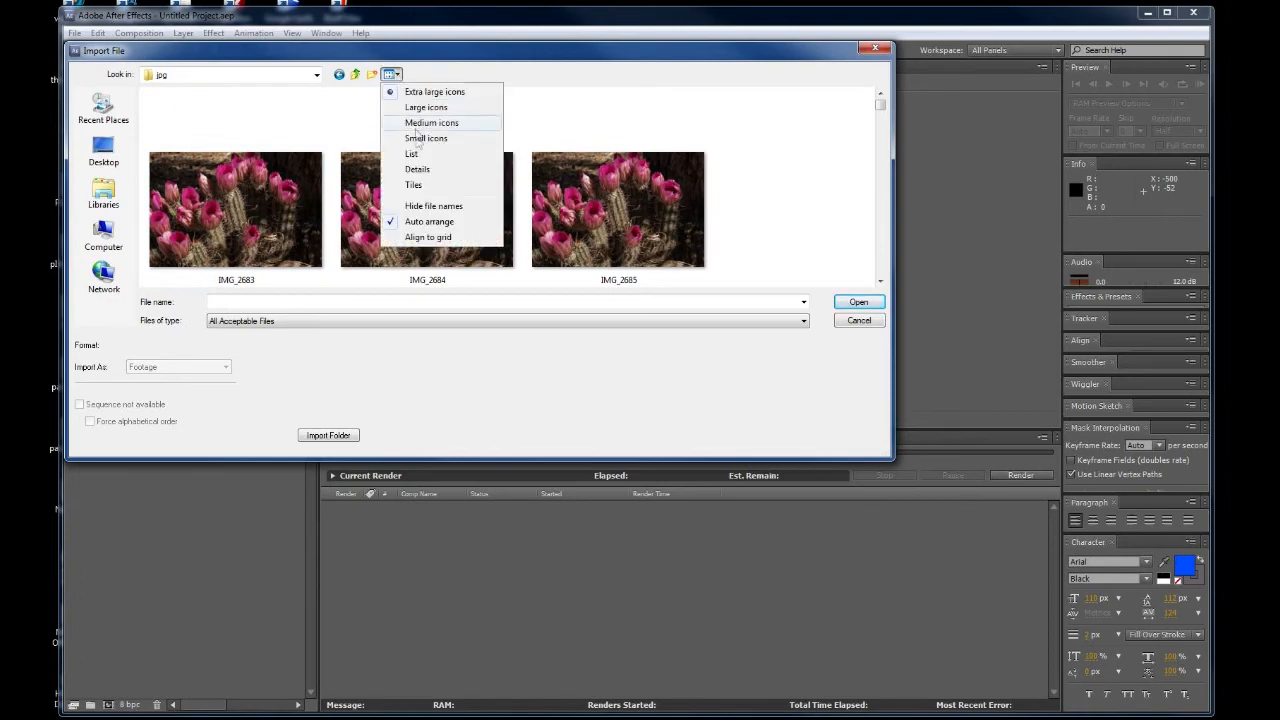
{"action": "left_click", "coordinate": [417, 169]}
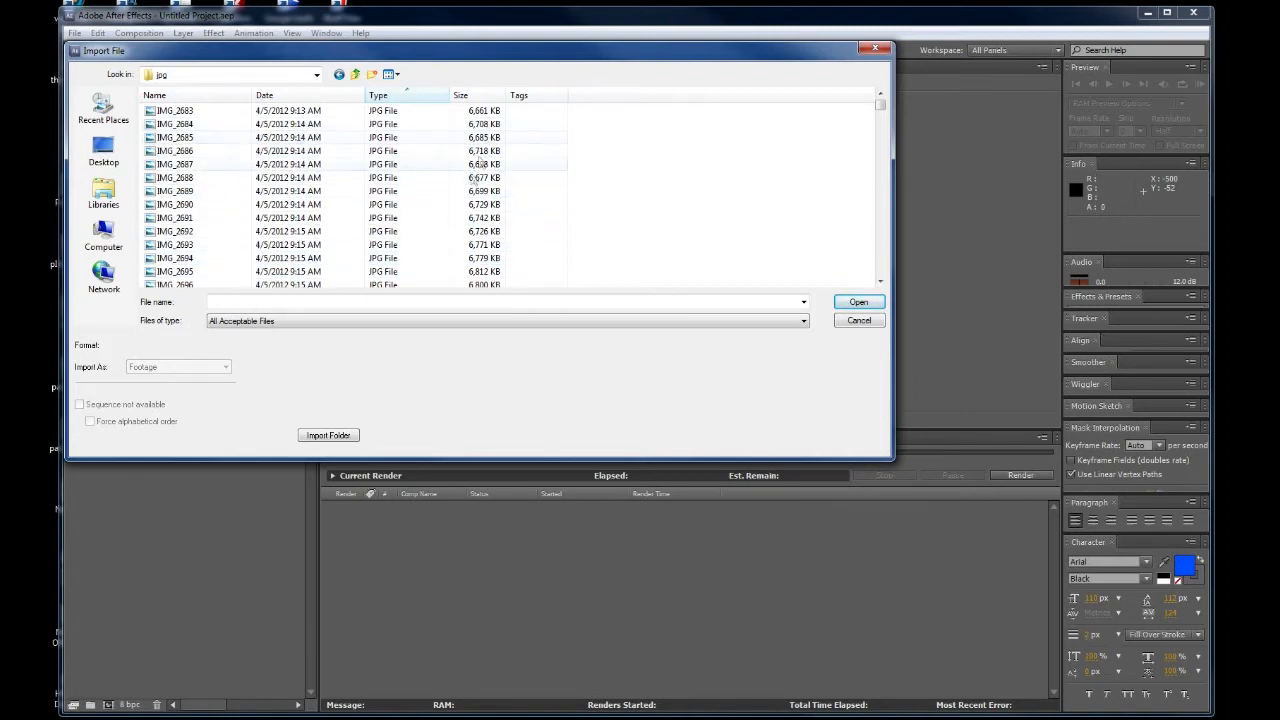
Return to seg4, switch to Details view, and select raw frame IMG_2683.CR2 as a Camera Raw sequence.
{"action": "left_click", "coordinate": [175, 124]}
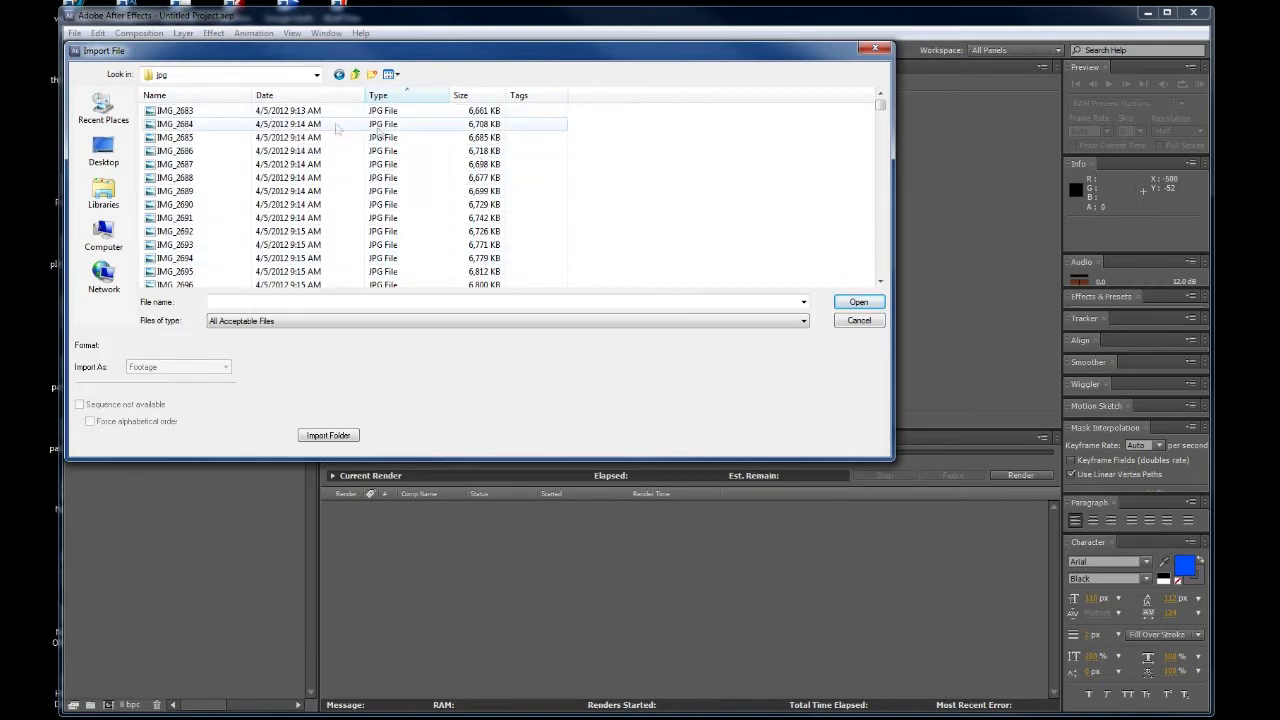
{"action": "mouse_move", "coordinate": [177, 124]}
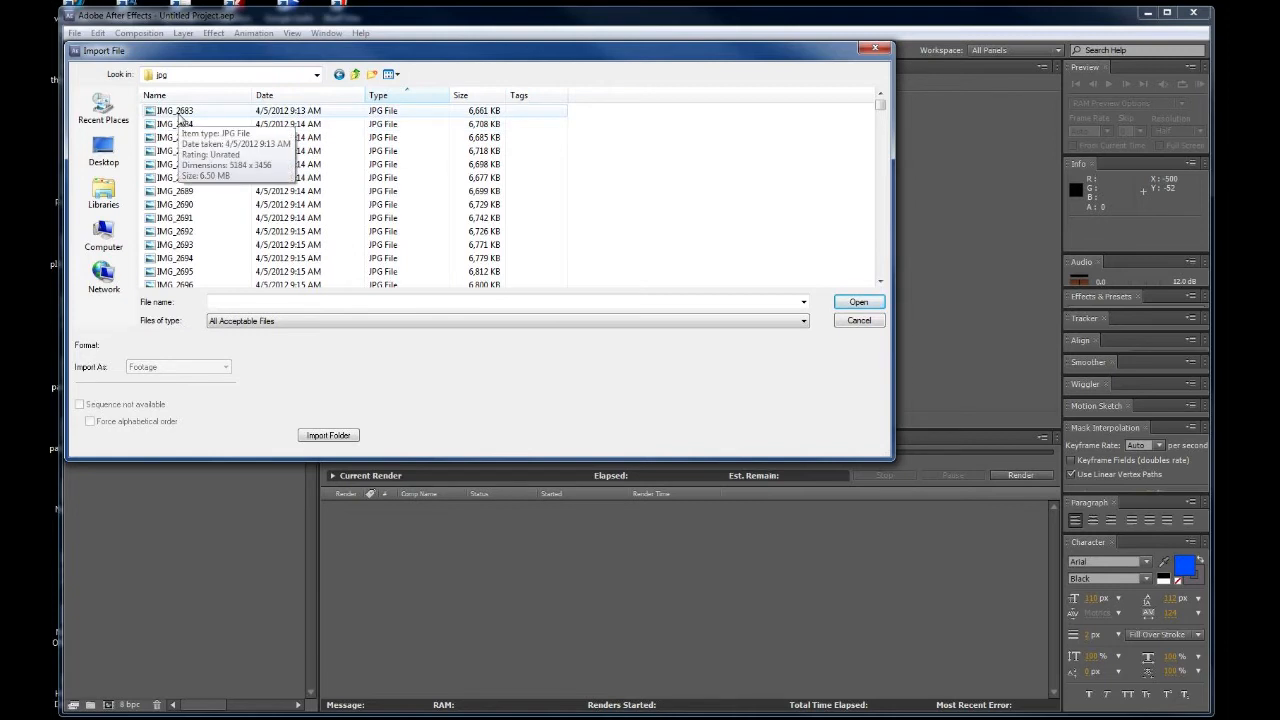
{"action": "left_click", "coordinate": [175, 110]}
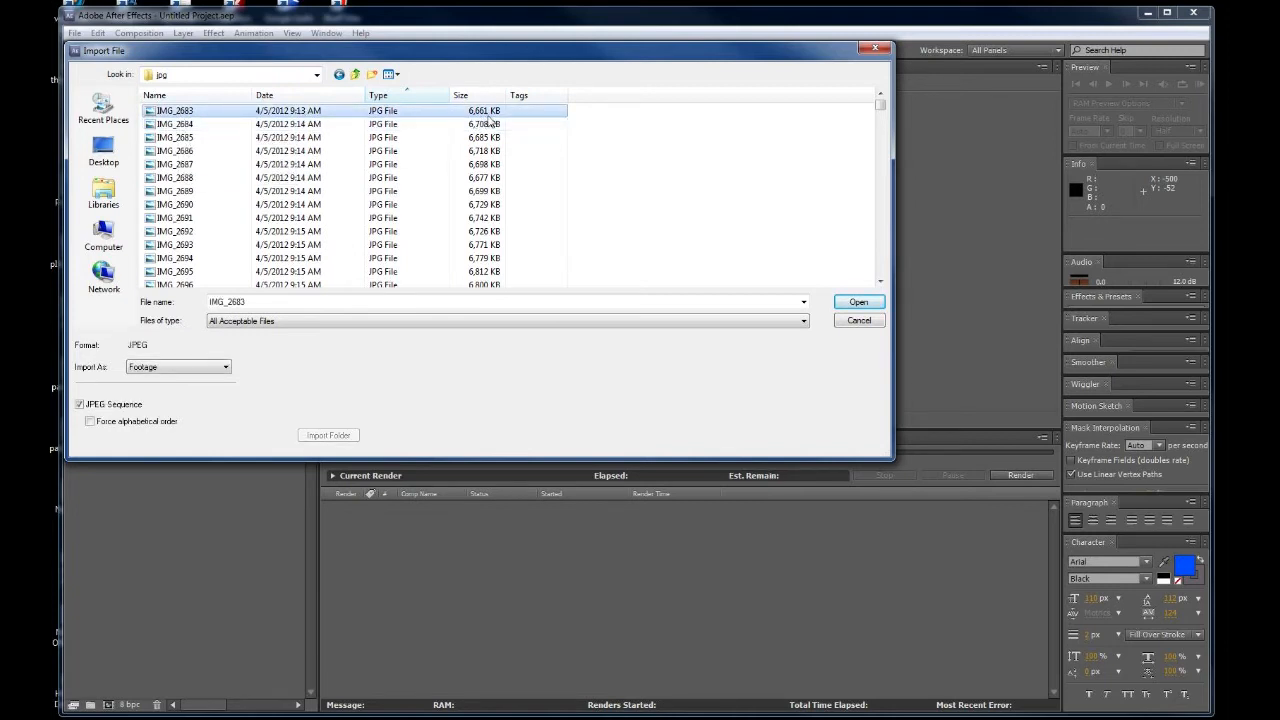
{"action": "left_click", "coordinate": [352, 74]}
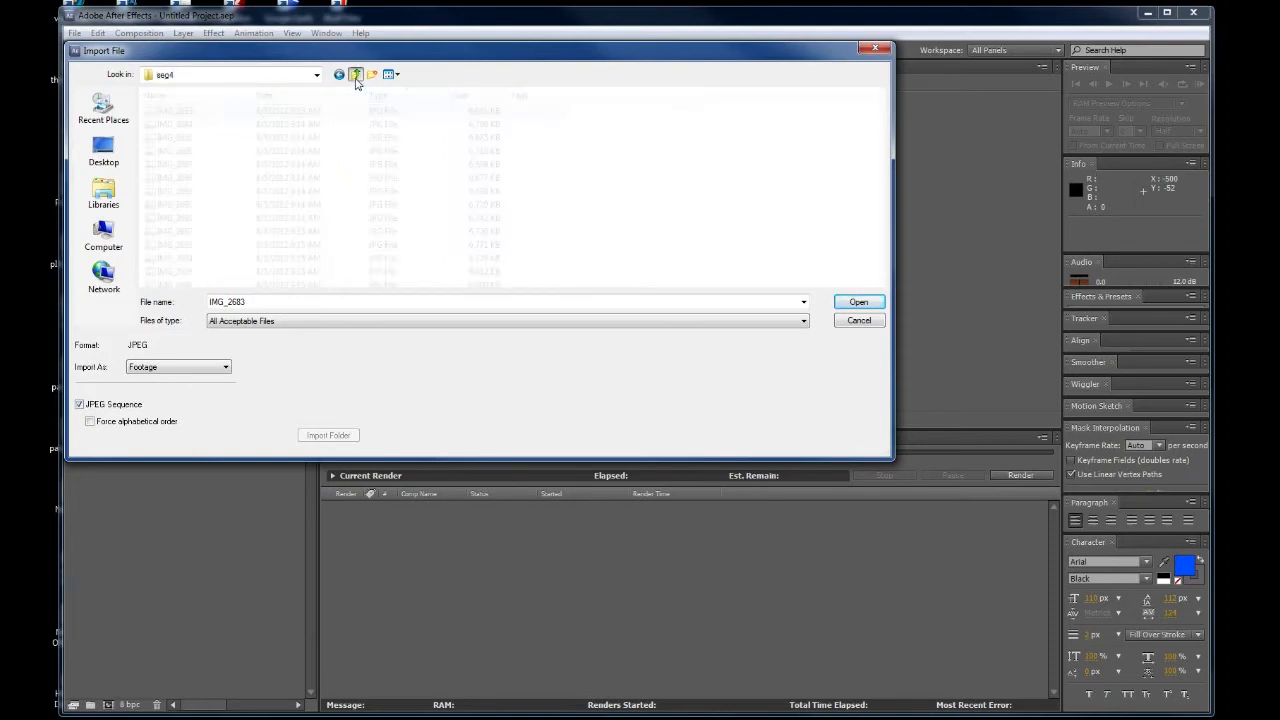
{"action": "left_click", "coordinate": [392, 74]}
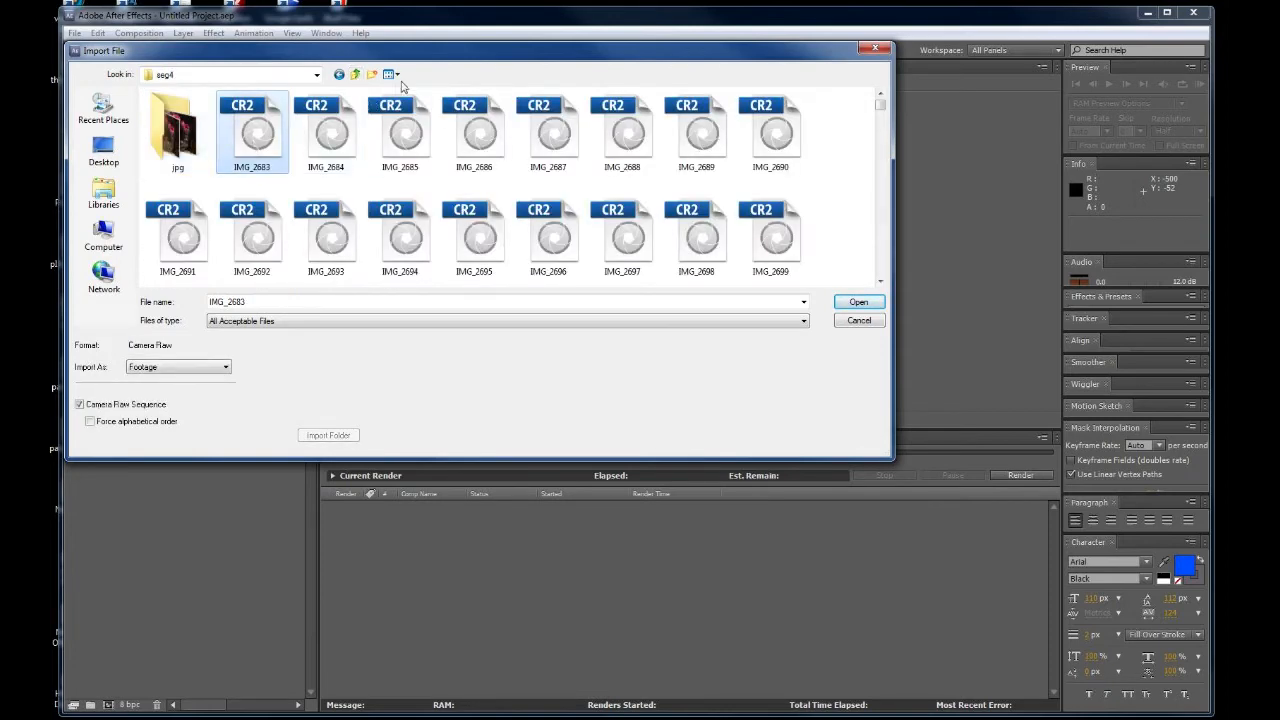
{"action": "left_click", "coordinate": [391, 75]}
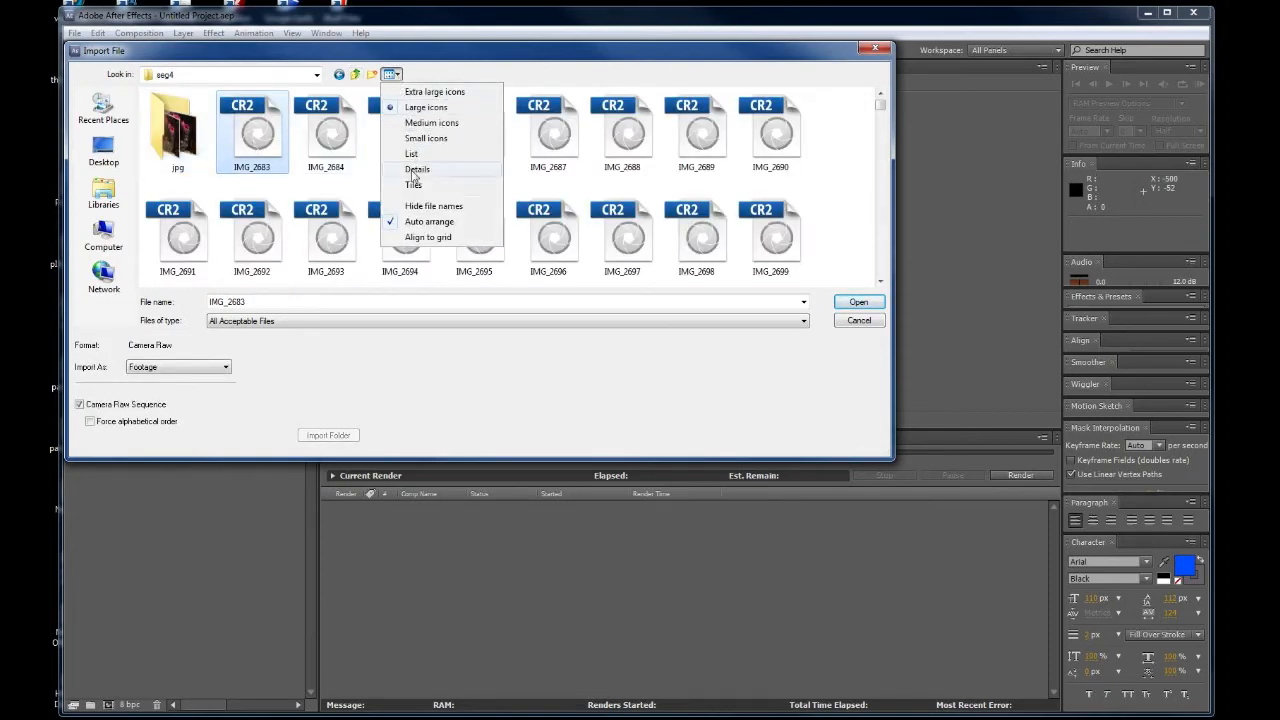
{"action": "left_click", "coordinate": [416, 169]}
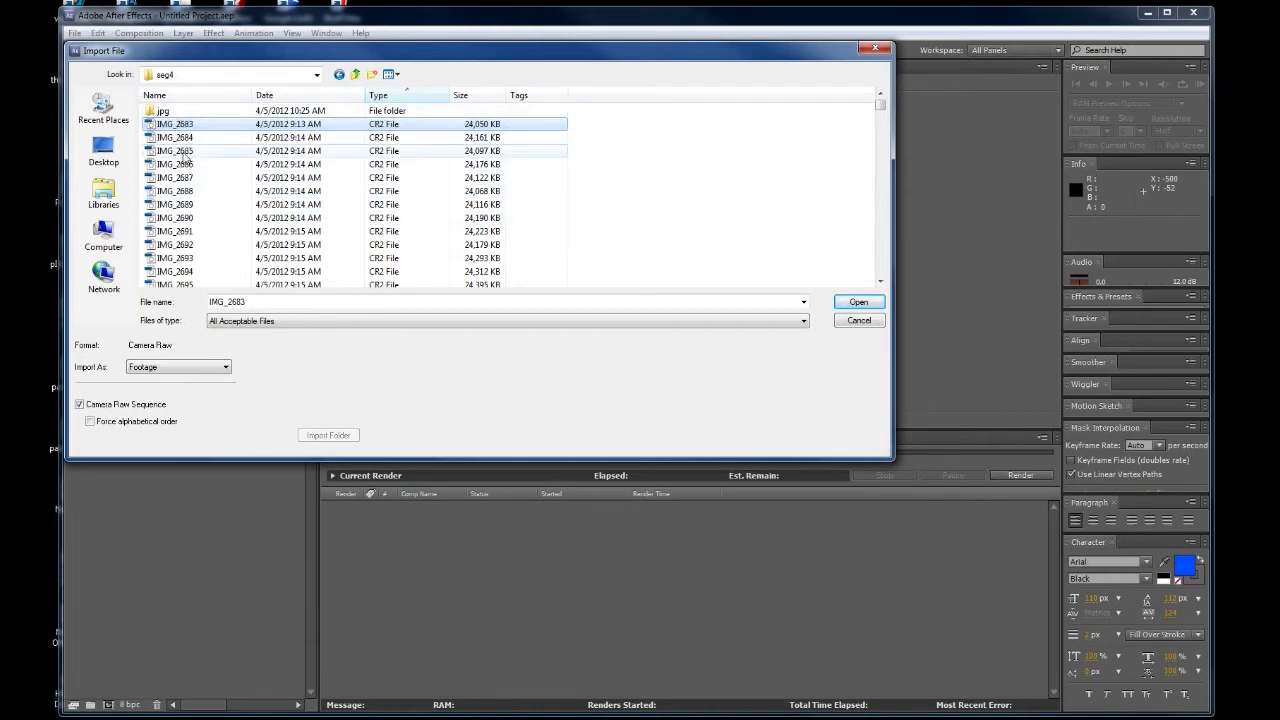
{"action": "left_click", "coordinate": [174, 123]}
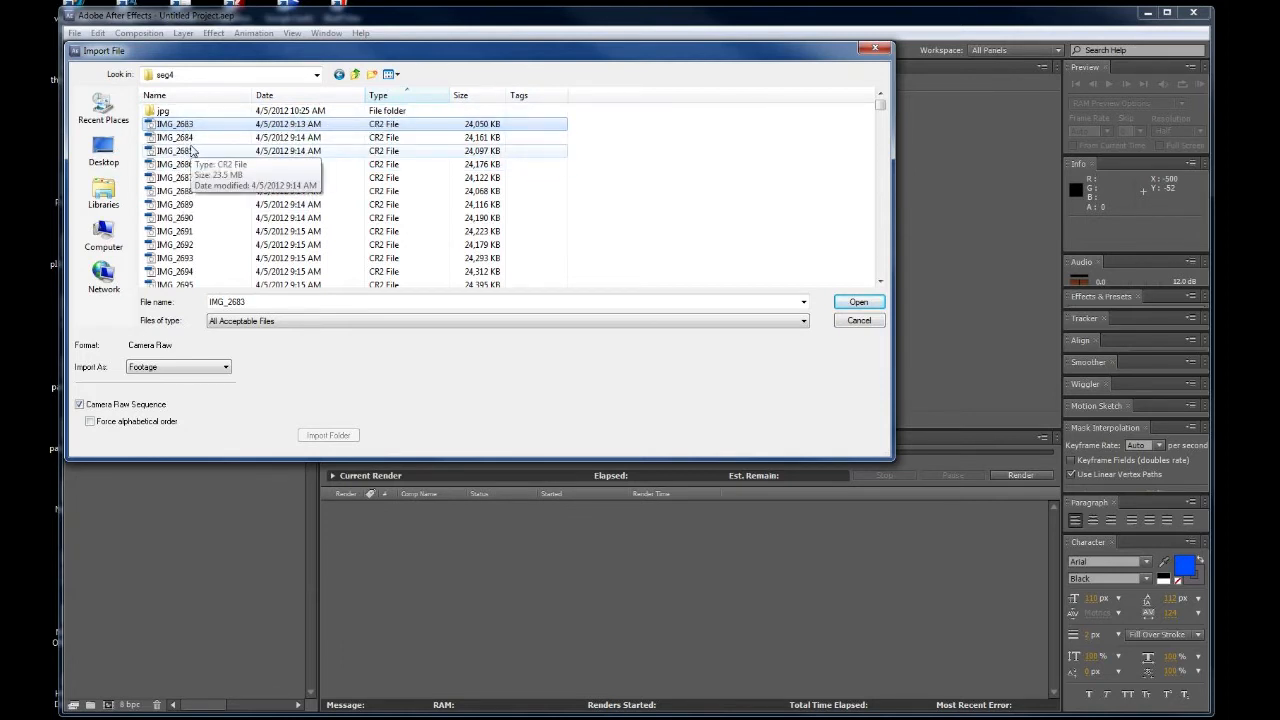
{"action": "mouse_move", "coordinate": [361, 164]}
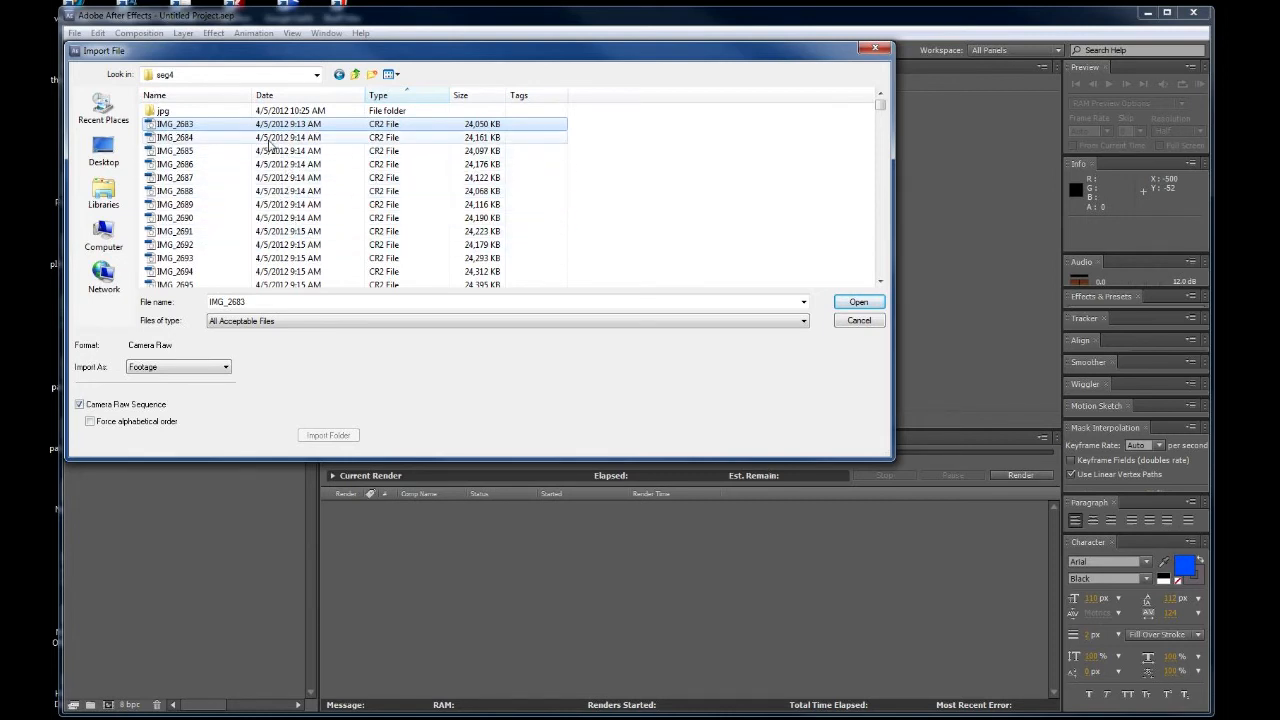
Open the jpg folder and display its JPEG frames from IMG_2683 as large thumbnails.
{"action": "left_click", "coordinate": [163, 110]}
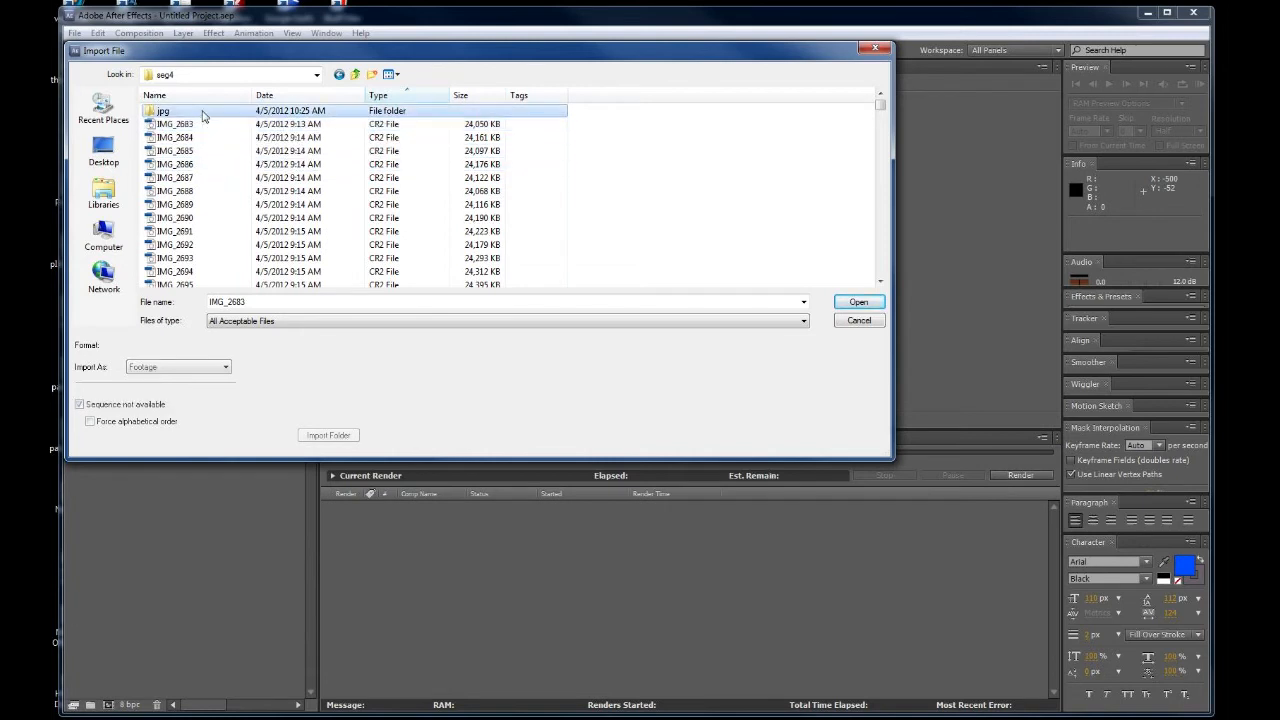
{"action": "double_click", "coordinate": [163, 110]}
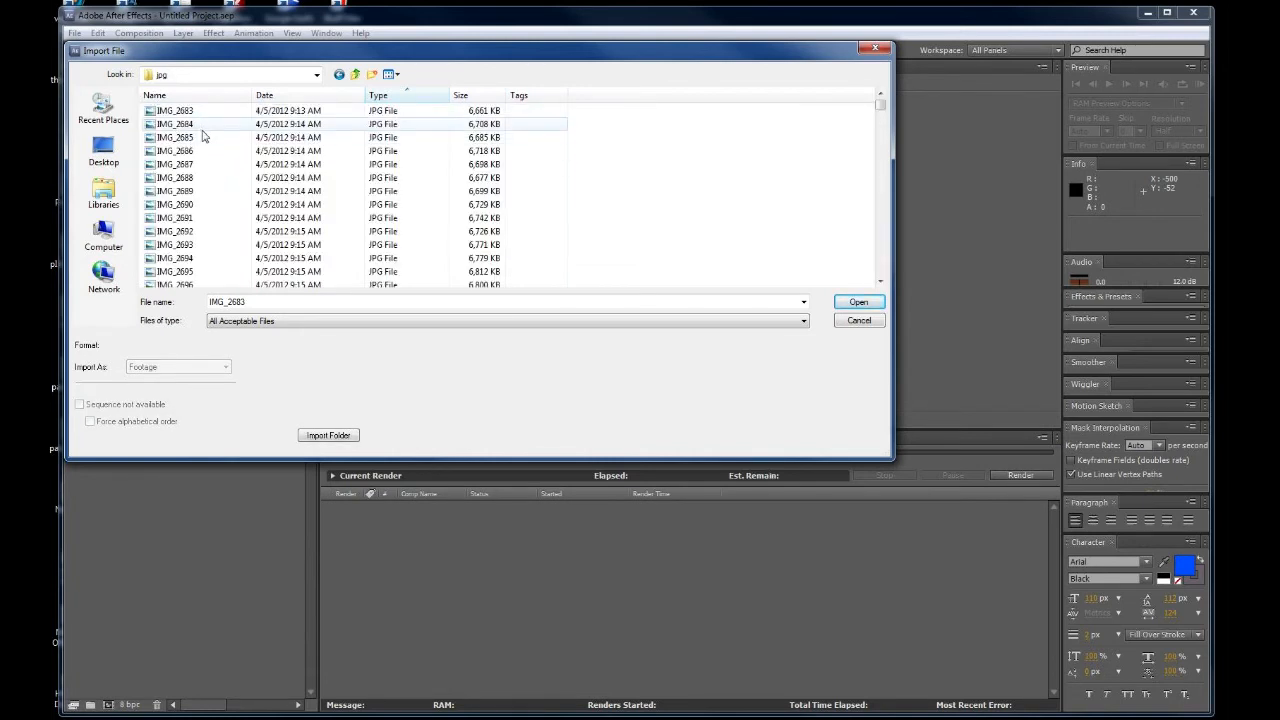
{"action": "mouse_move", "coordinate": [205, 137]}
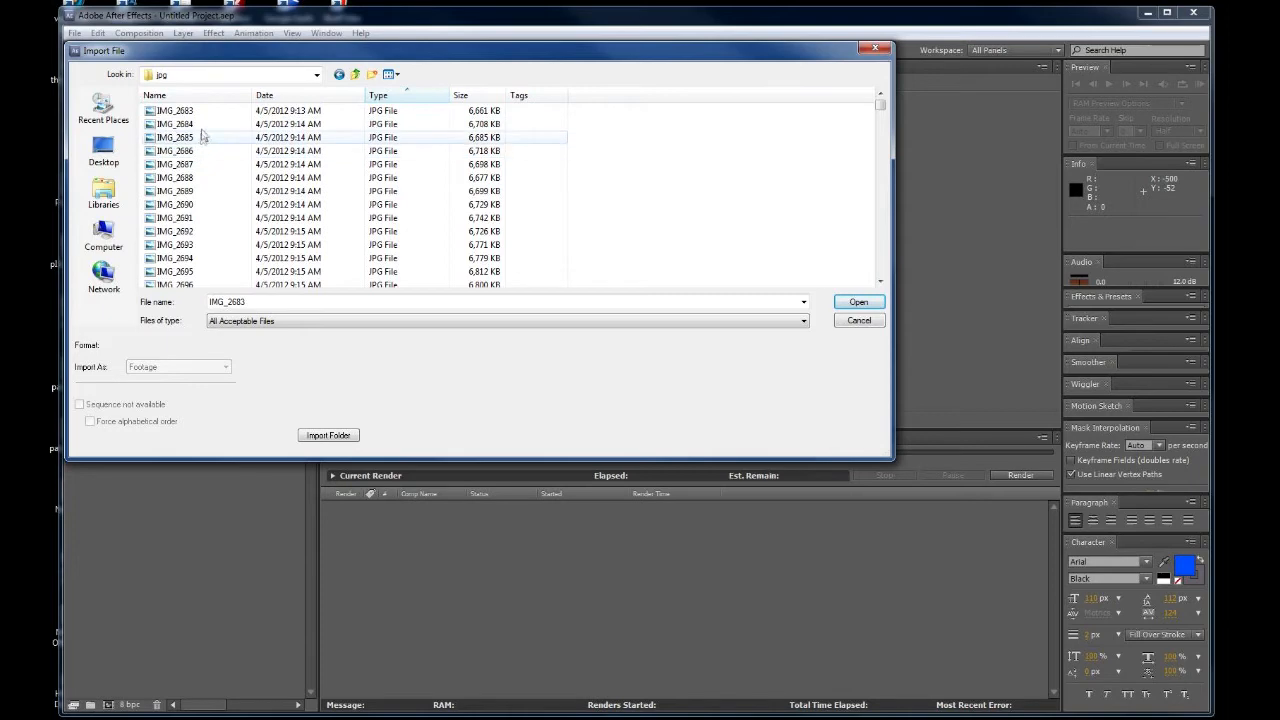
{"action": "left_click", "coordinate": [389, 74]}
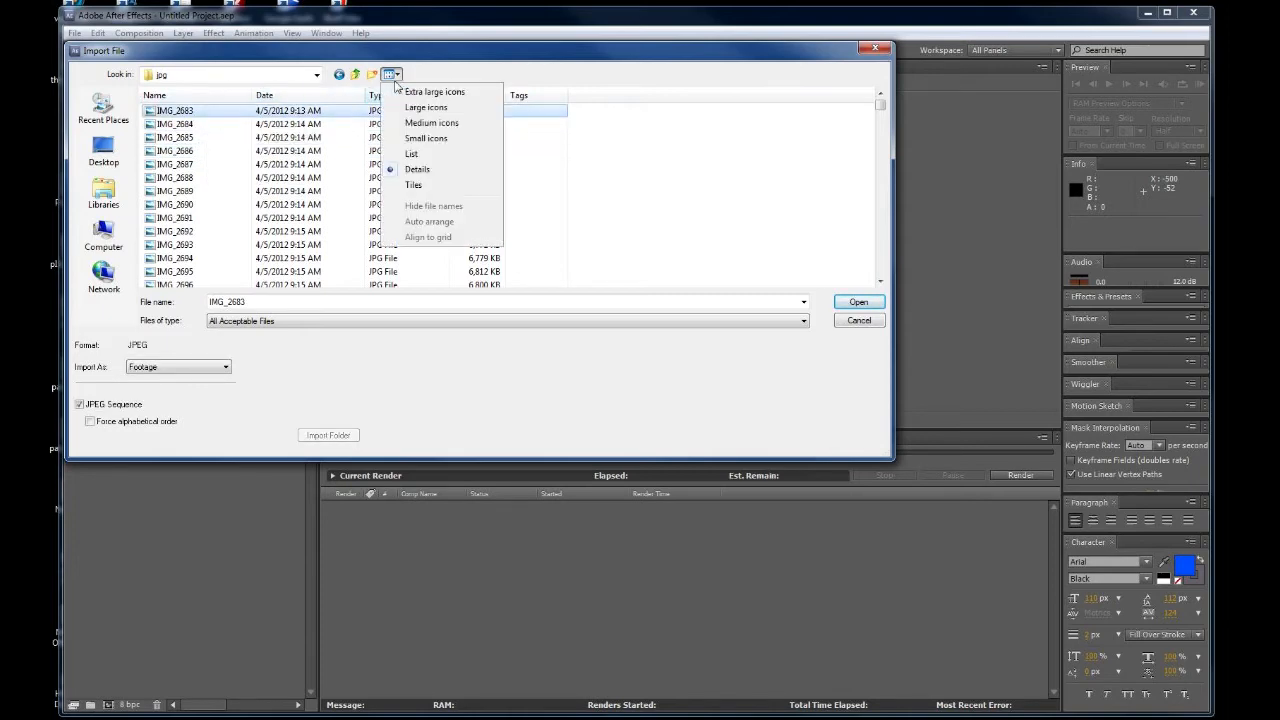
{"action": "left_click", "coordinate": [430, 107]}
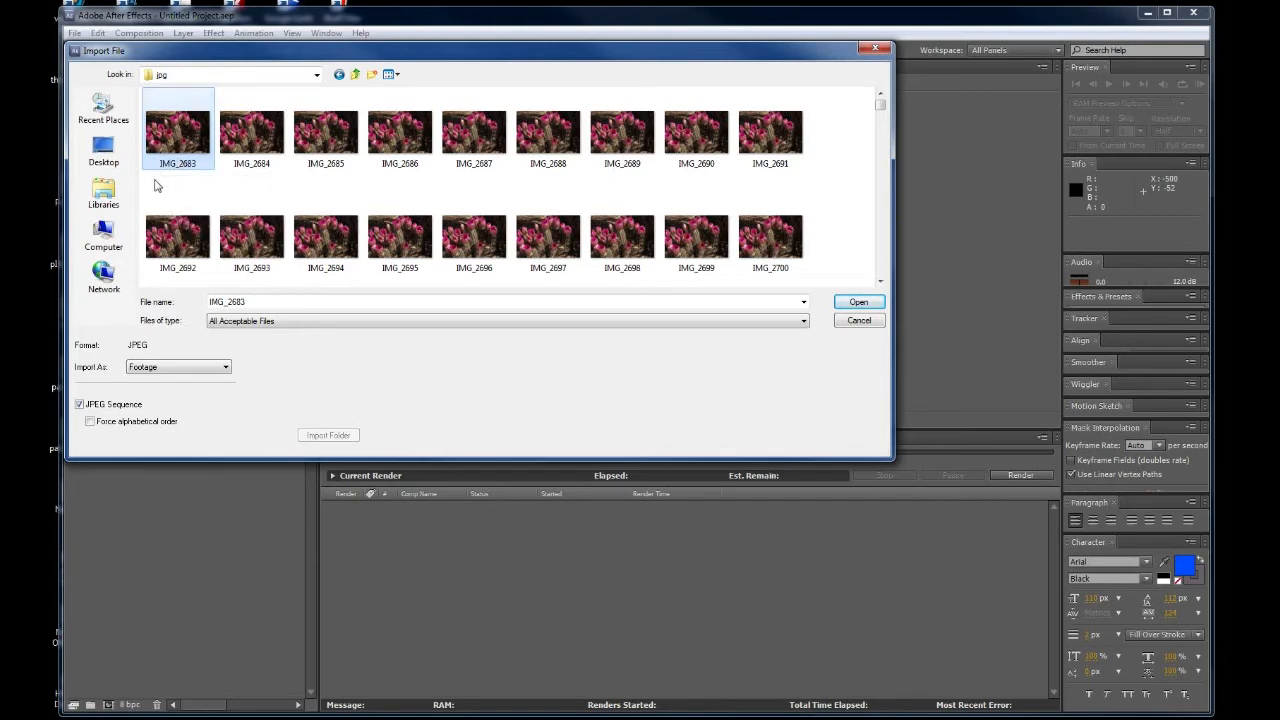
{"action": "mouse_move", "coordinate": [172, 184]}
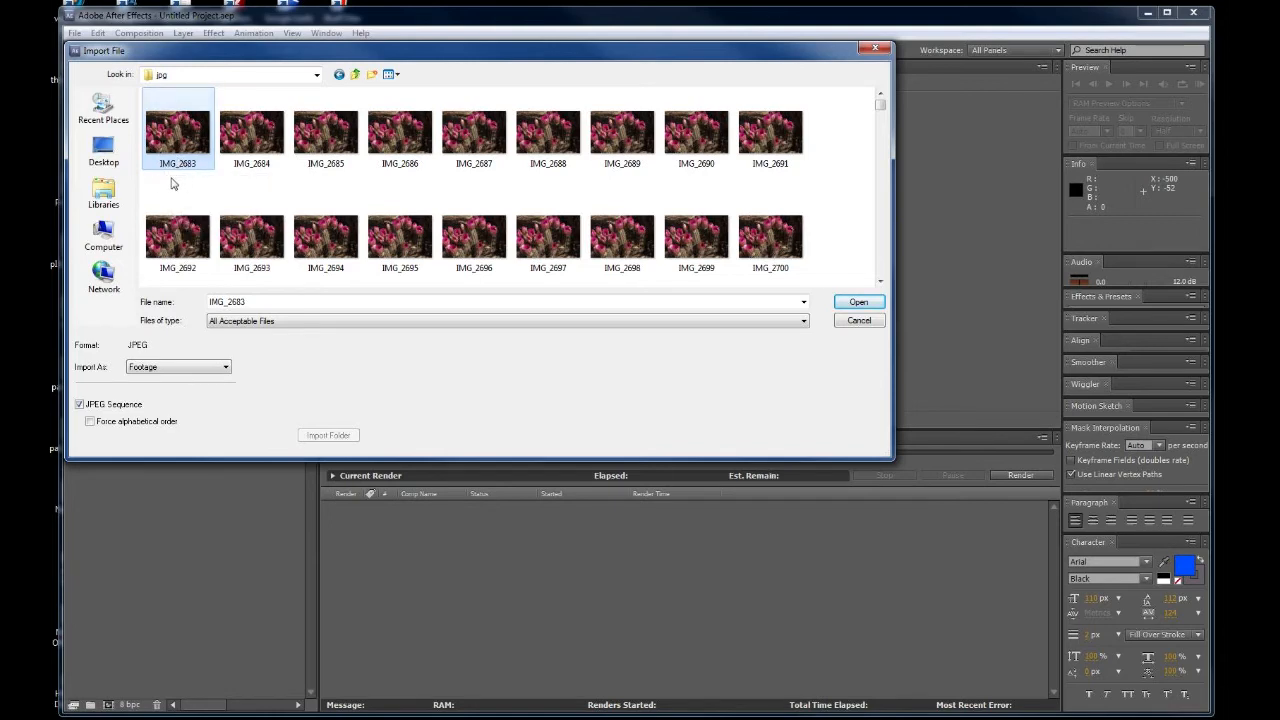
{"action": "mouse_move", "coordinate": [208, 174]}
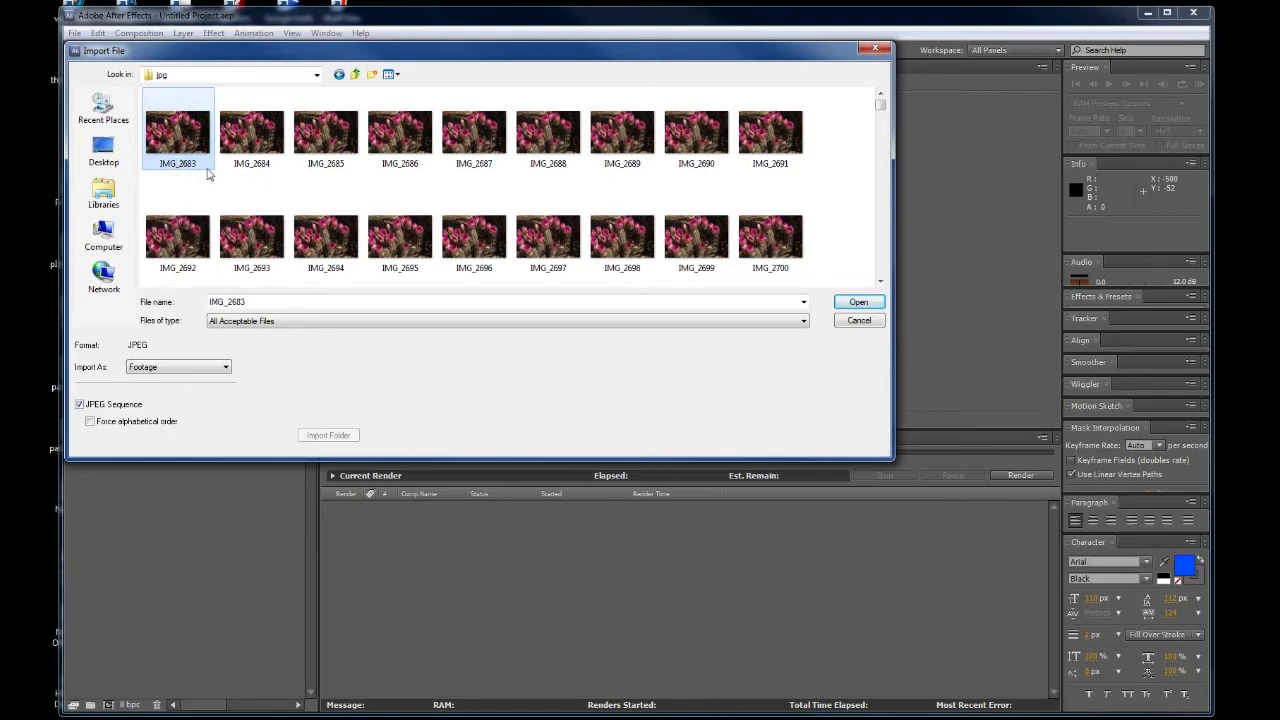
{"action": "mouse_move", "coordinate": [603, 189]}
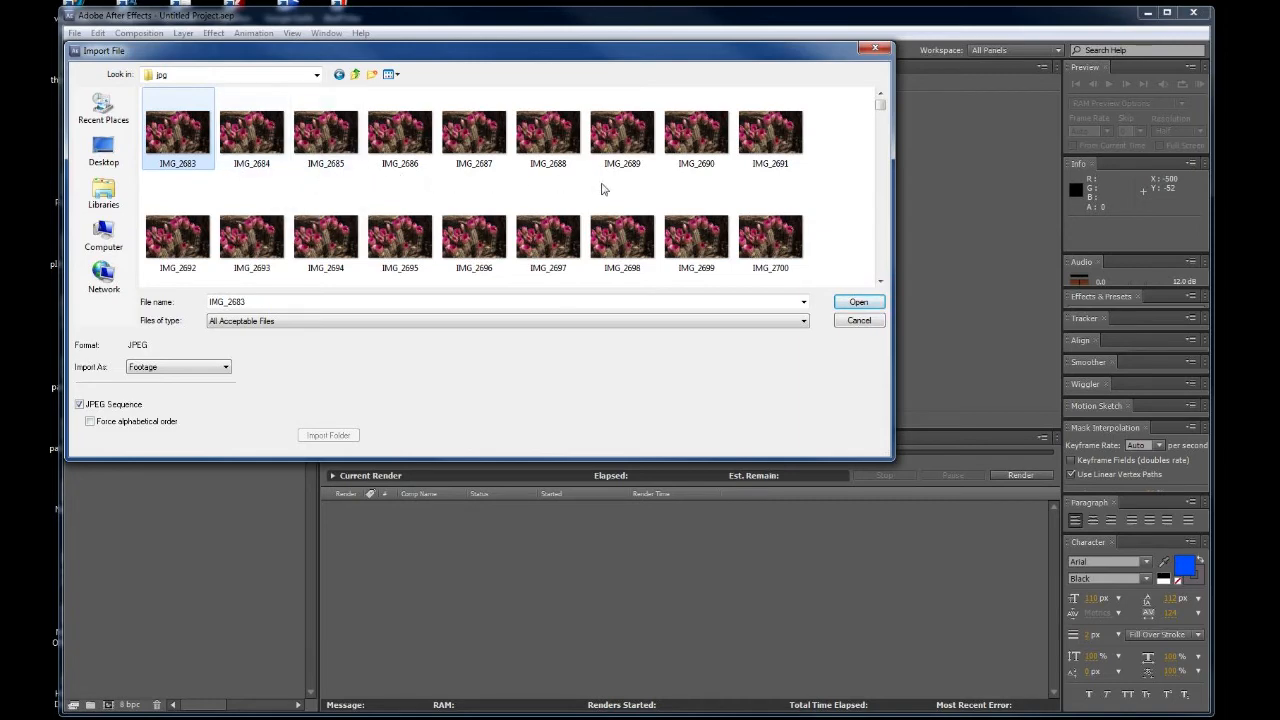
{"action": "mouse_move", "coordinate": [177, 196]}
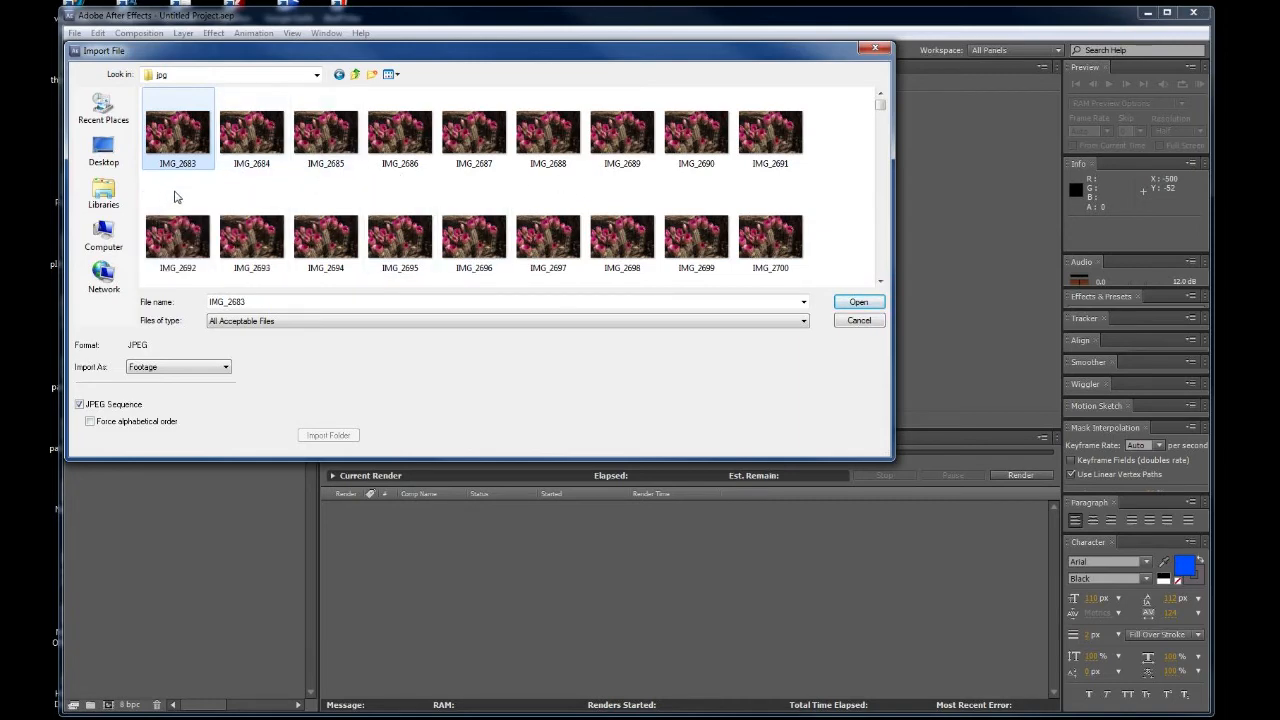
{"action": "mouse_move", "coordinate": [182, 194]}
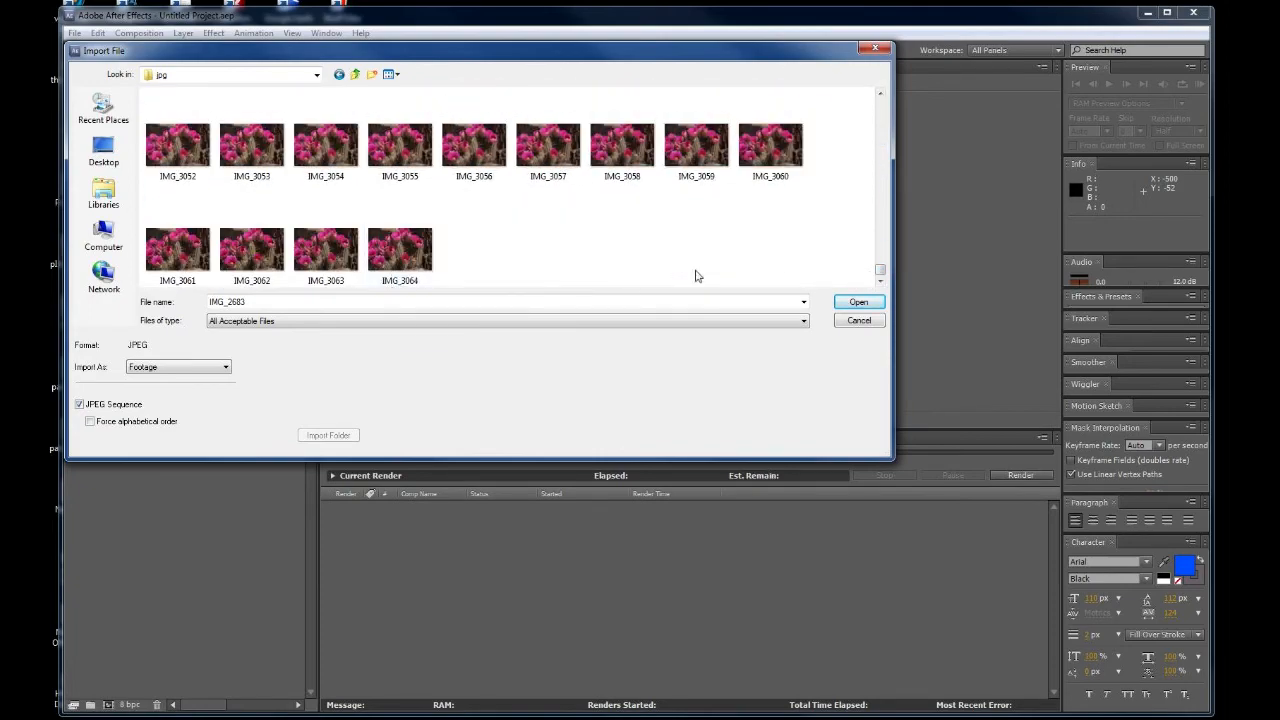
{"action": "scroll", "scroll_direction": "down", "scroll_amount": 3}
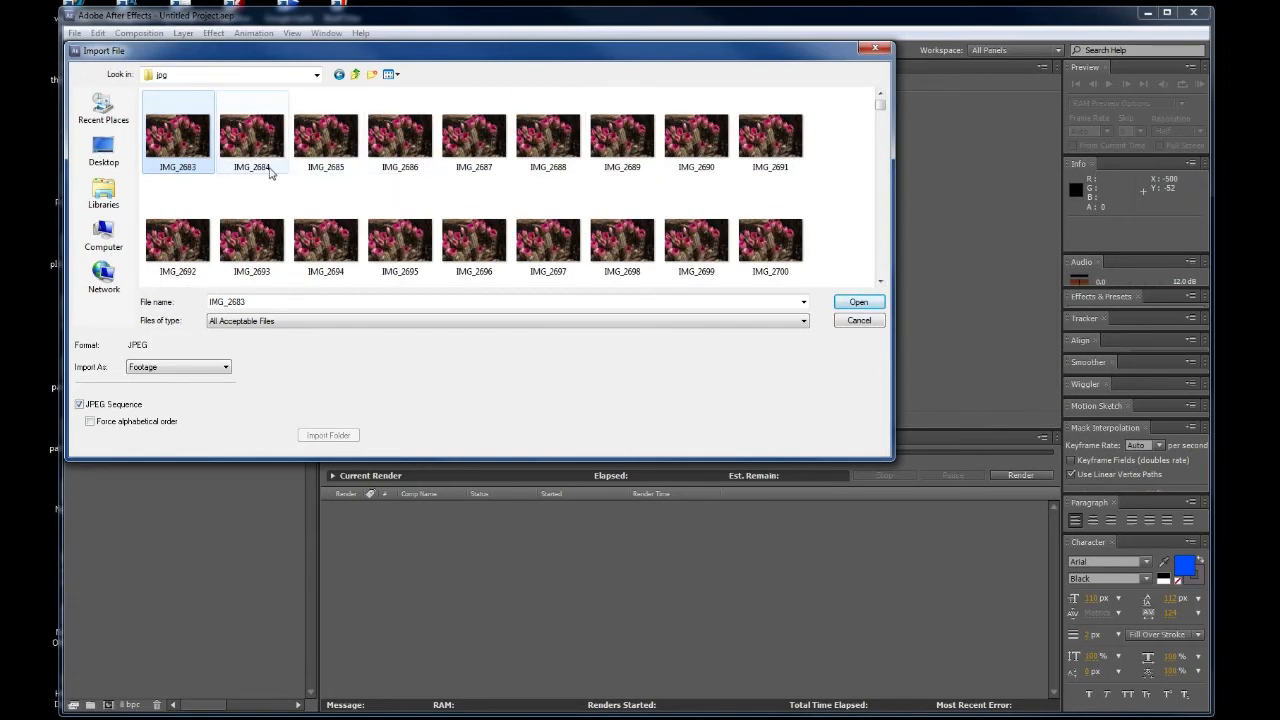
{"action": "mouse_move", "coordinate": [240, 177]}
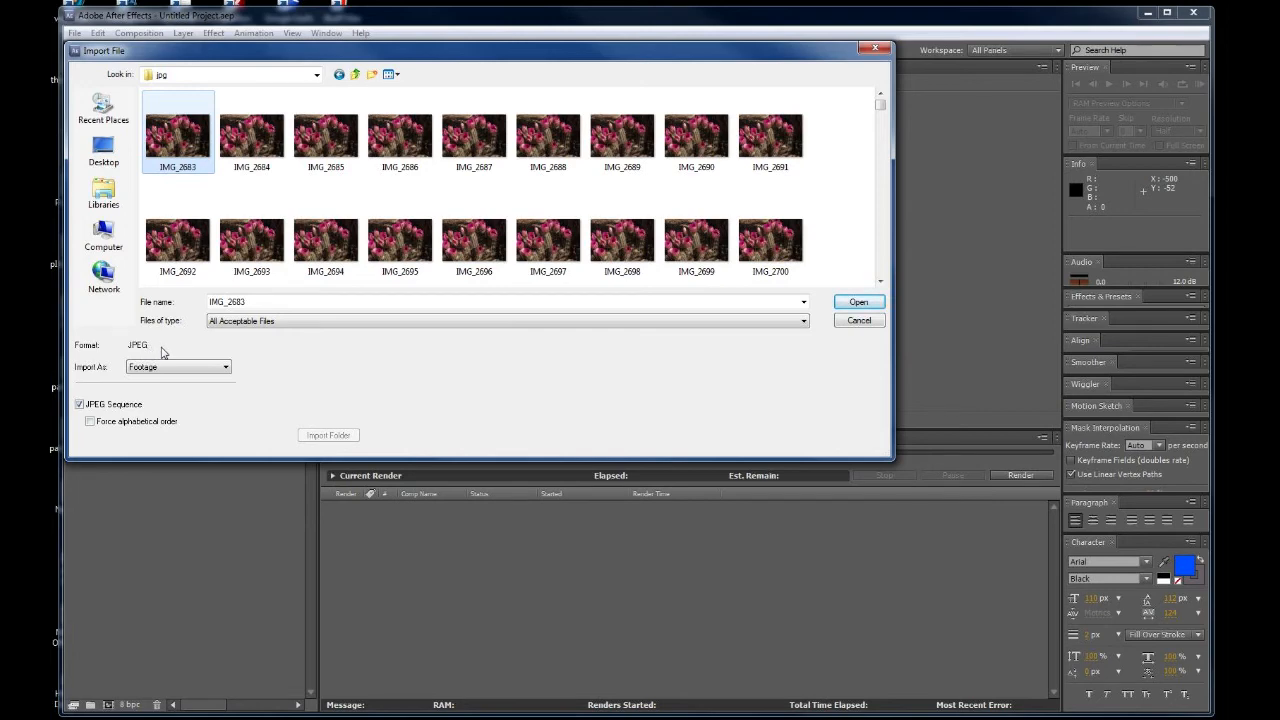
{"action": "mouse_move", "coordinate": [215, 350]}
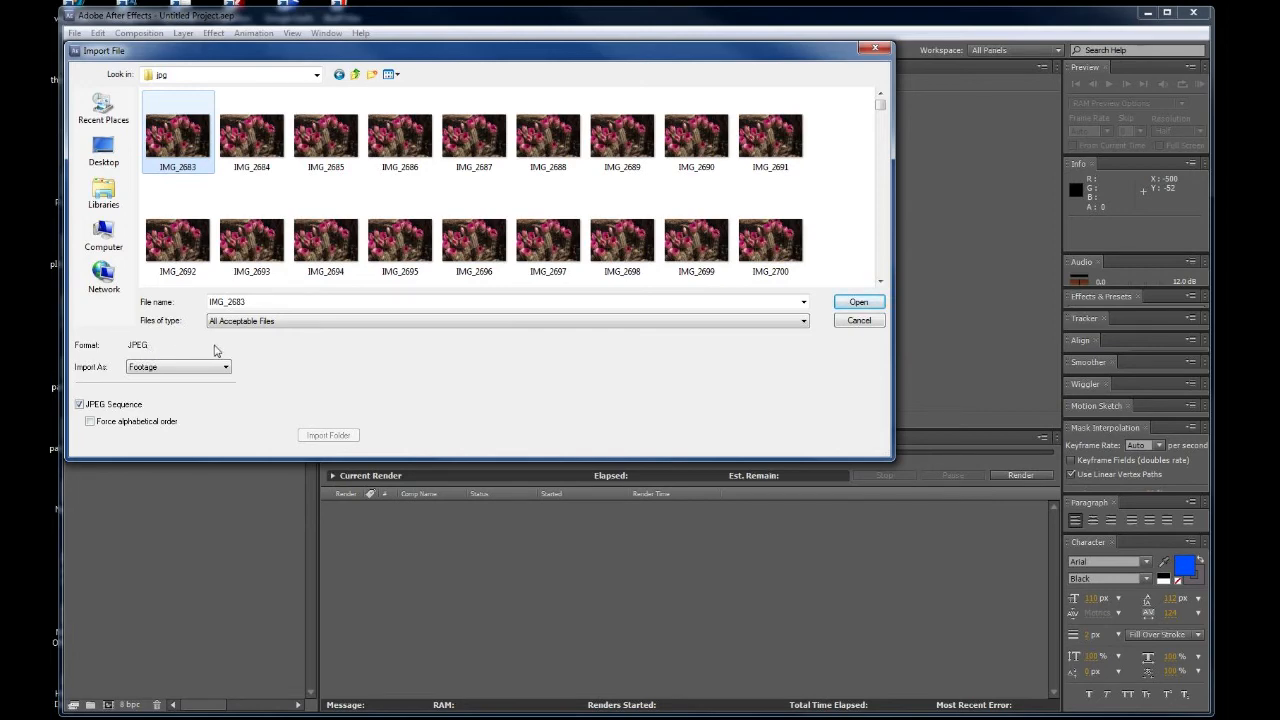
{"action": "mouse_move", "coordinate": [224, 350]}
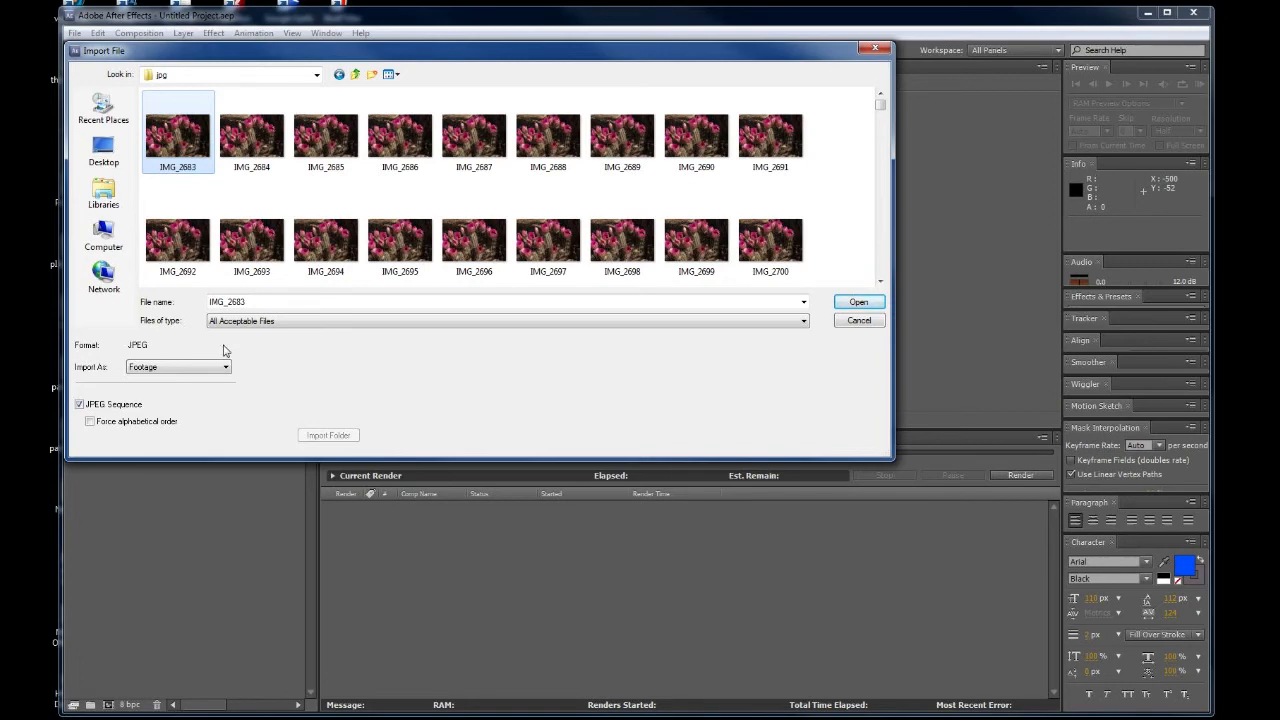
{"action": "mouse_move", "coordinate": [267, 371]}
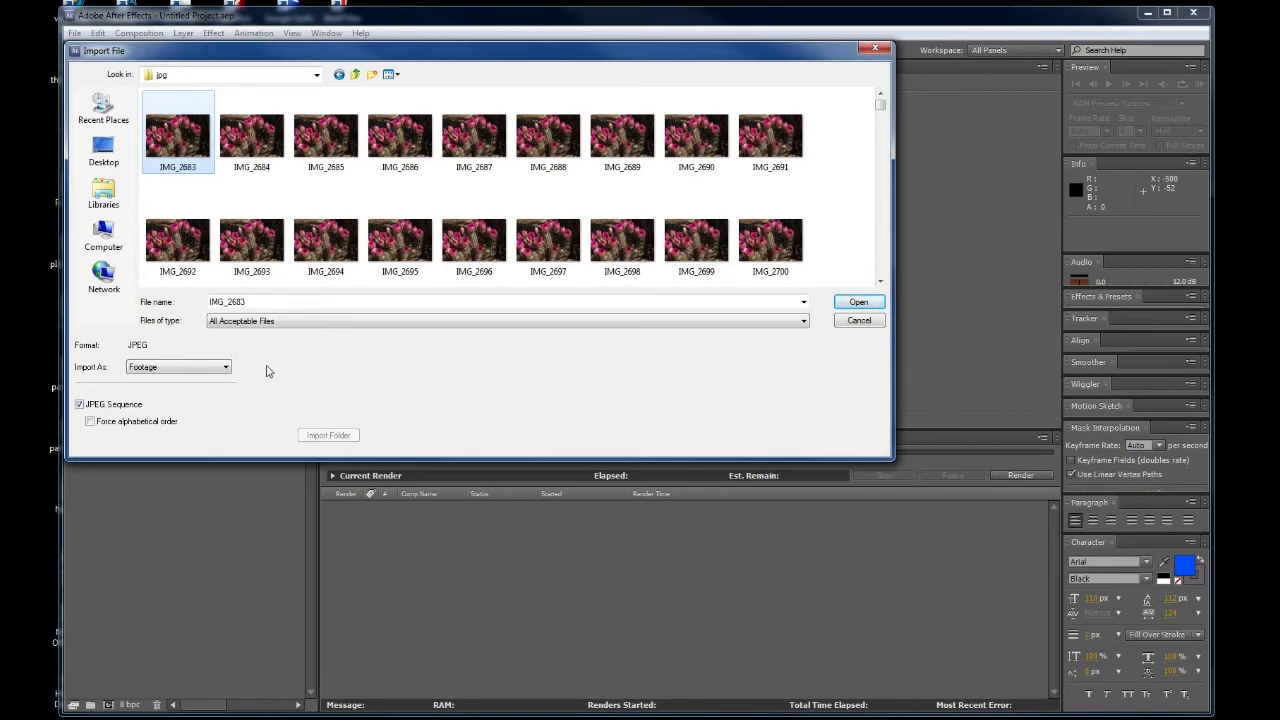
{"action": "mouse_move", "coordinate": [307, 377]}
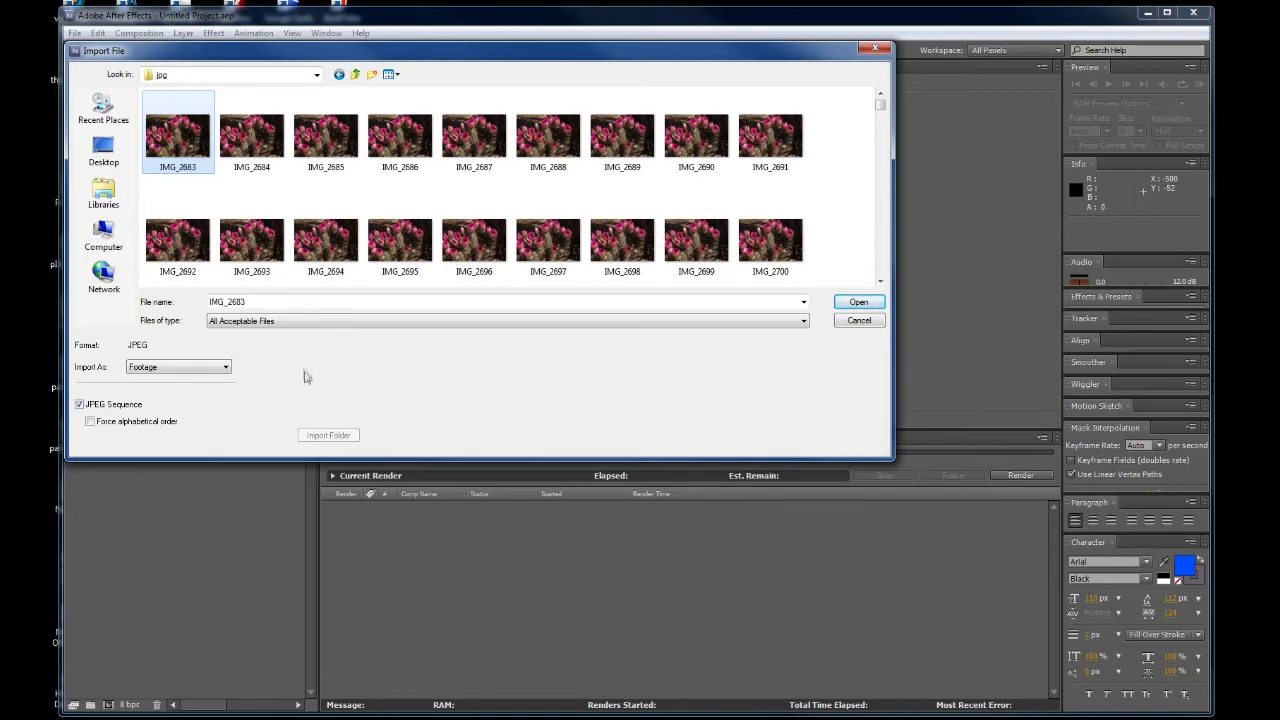
{"action": "mouse_move", "coordinate": [689, 388]}
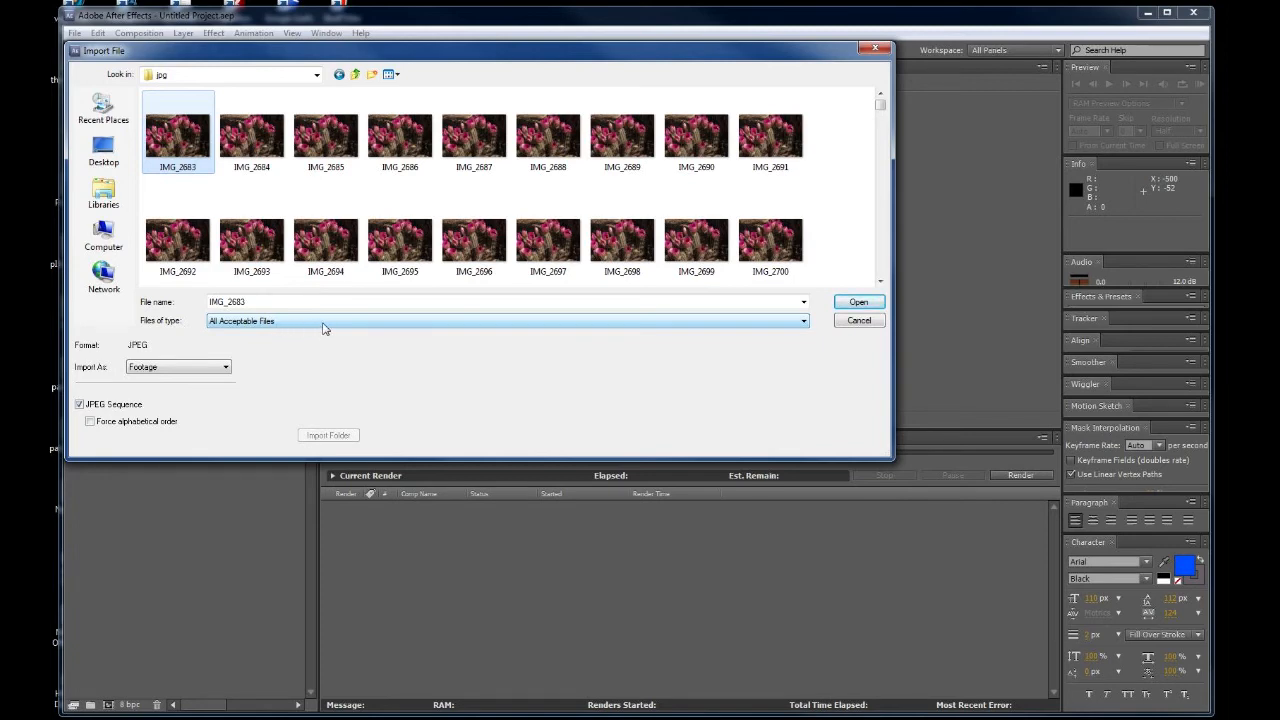
Show files of all types and set IMG_2683 to import as a Camera Raw sequence.
{"action": "left_click", "coordinate": [803, 321]}
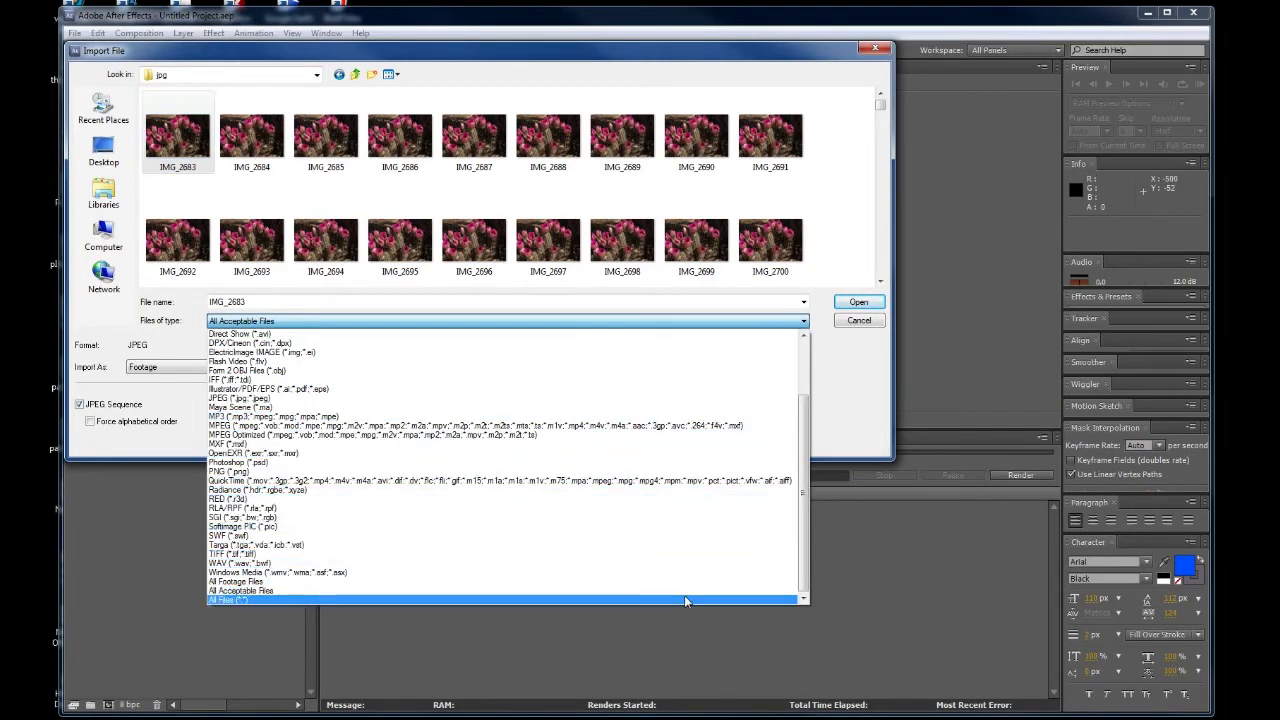
{"action": "left_click", "coordinate": [227, 598]}
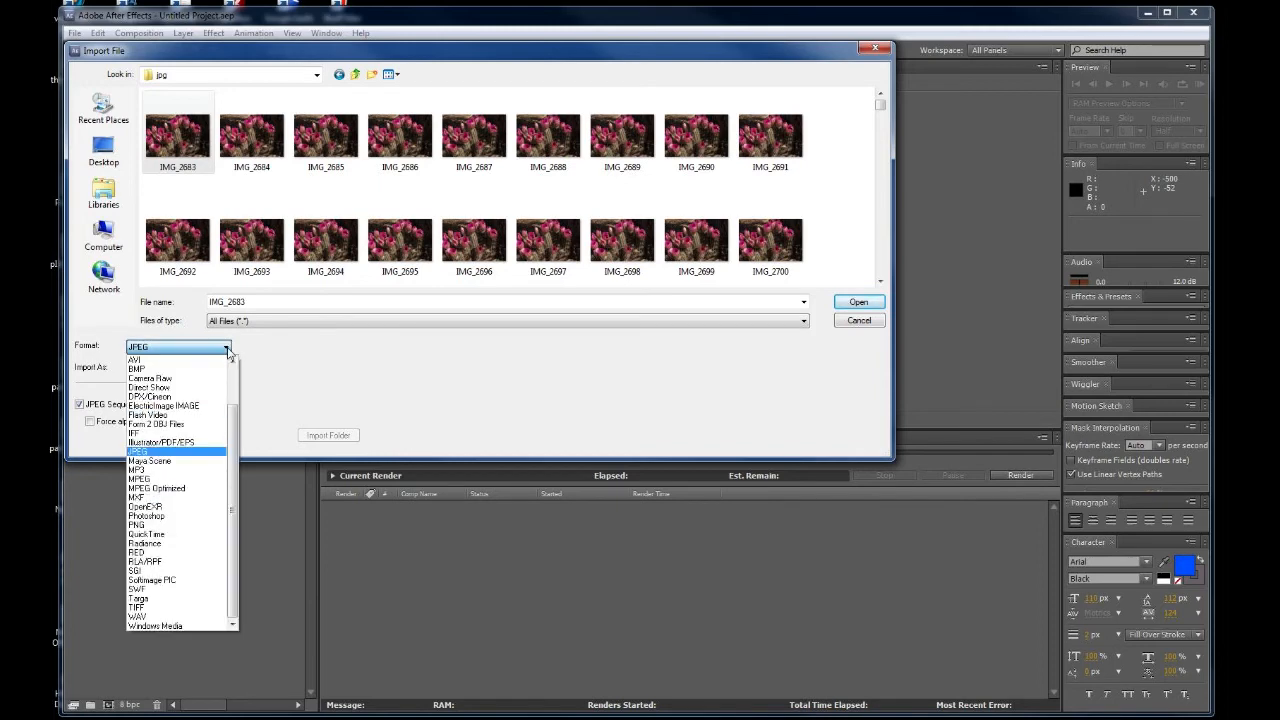
{"action": "mouse_move", "coordinate": [177, 577]}
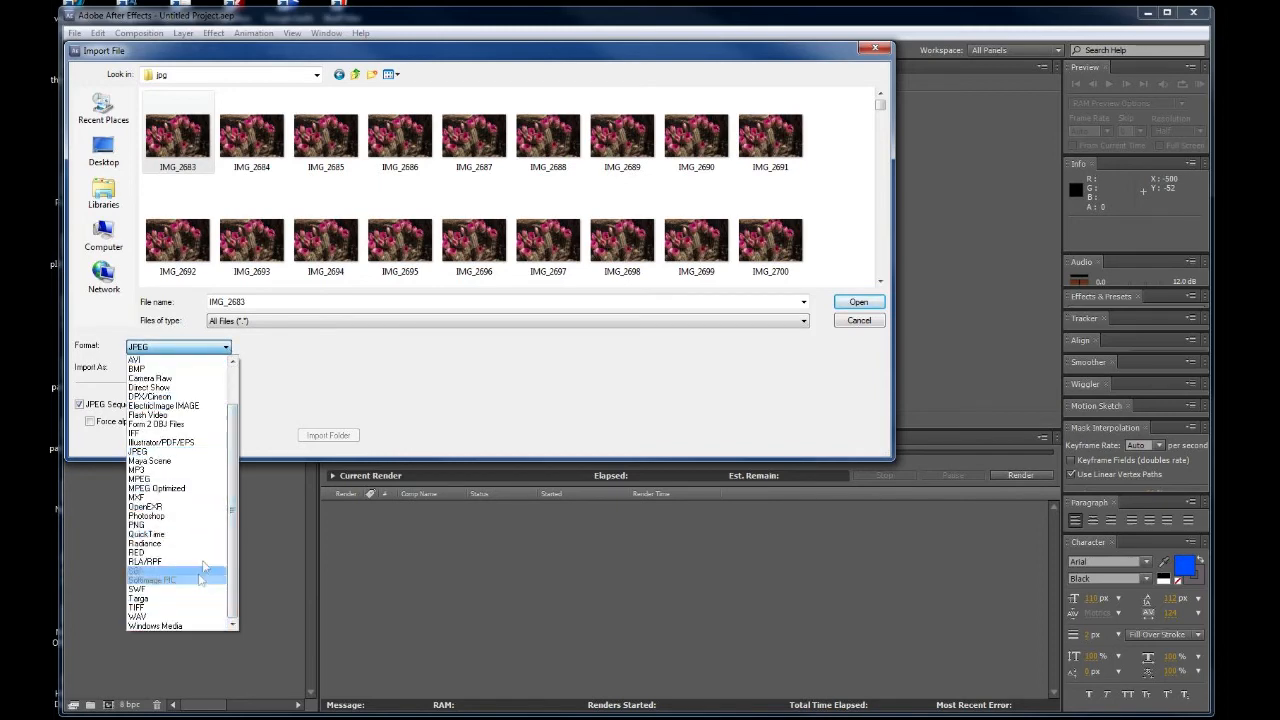
{"action": "mouse_move", "coordinate": [145, 506]}
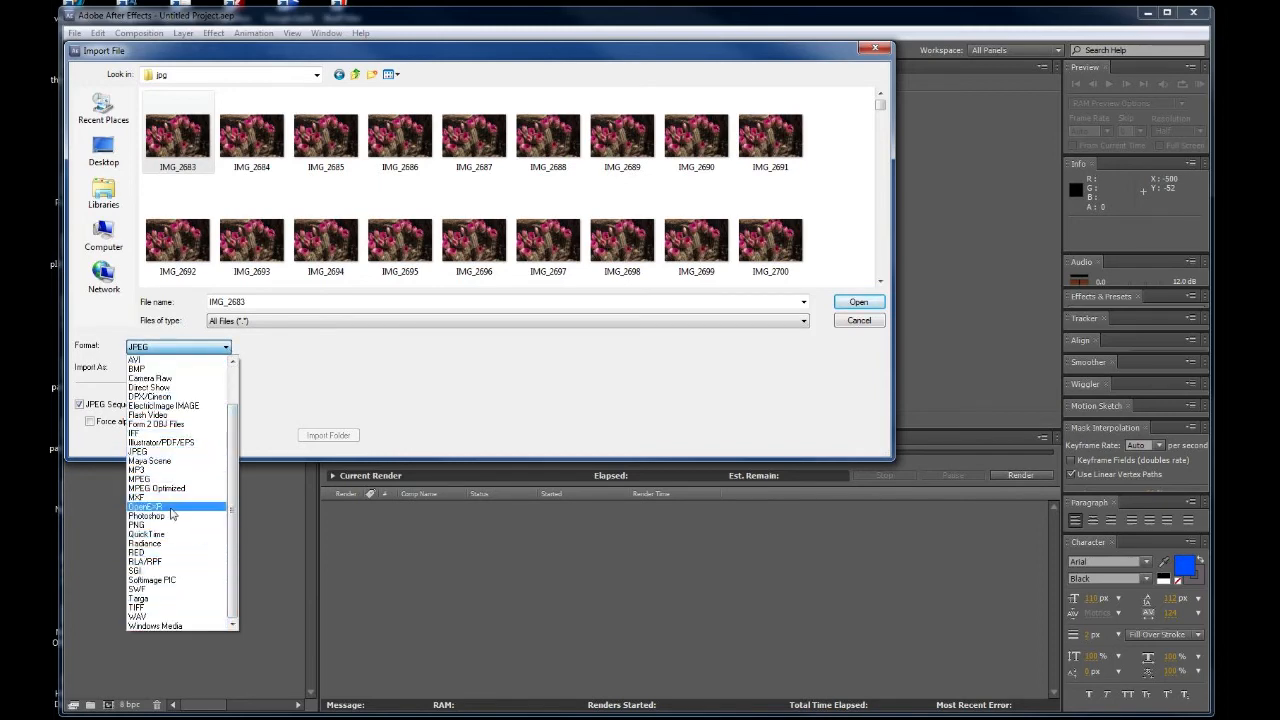
{"action": "mouse_move", "coordinate": [193, 382]}
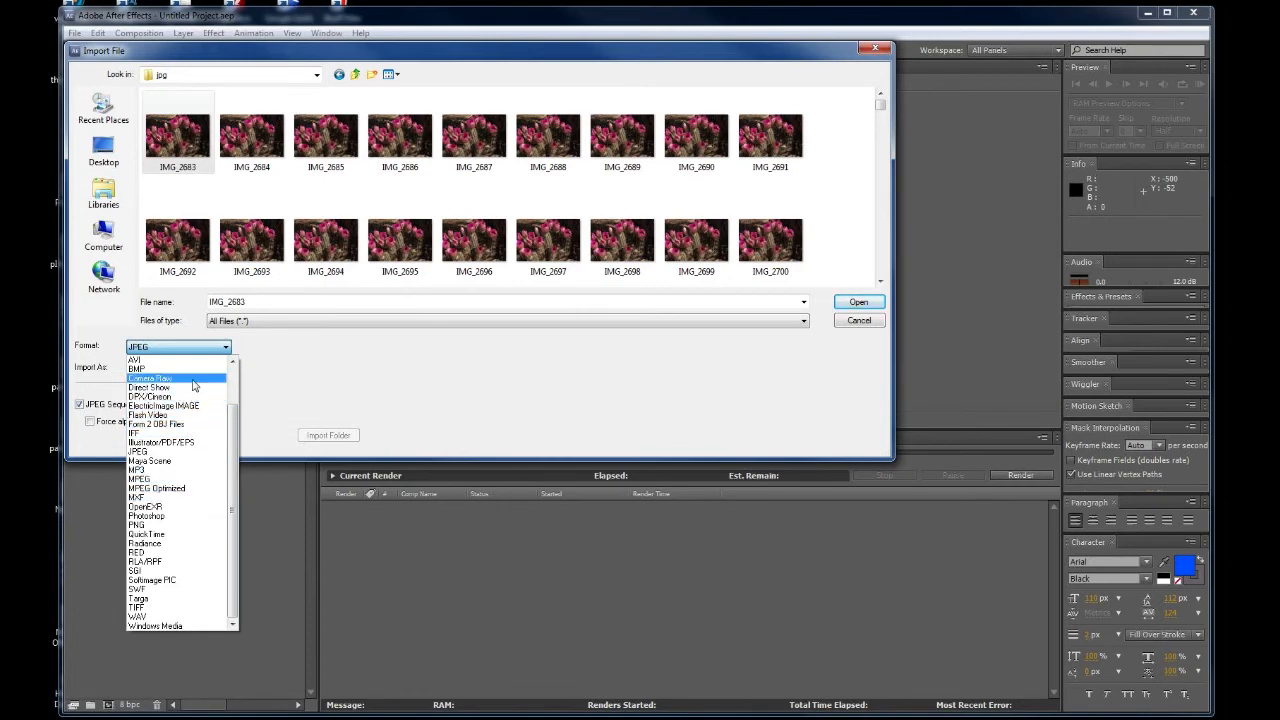
{"action": "left_click", "coordinate": [150, 378]}
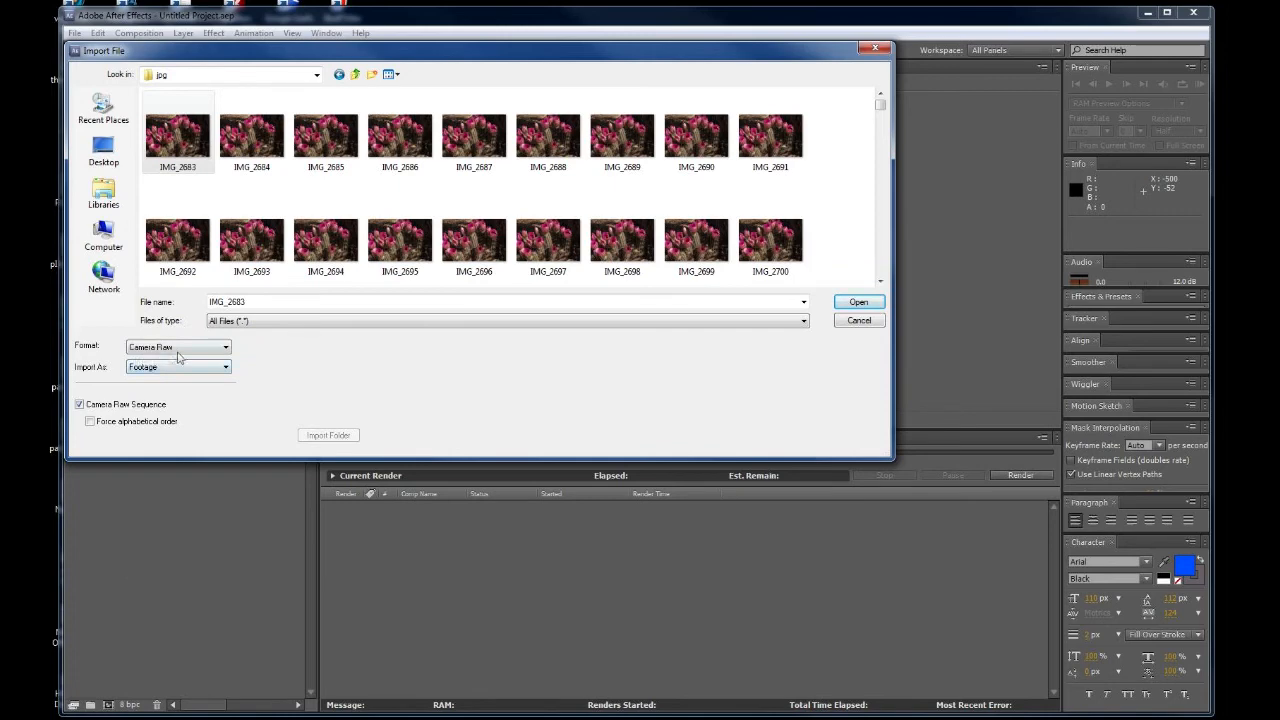
{"action": "mouse_move", "coordinate": [80, 411]}
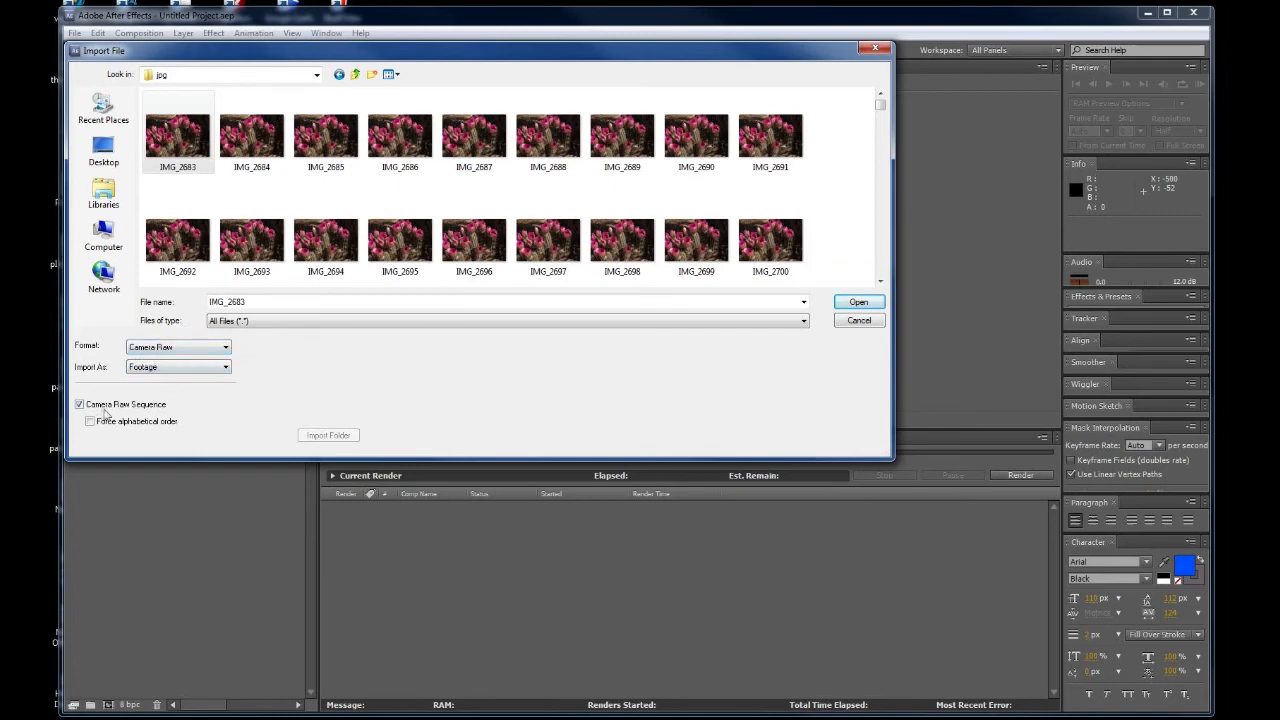
{"action": "mouse_move", "coordinate": [132, 412]}
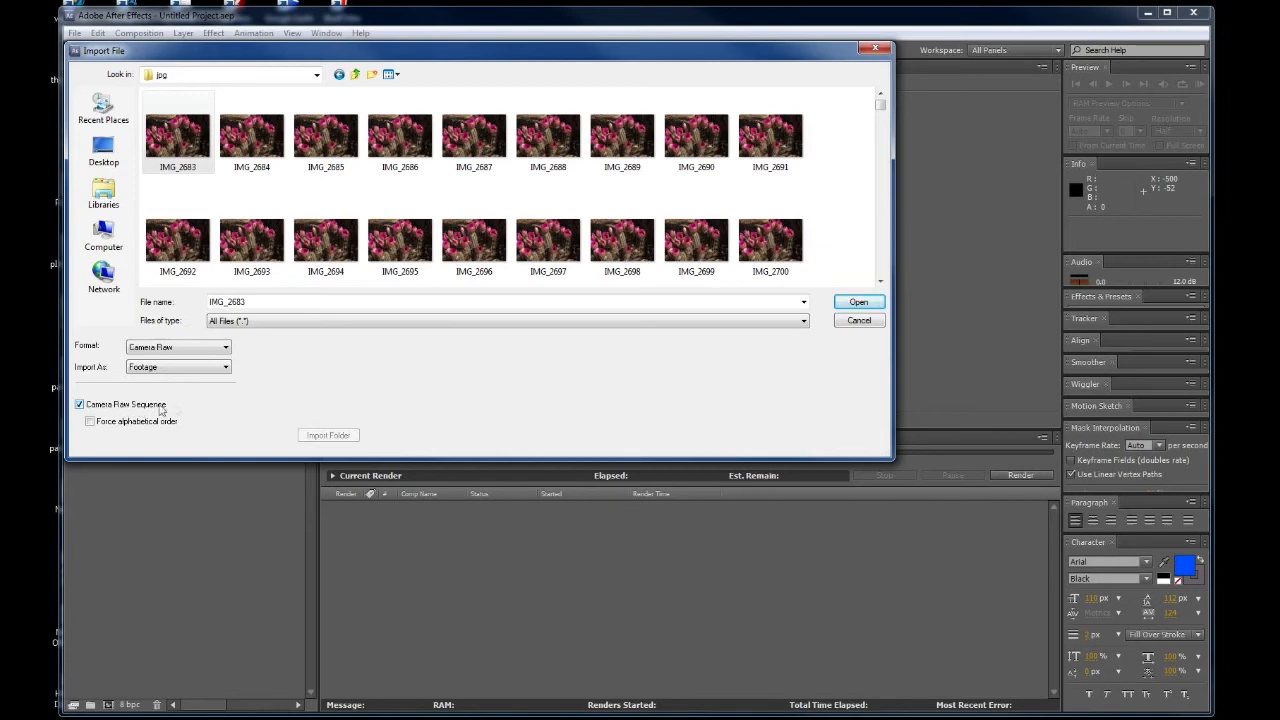
{"action": "mouse_move", "coordinate": [856, 313]}
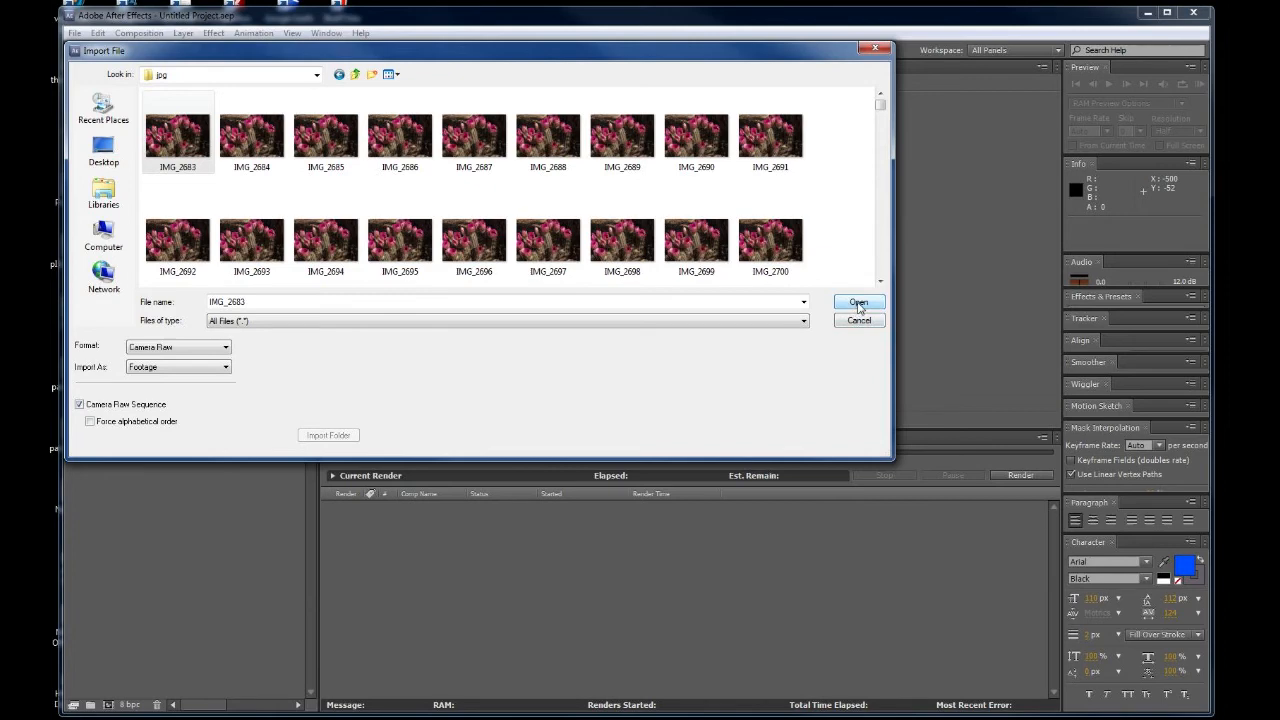
Open IMG_2683 in Camera Raw and preview Saturation at -100 before restoring +8.
{"action": "left_click", "coordinate": [859, 302]}
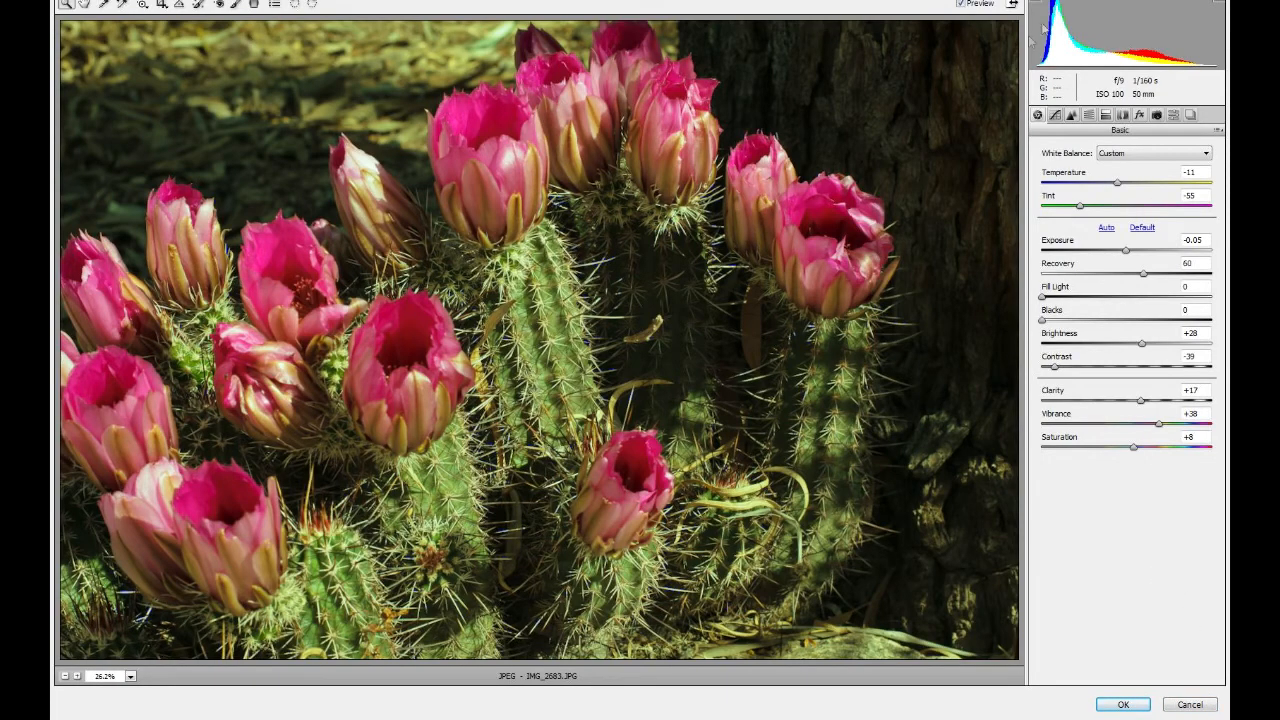
{"action": "mouse_move", "coordinate": [885, 145]}
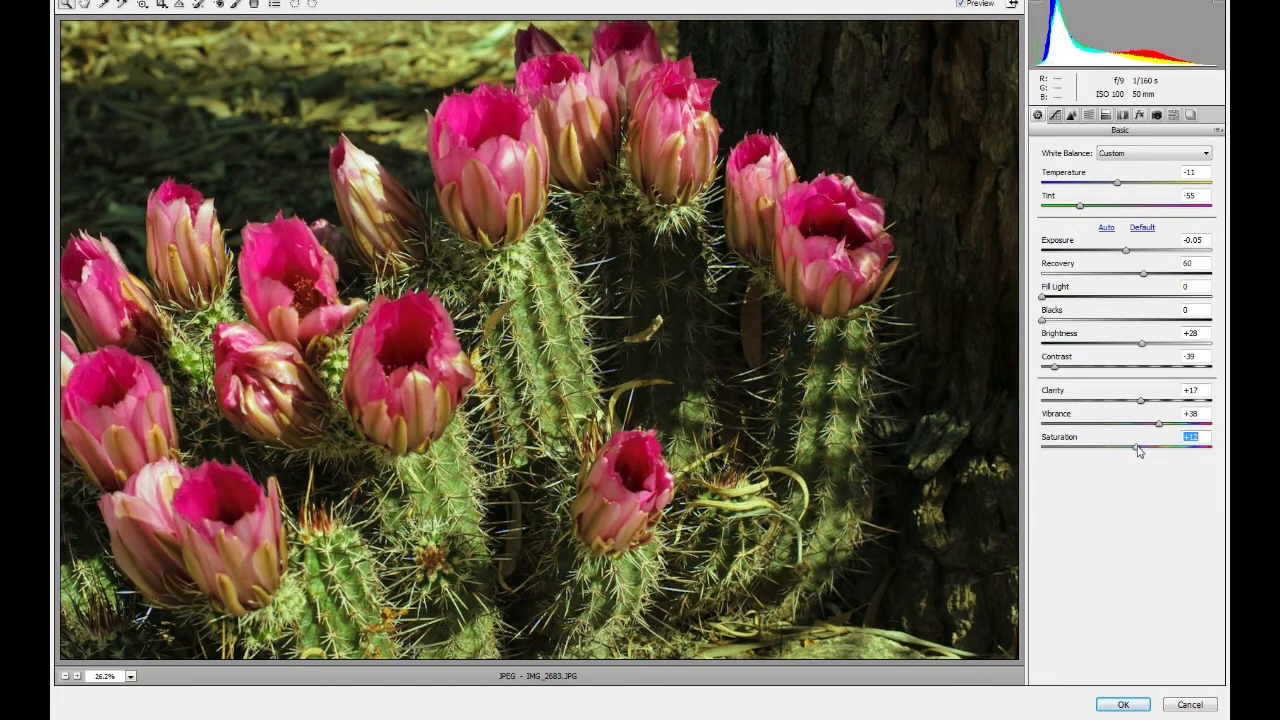
{"action": "left_click_drag", "start_coordinate": [1138, 449], "coordinate": [1128, 449]}
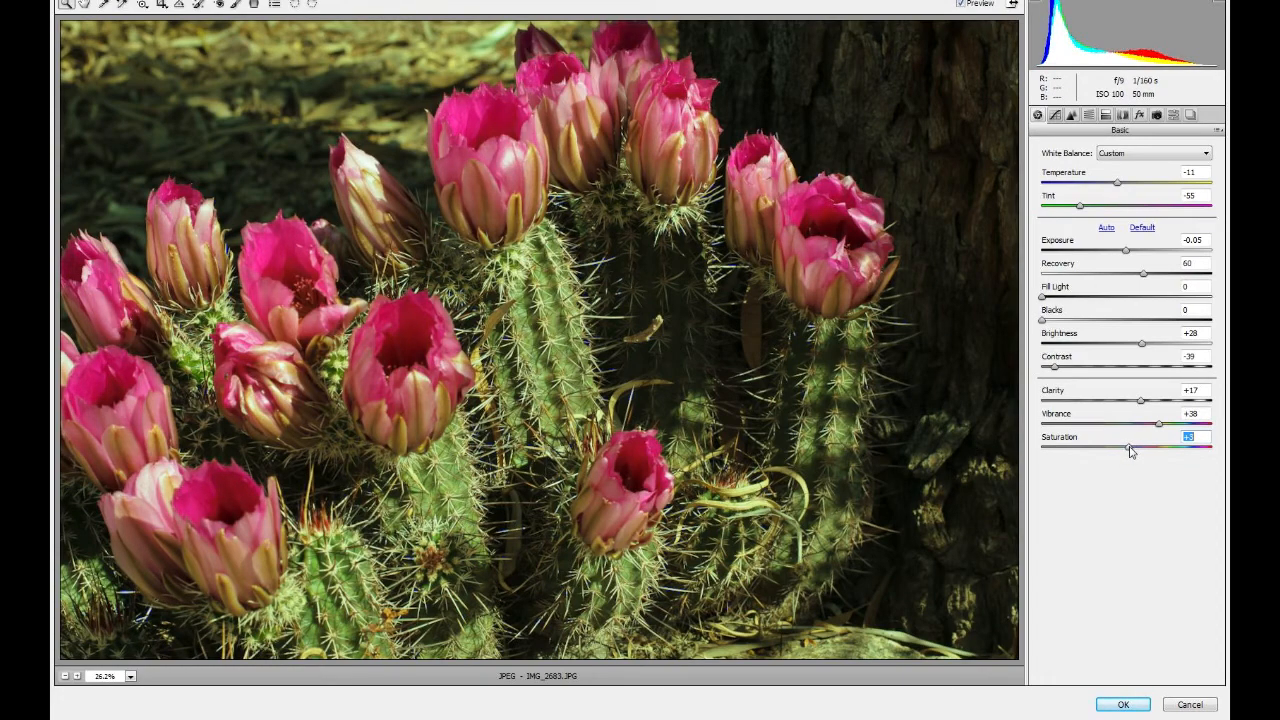
{"action": "left_click_drag", "start_coordinate": [1128, 447], "coordinate": [1053, 447]}
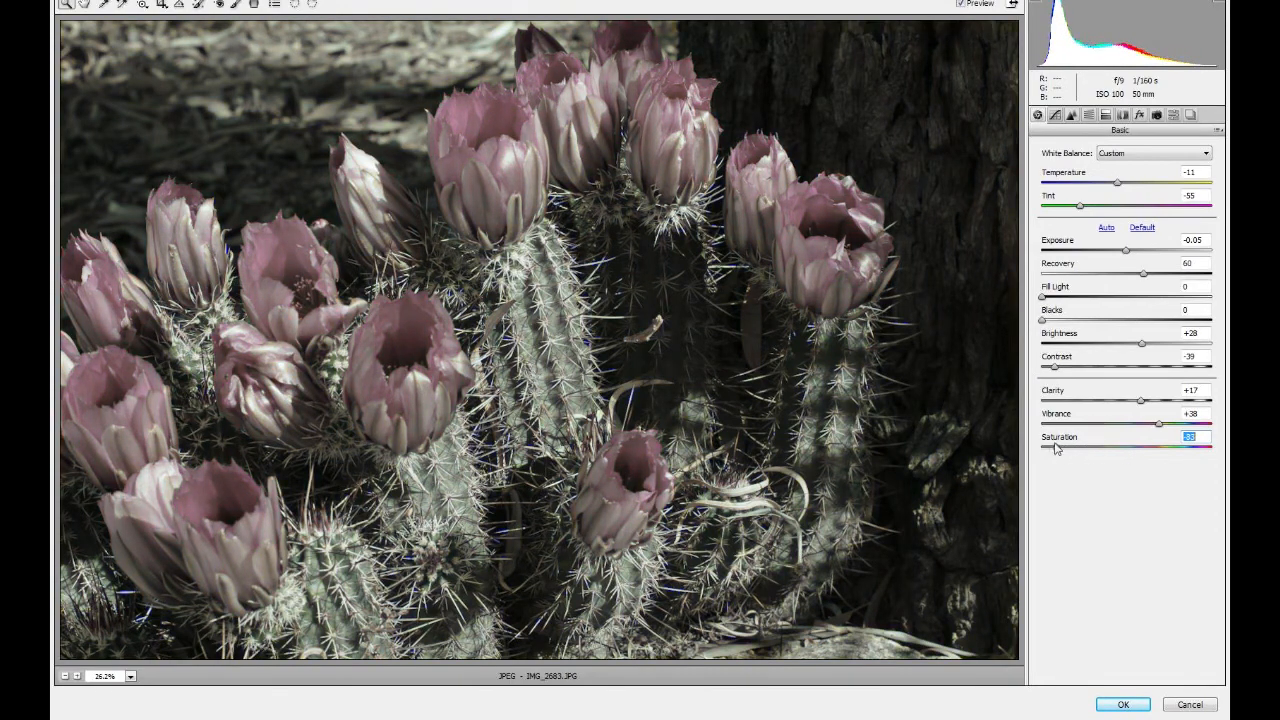
{"action": "left_click_drag", "start_coordinate": [1185, 448], "coordinate": [1042, 448]}
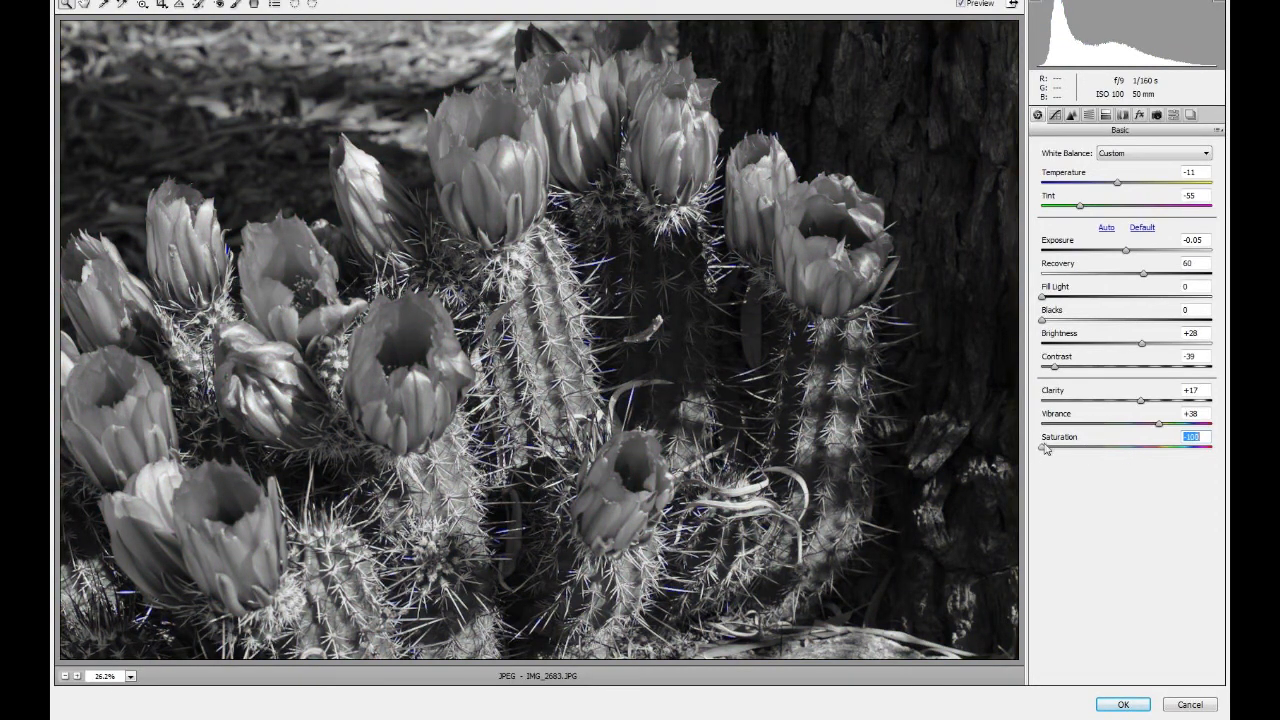
{"action": "left_click_drag", "start_coordinate": [1041, 447], "coordinate": [1131, 447]}
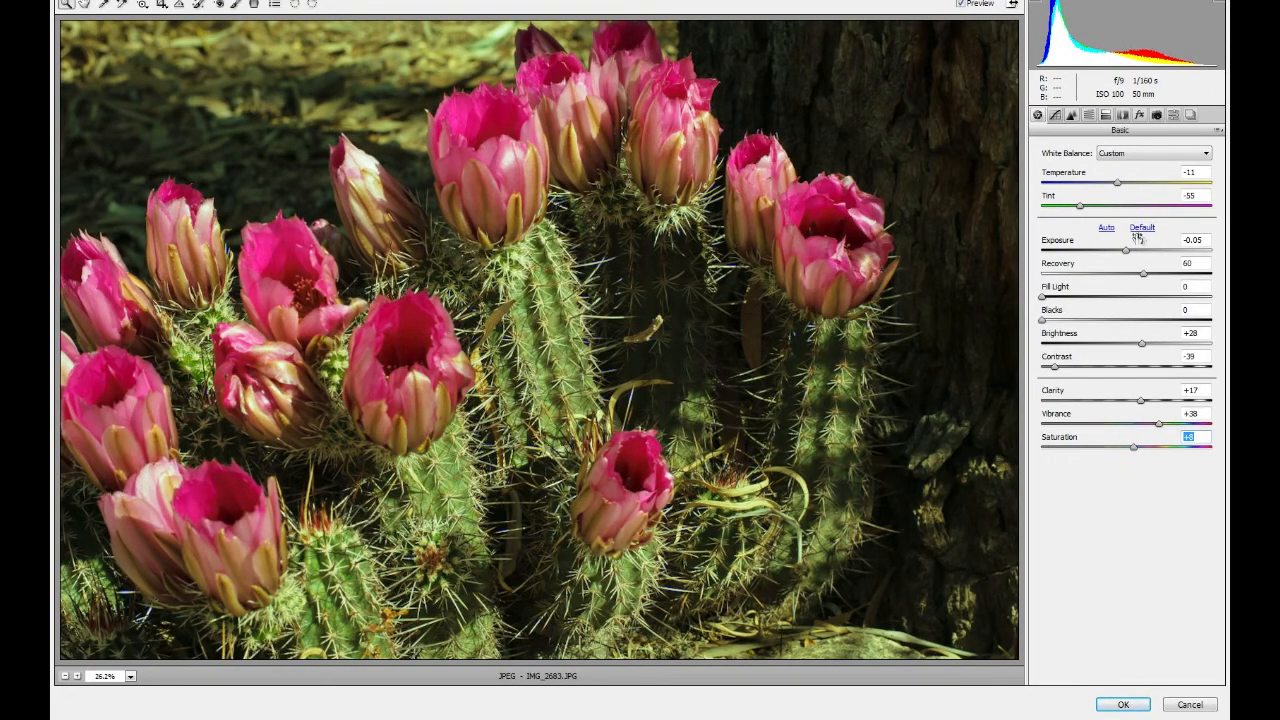
{"action": "left_click", "coordinate": [1140, 227]}
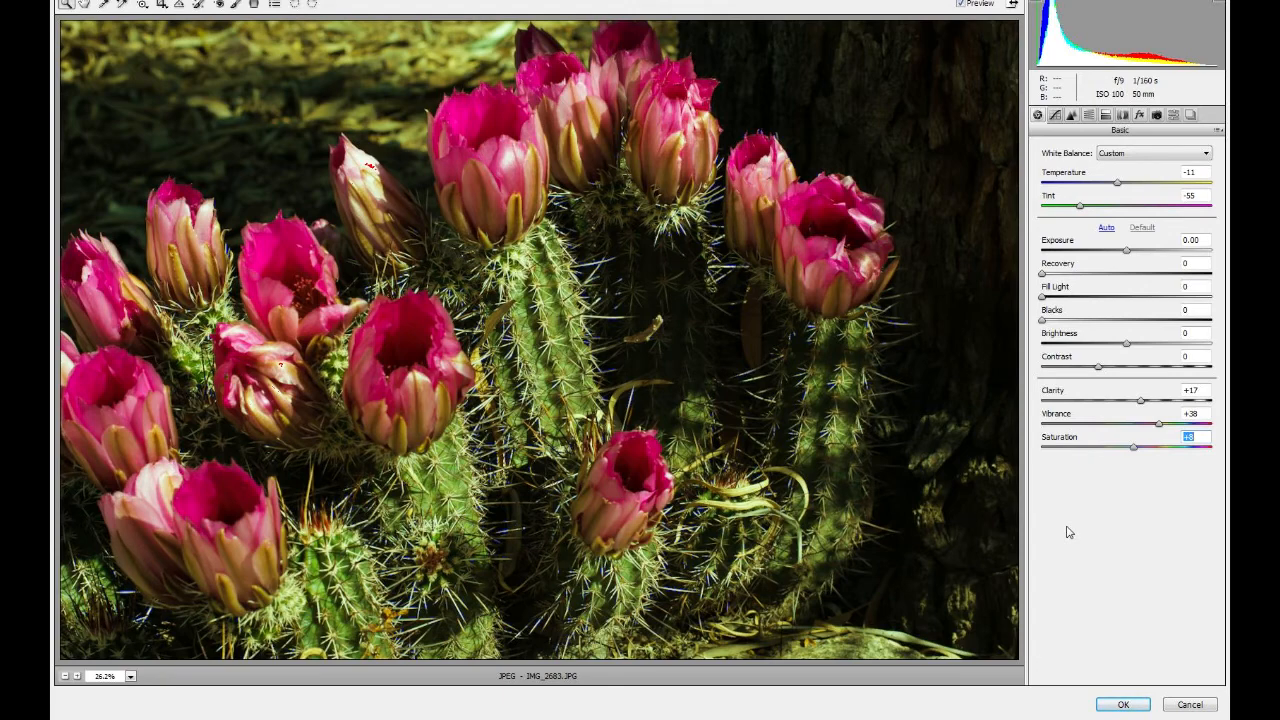
{"action": "mouse_move", "coordinate": [1075, 558]}
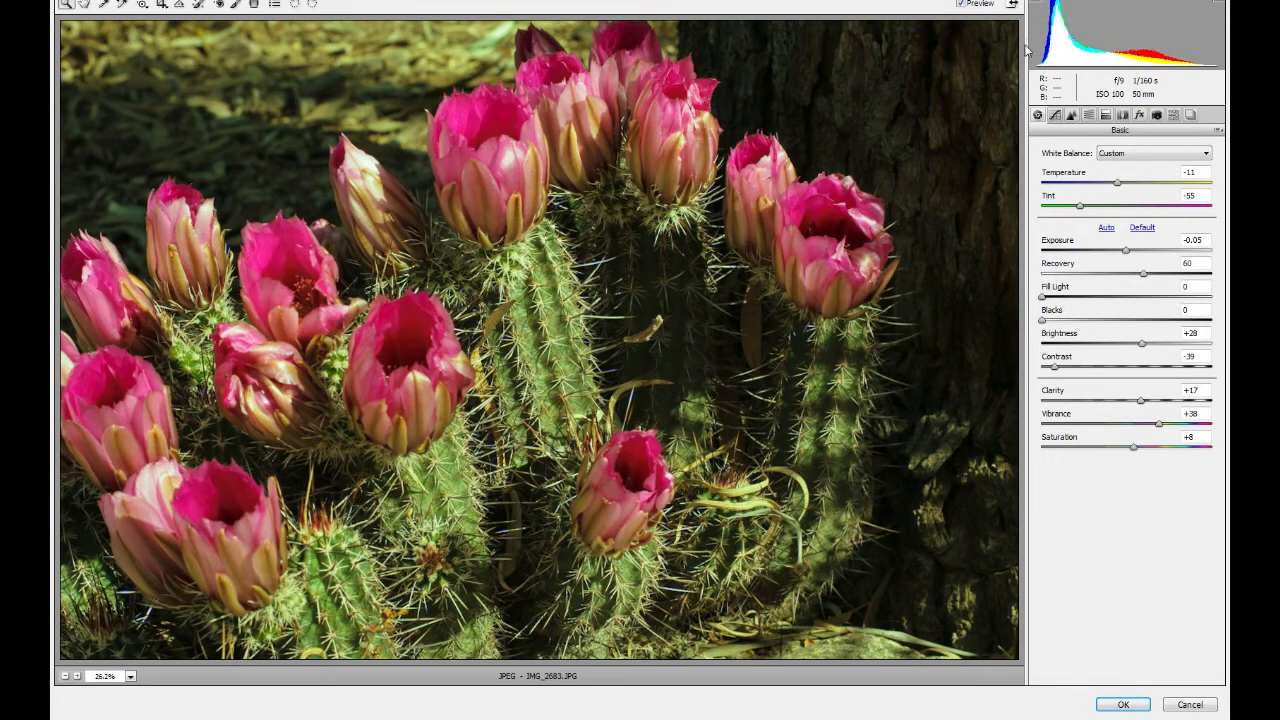
{"action": "mouse_move", "coordinate": [1206, 15]}
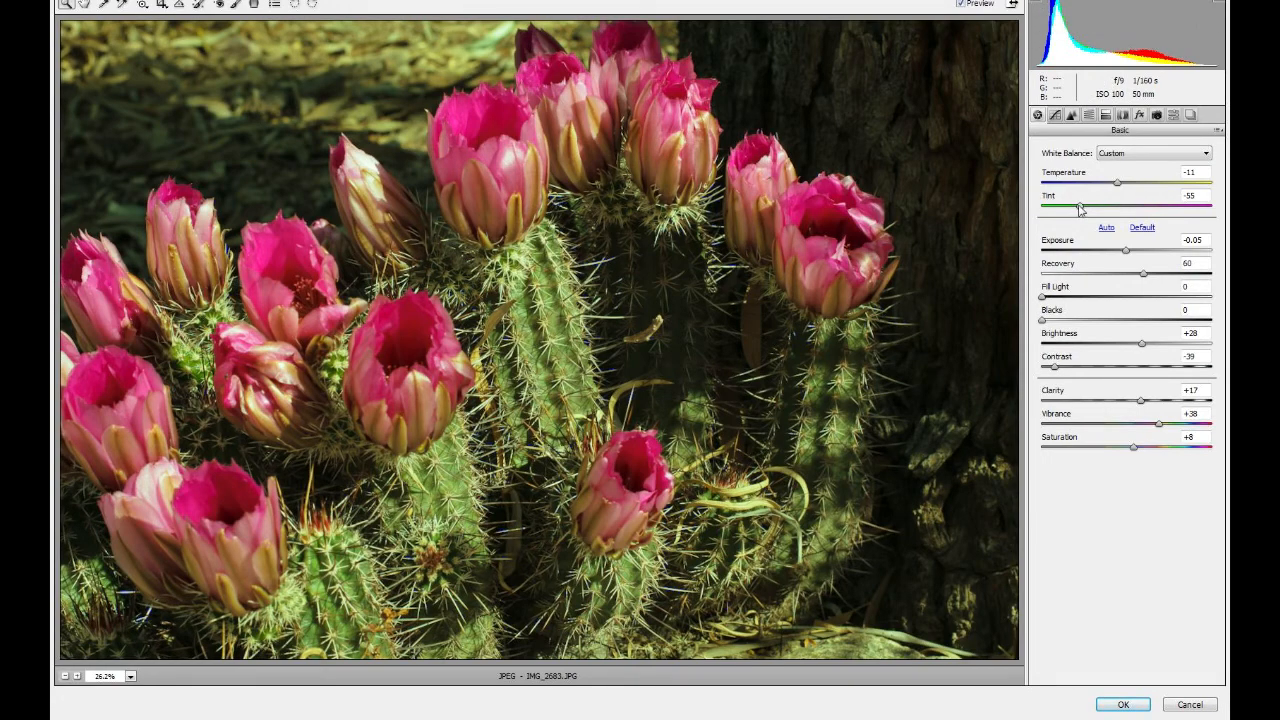
Raise Tint from -55 toward about -32 to ease the green cast.
{"action": "left_click_drag", "start_coordinate": [1053, 208], "coordinate": [1097, 208]}
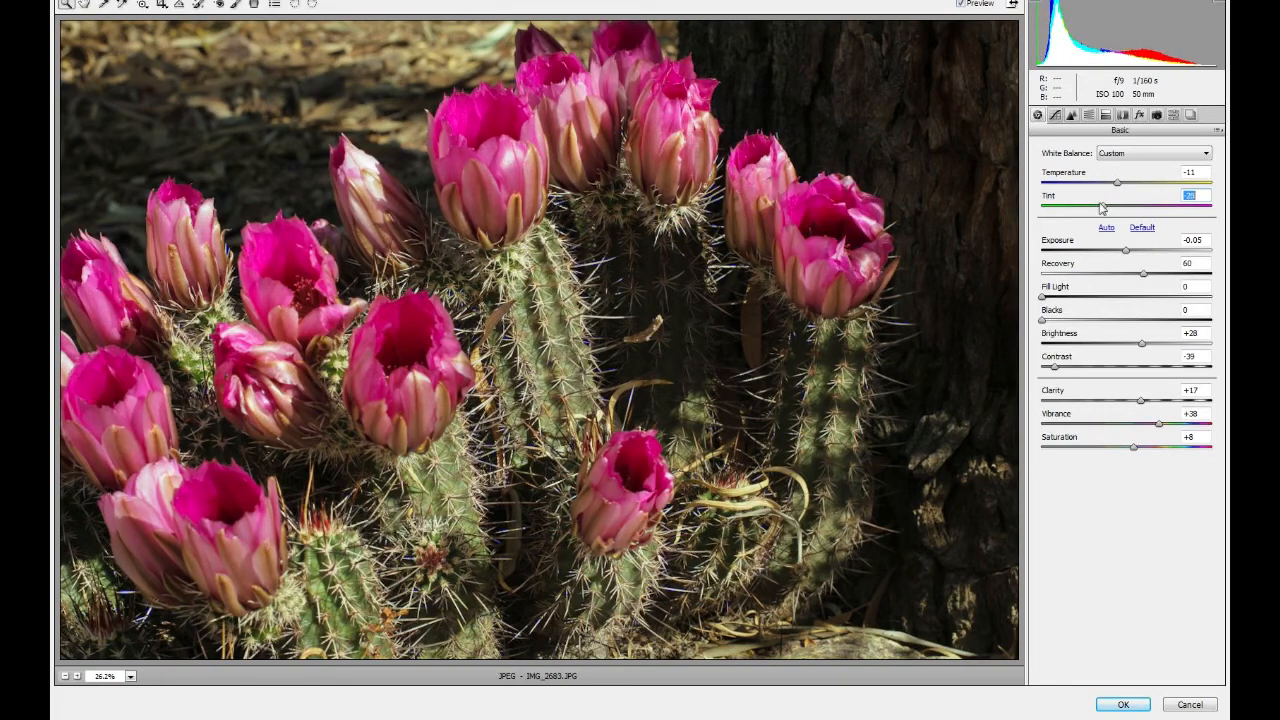
{"action": "left_click_drag", "start_coordinate": [1101, 207], "coordinate": [1076, 207]}
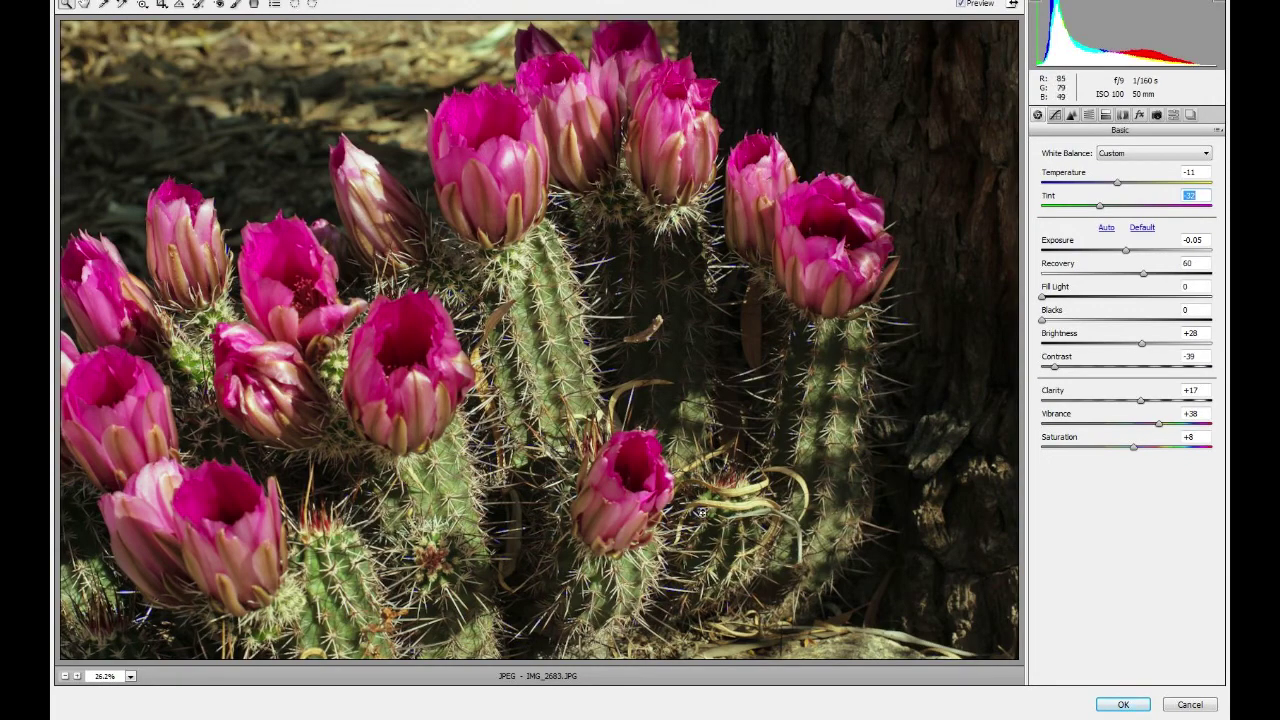
{"action": "mouse_move", "coordinate": [897, 254]}
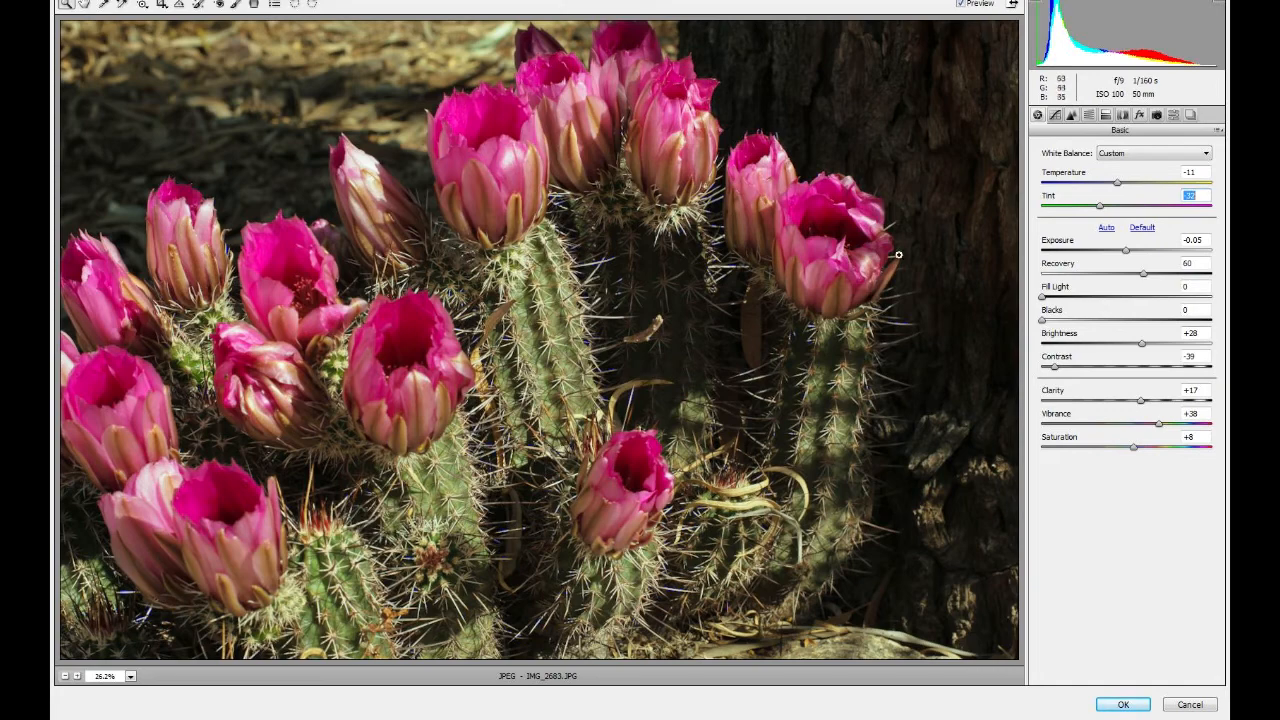
{"action": "mouse_move", "coordinate": [652, 265]}
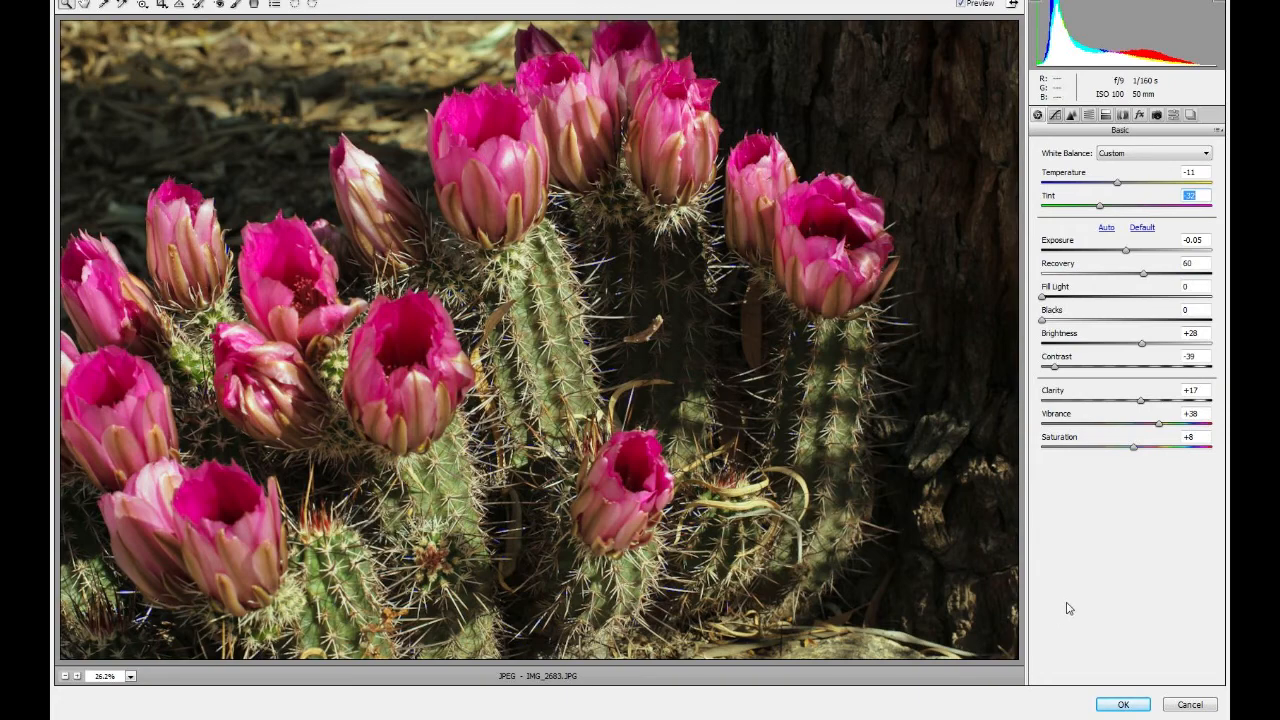
{"action": "mouse_move", "coordinate": [1152, 389]}
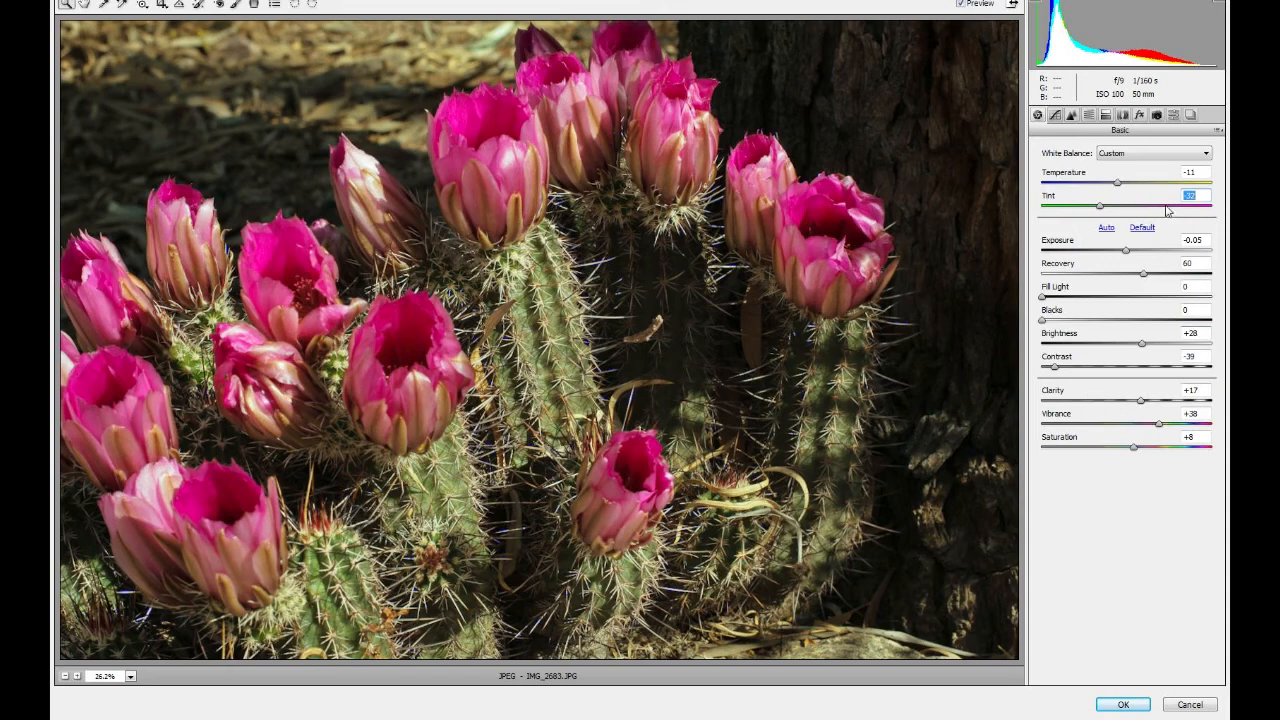
{"action": "mouse_move", "coordinate": [1085, 484]}
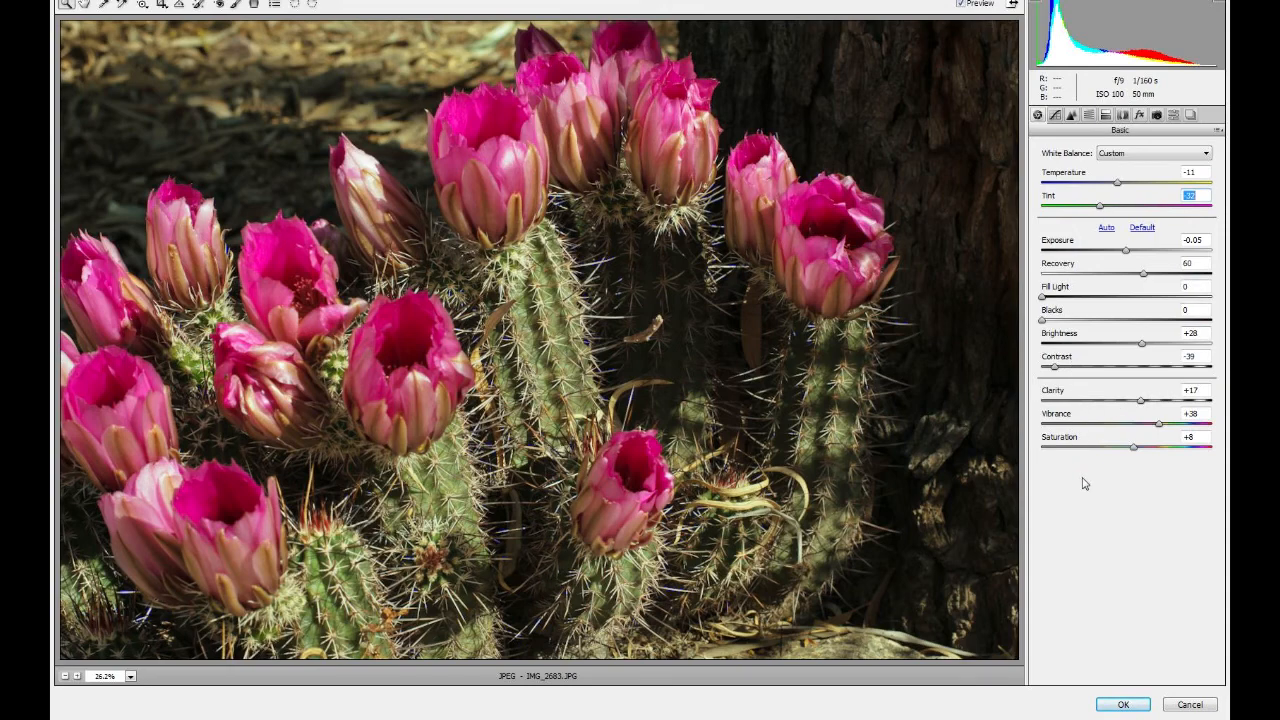
{"action": "mouse_move", "coordinate": [1090, 482]}
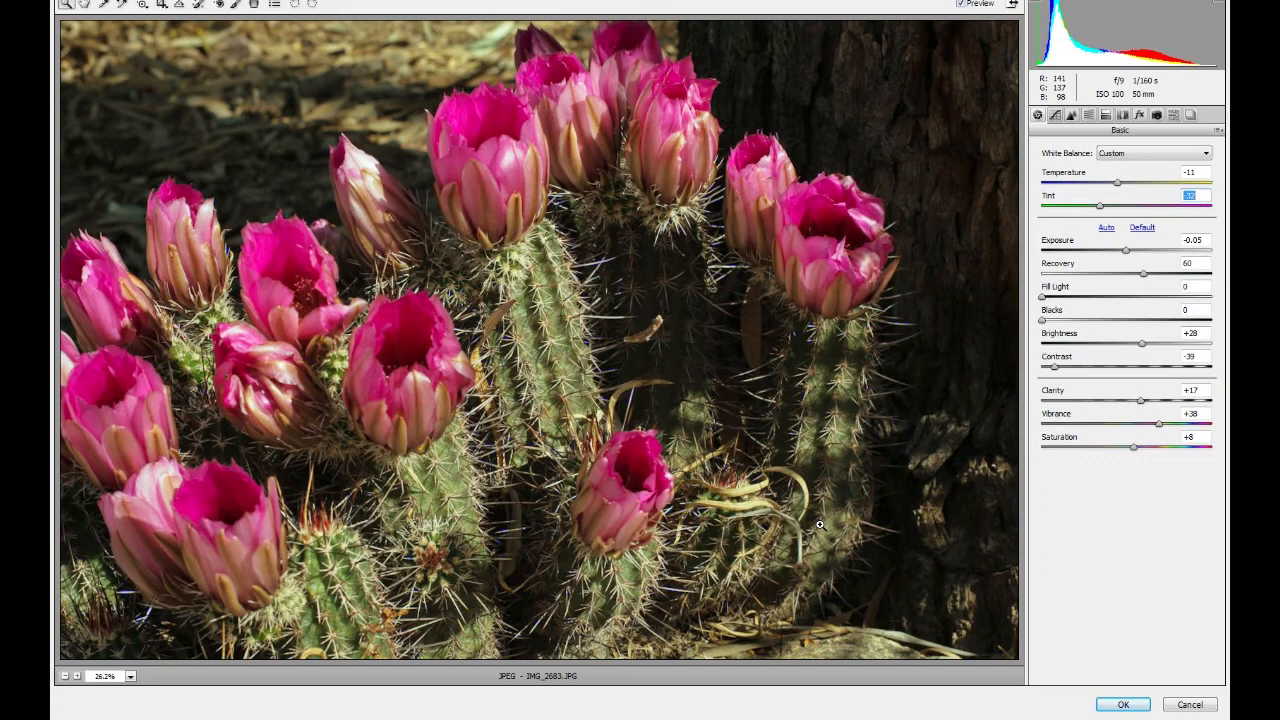
{"action": "mouse_move", "coordinate": [1124, 705]}
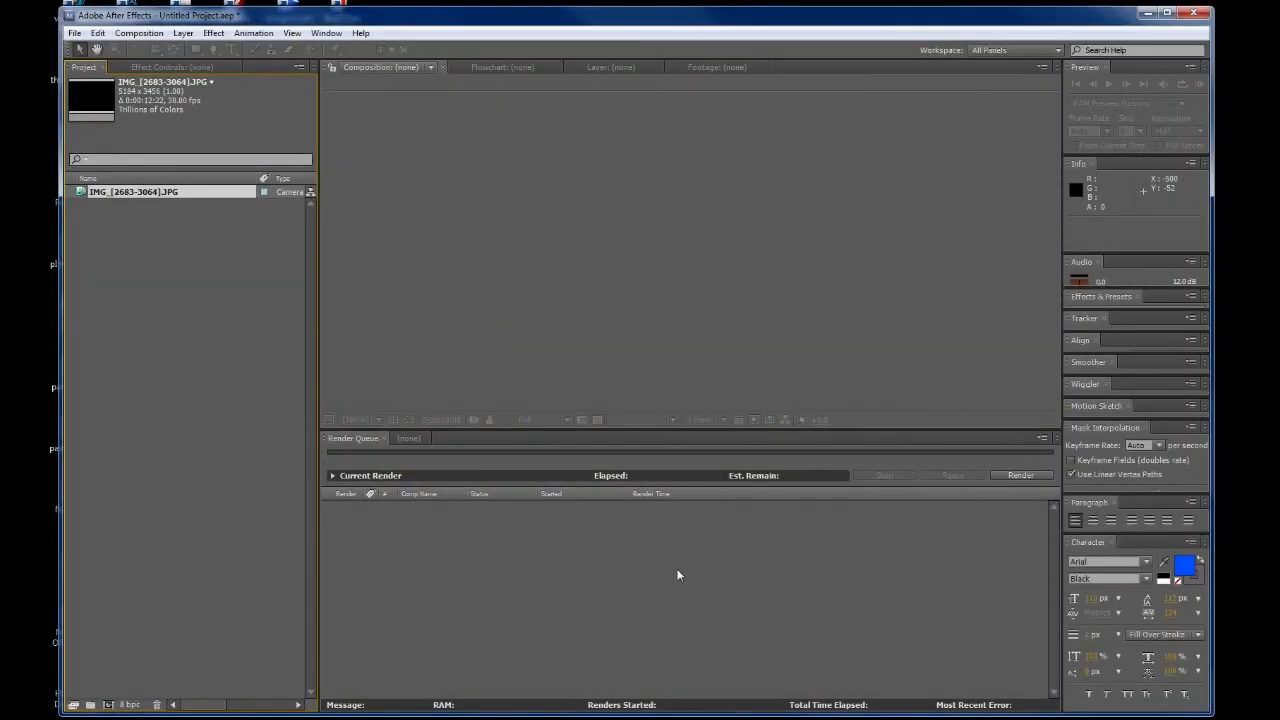
{"action": "mouse_move", "coordinate": [75, 209]}
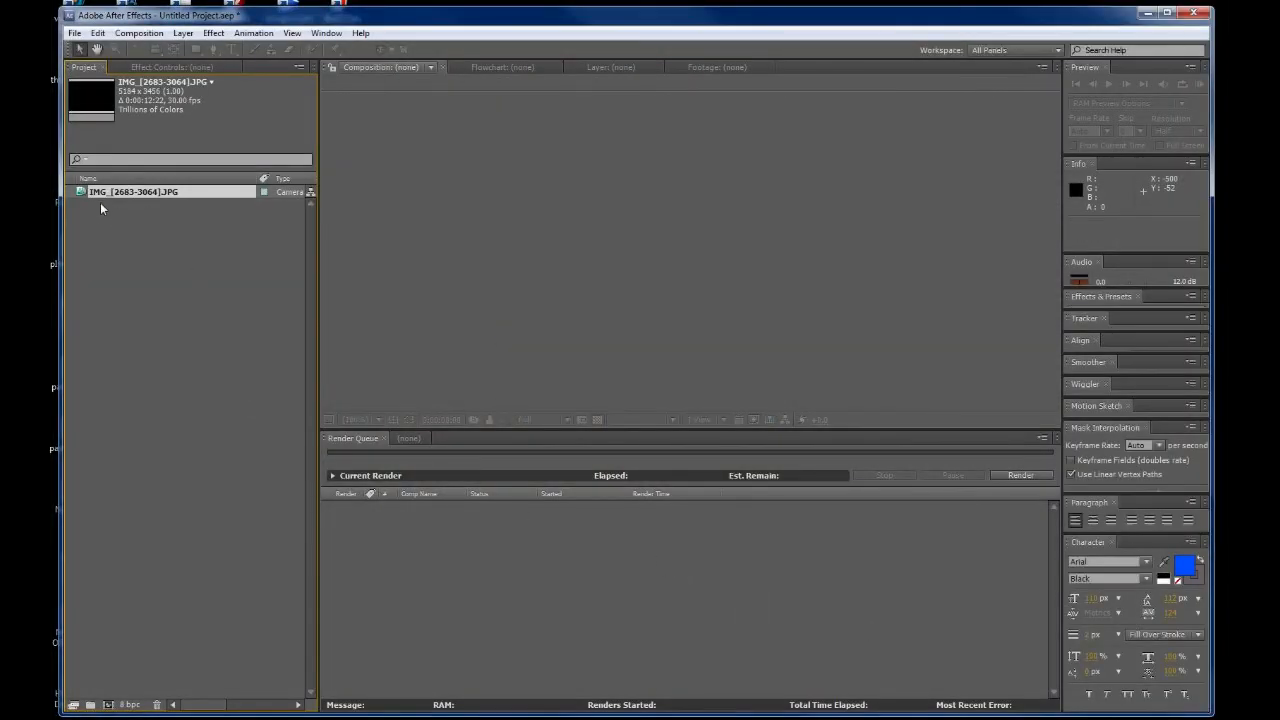
Select the imported IMG_[2683-3064].JPG footage in the Project panel to view its details.
{"action": "left_click", "coordinate": [135, 191]}
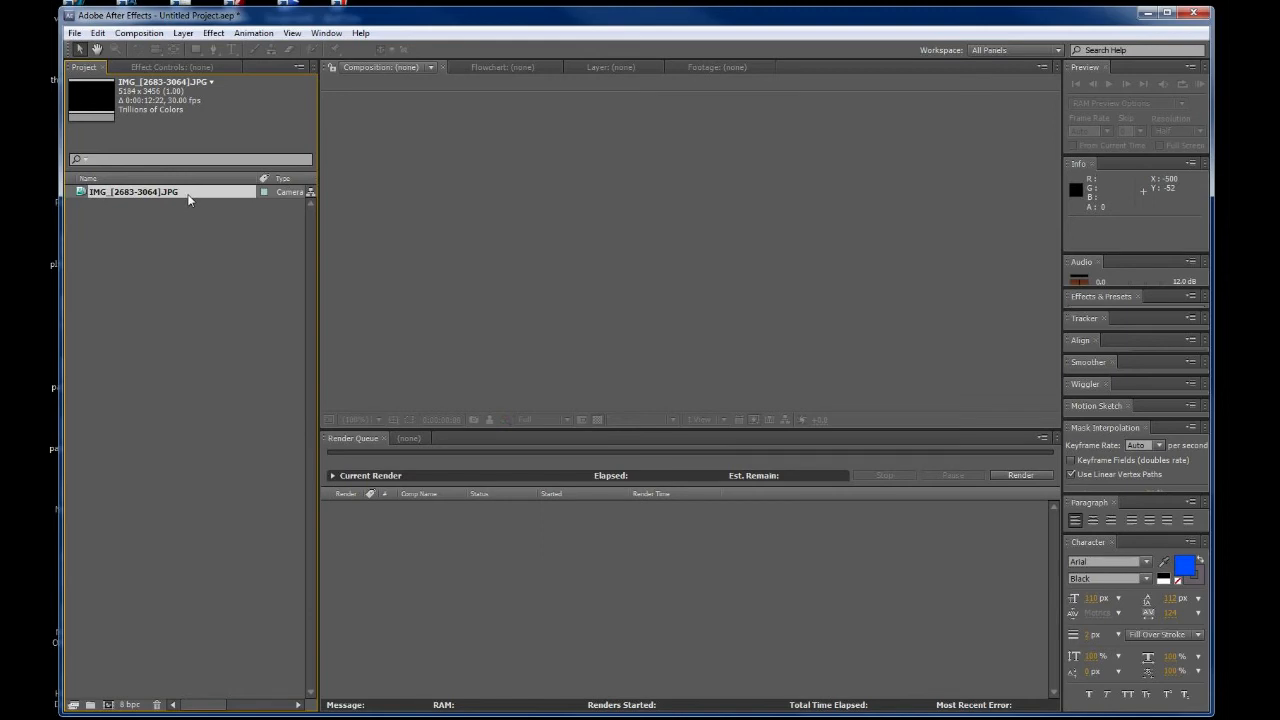
{"action": "left_click", "coordinate": [151, 191]}
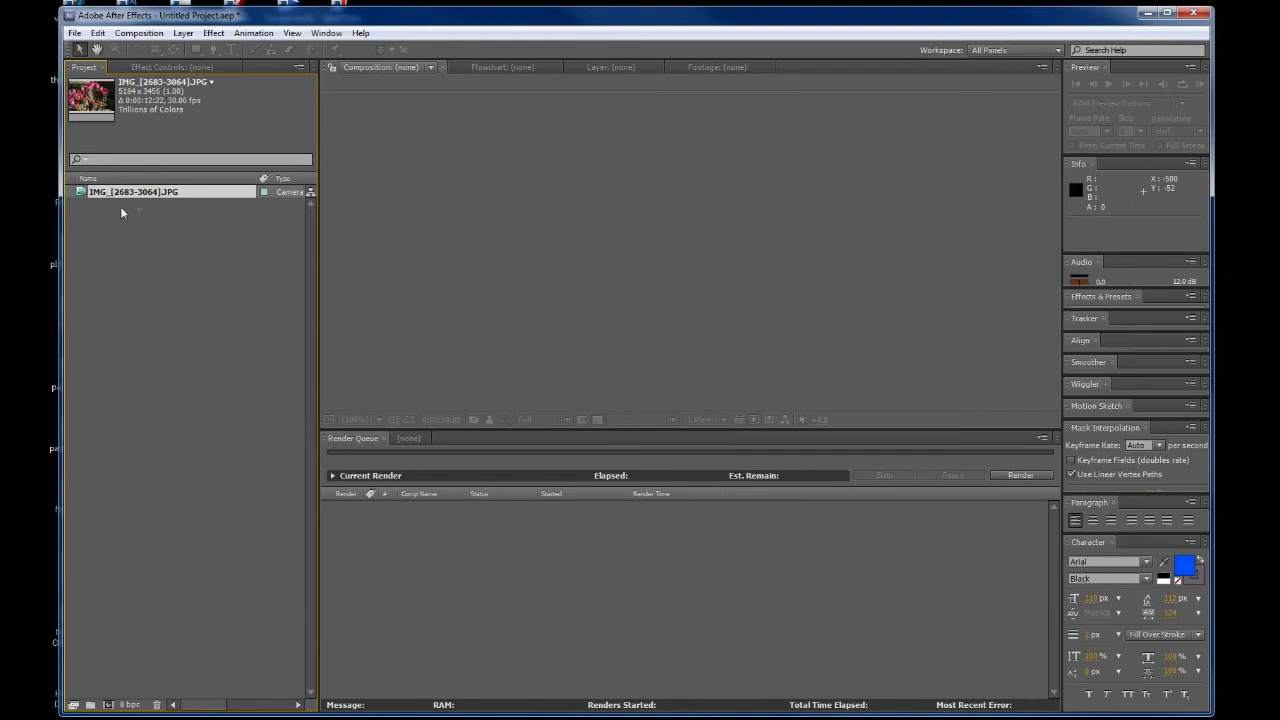
{"action": "mouse_move", "coordinate": [148, 112]}
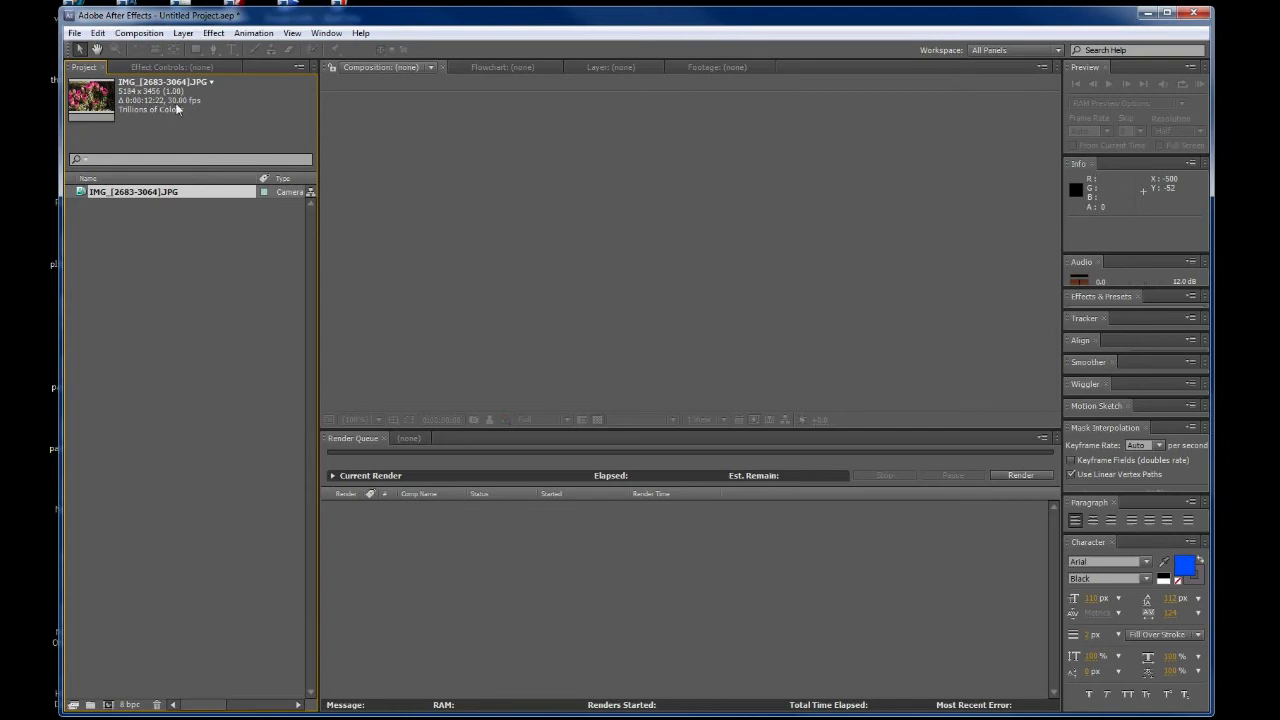
{"action": "left_click", "coordinate": [133, 191]}
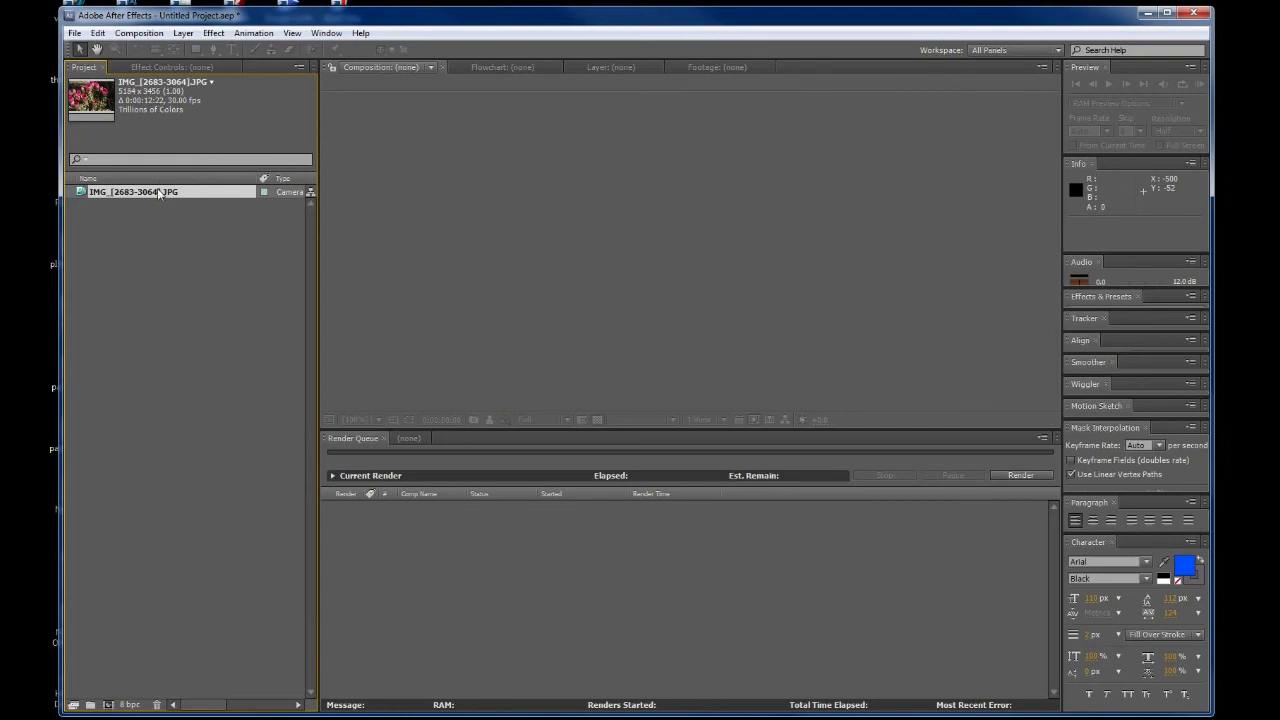
Interpret the IMG_[2683-3064].JPG footage at an assumed frame rate of 29.97 fps.
{"action": "right_click", "coordinate": [130, 191]}
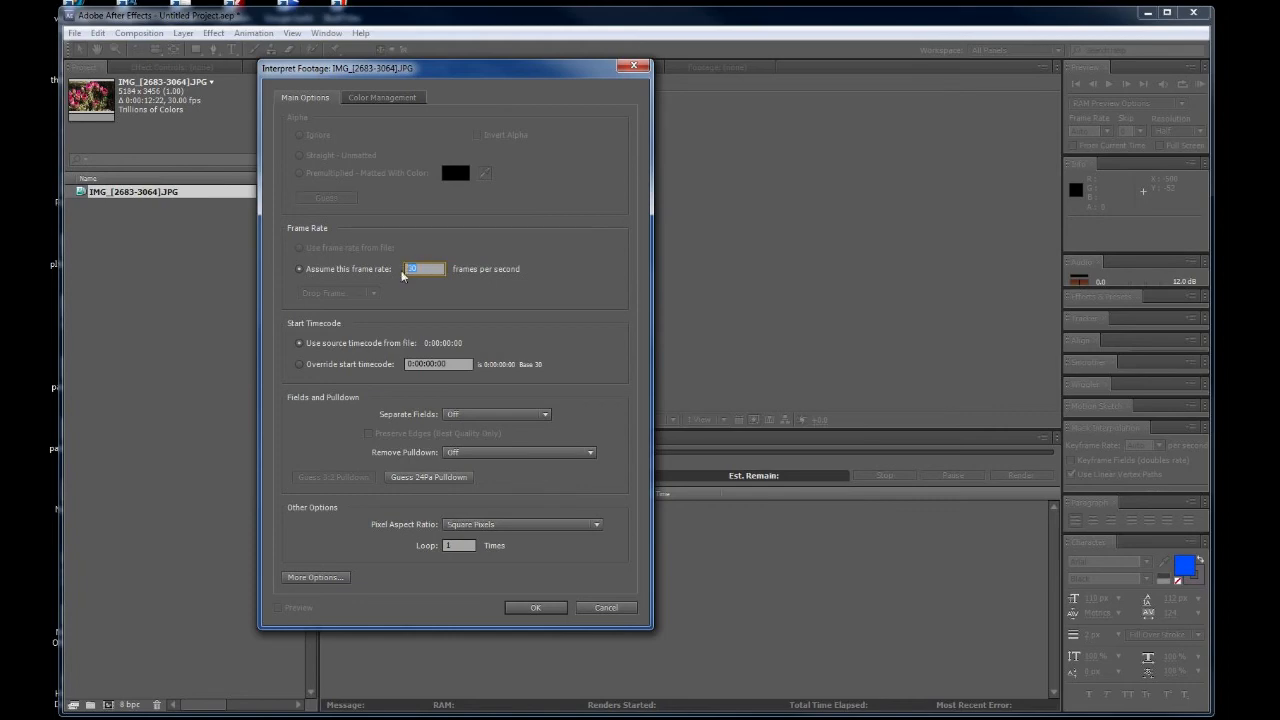
{"action": "type", "text": "29.97"}
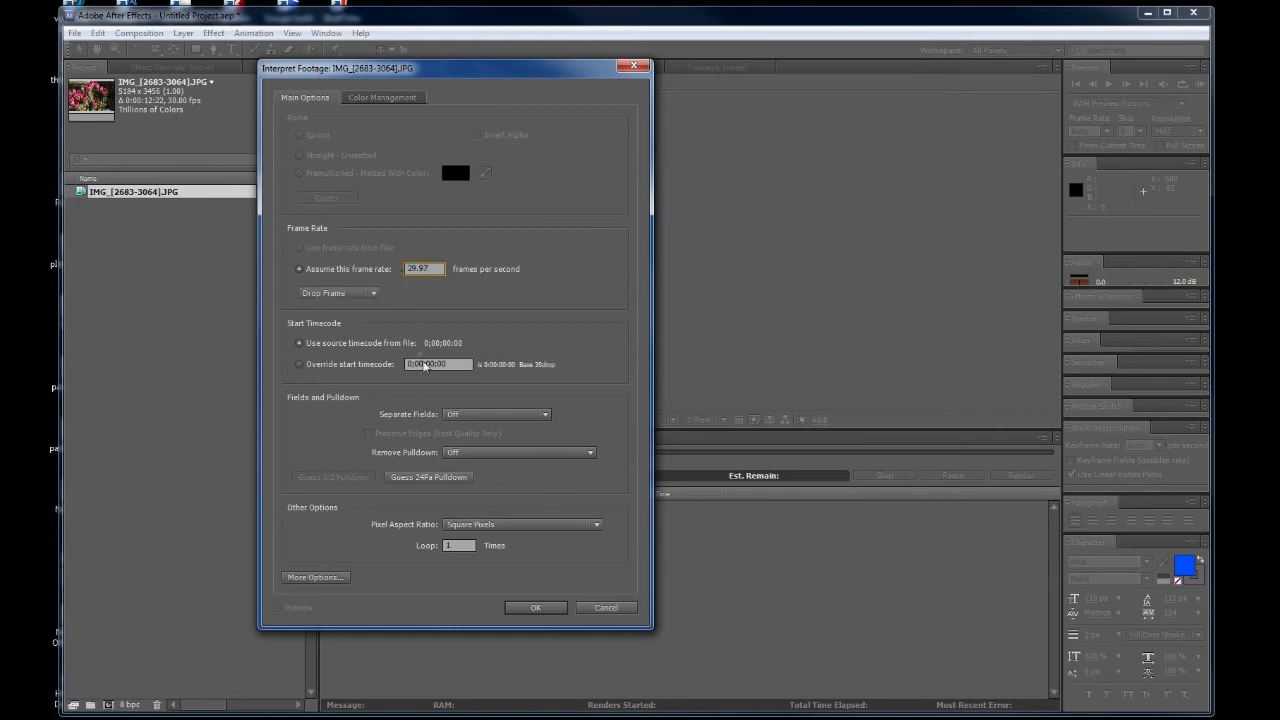
{"action": "left_click", "coordinate": [536, 607]}
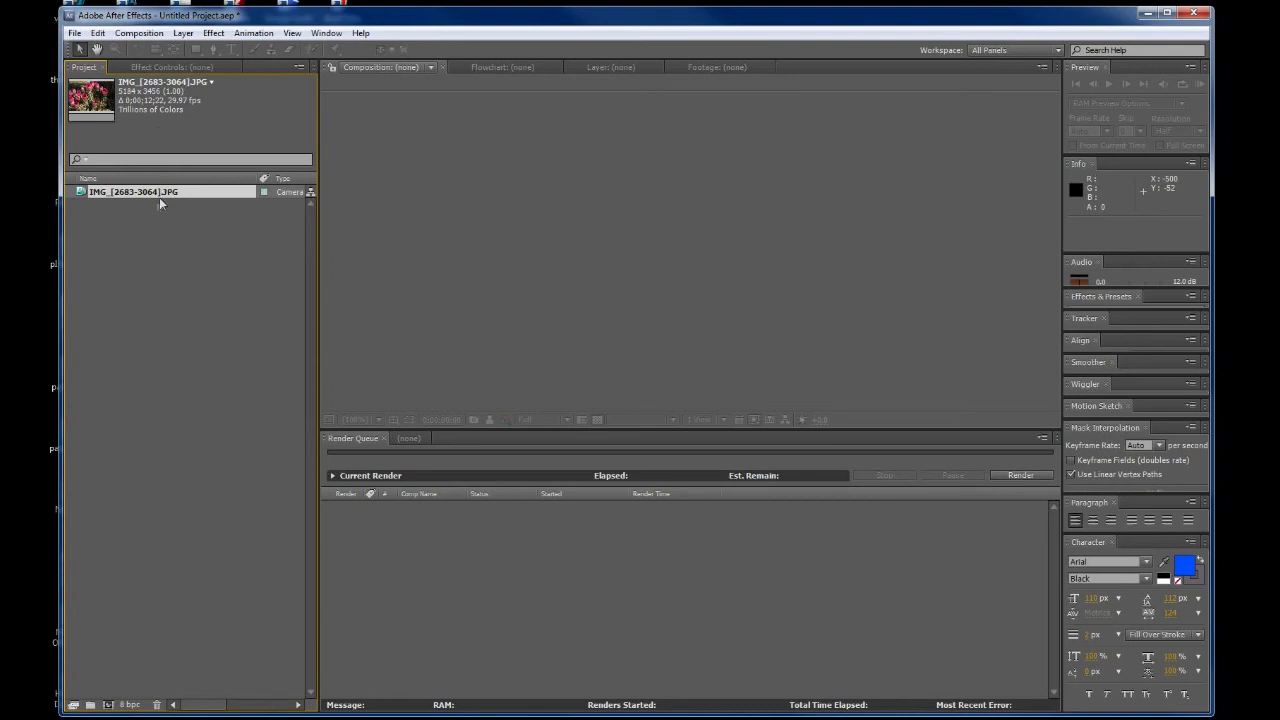
{"action": "mouse_move", "coordinate": [167, 199]}
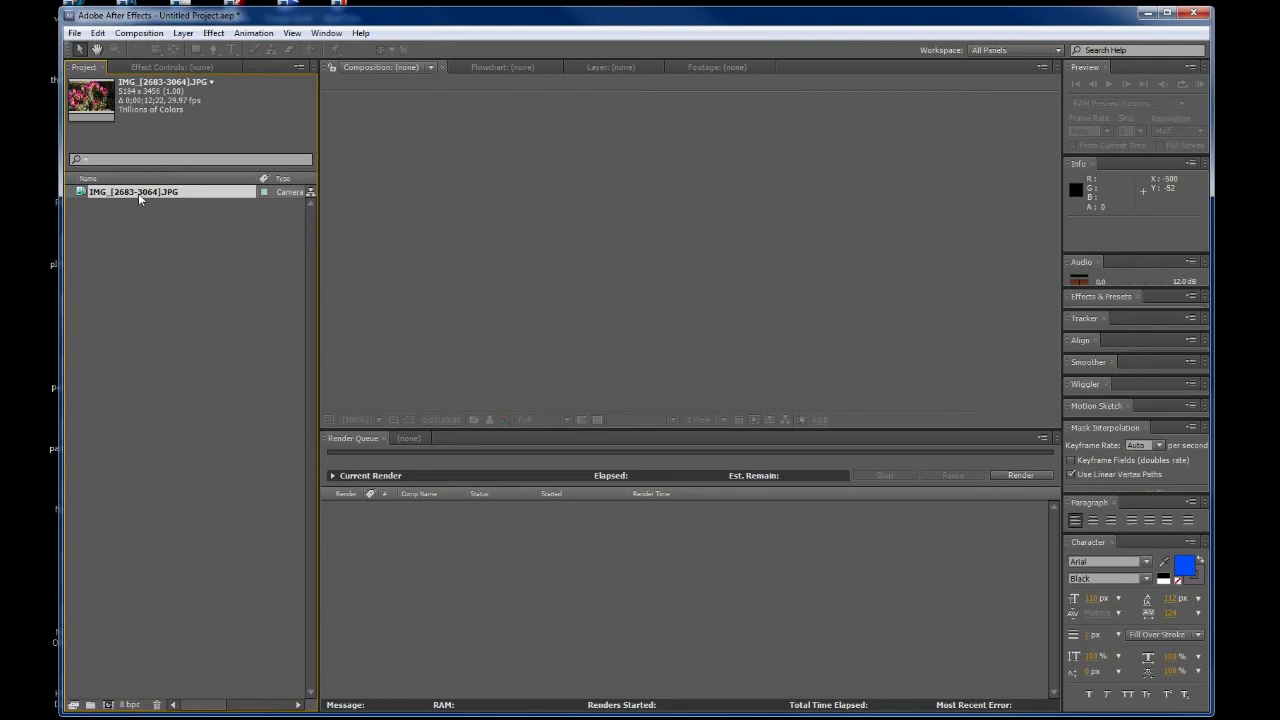